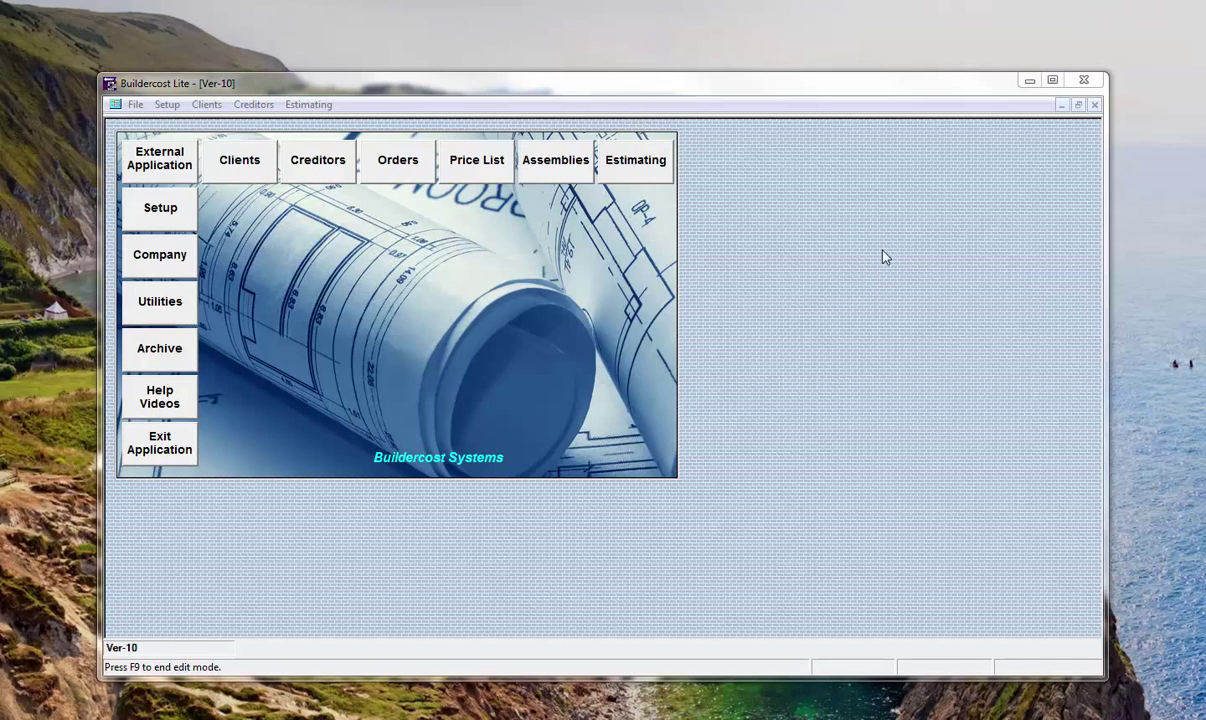
mouse_move(798, 184)
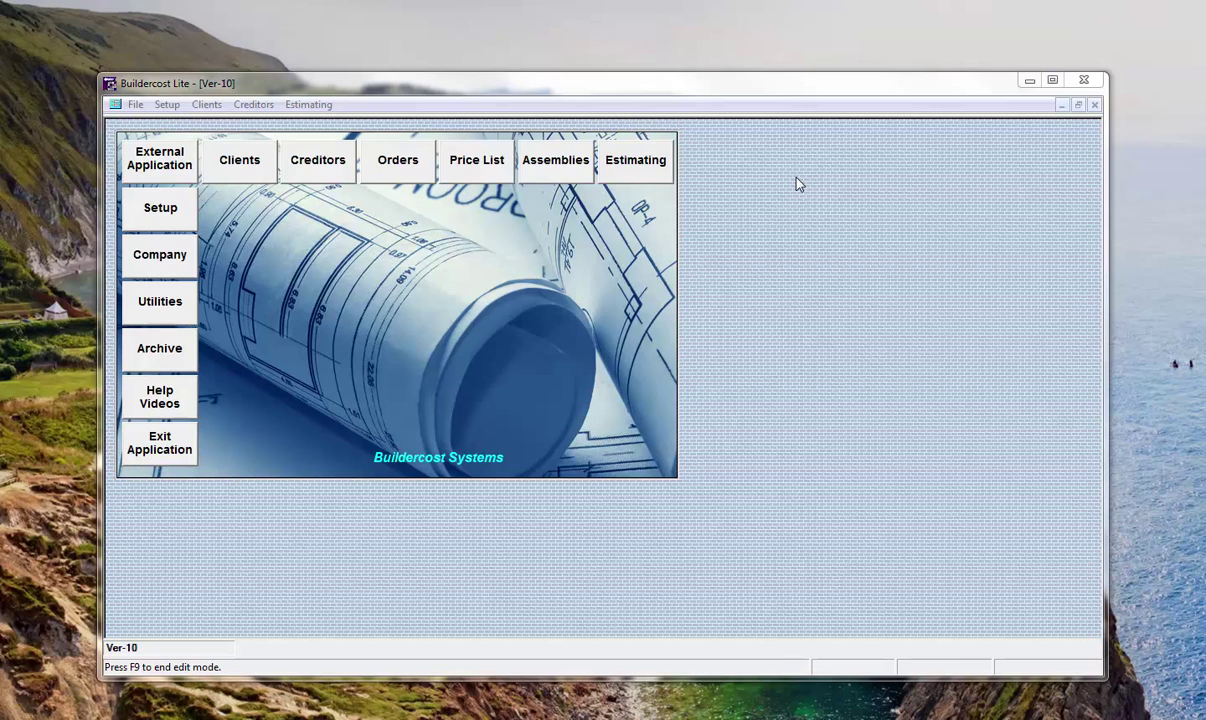
mouse_move(831, 165)
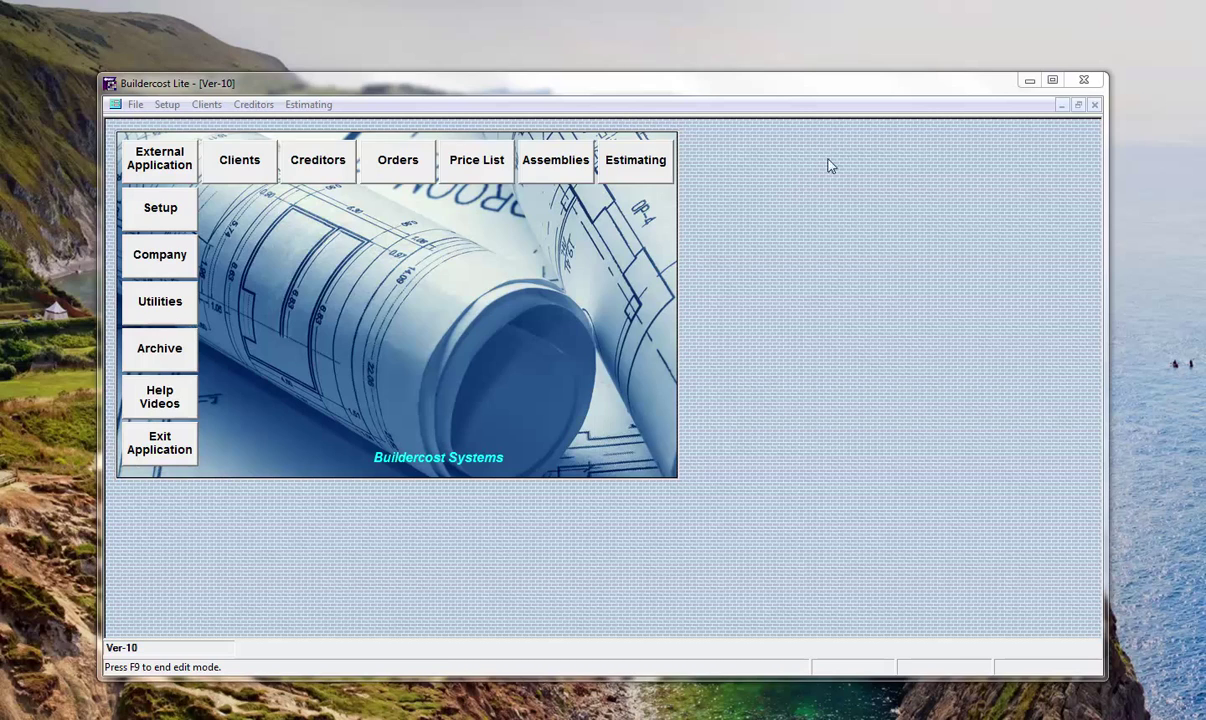
mouse_move(240, 168)
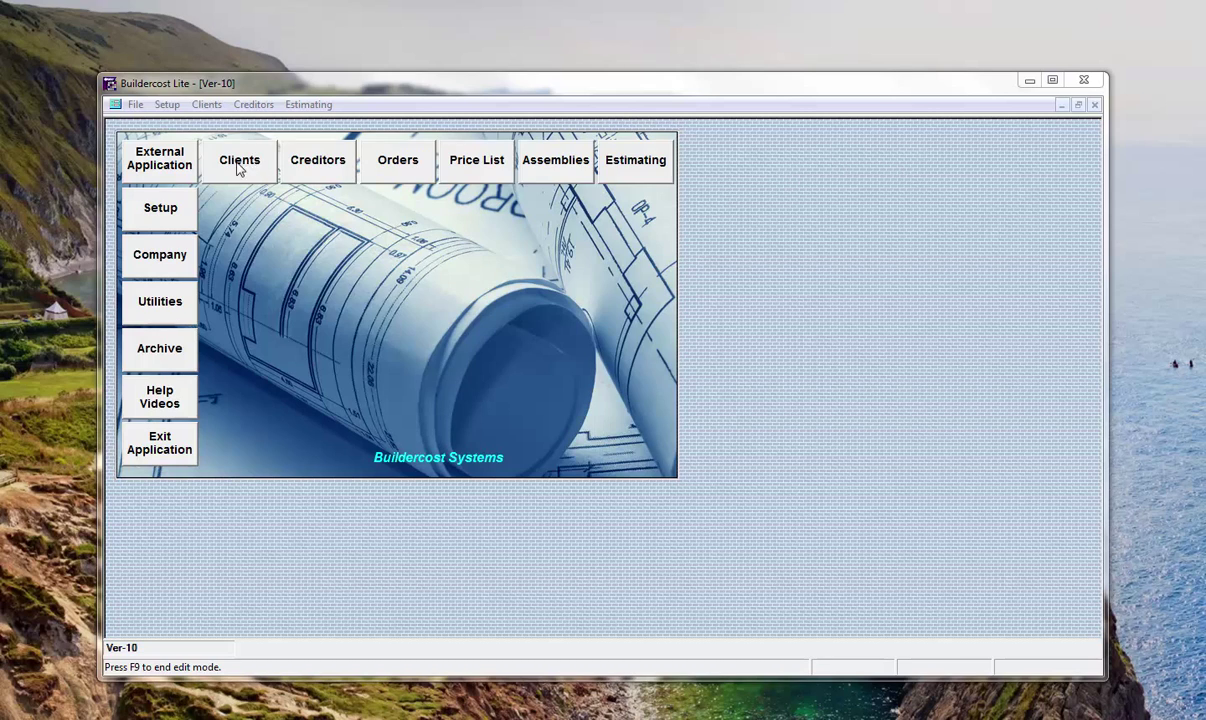
Open Client and Job Details, showing the BBR Test and Plan Swift Test jobs
click(239, 160)
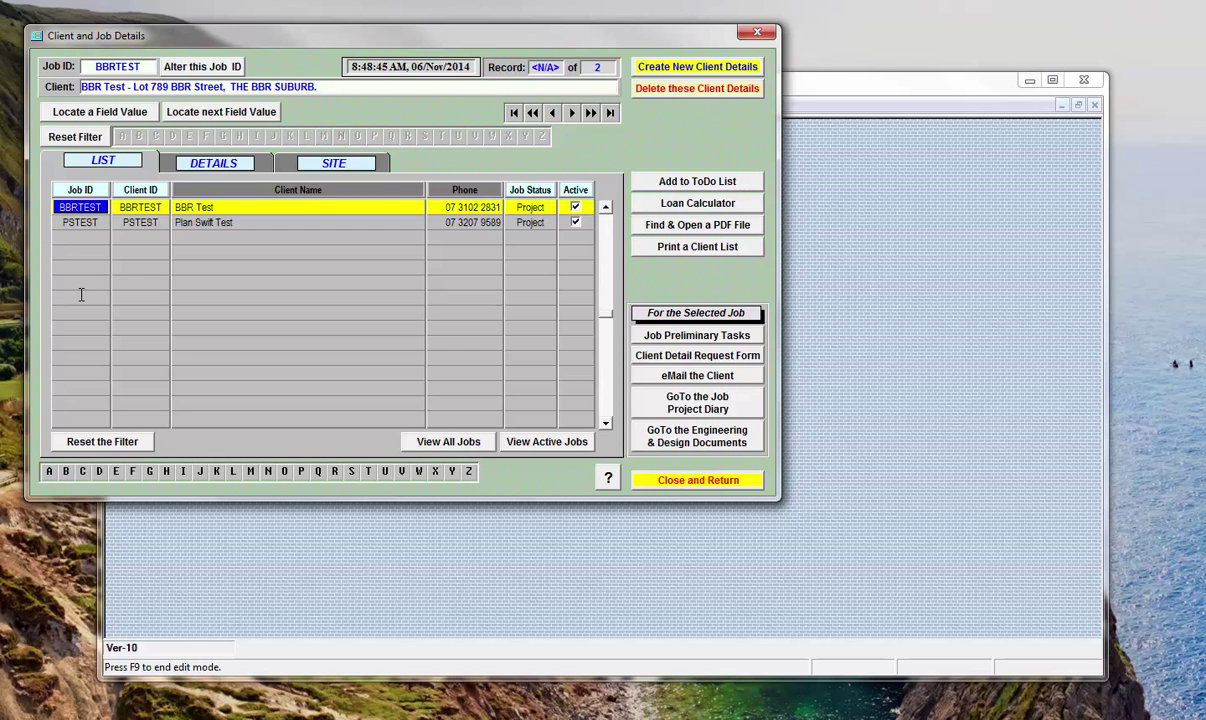
mouse_move(105, 265)
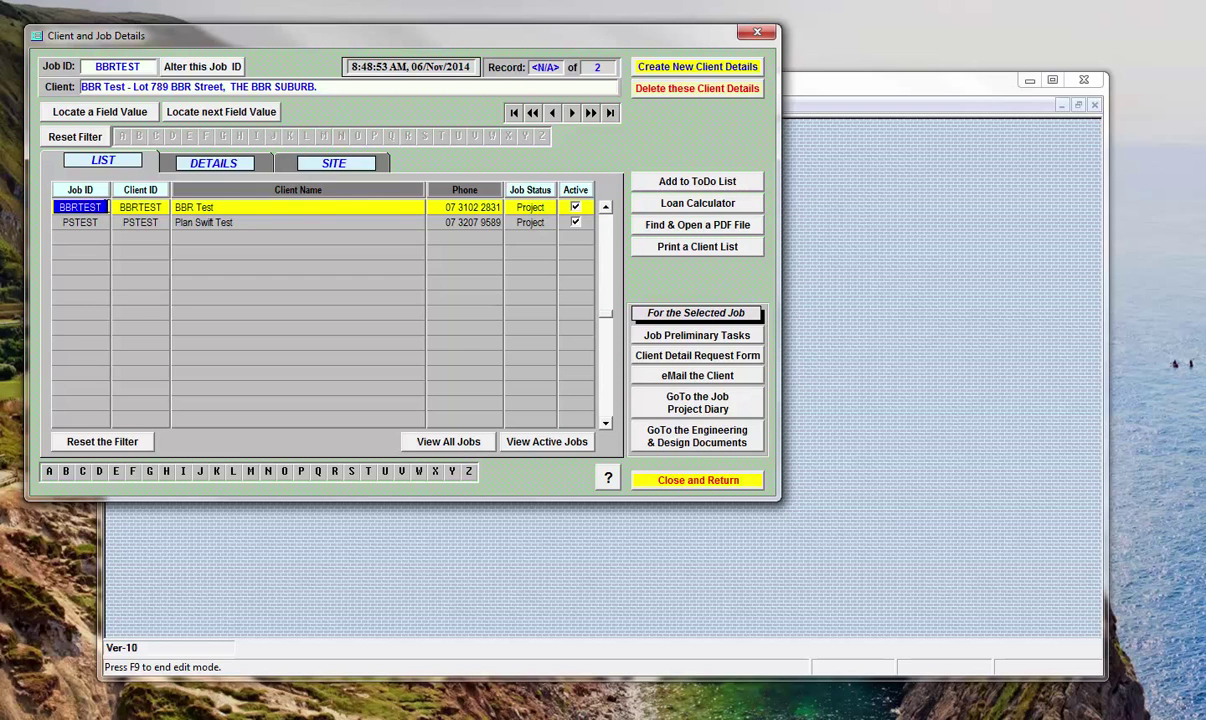
mouse_move(625, 155)
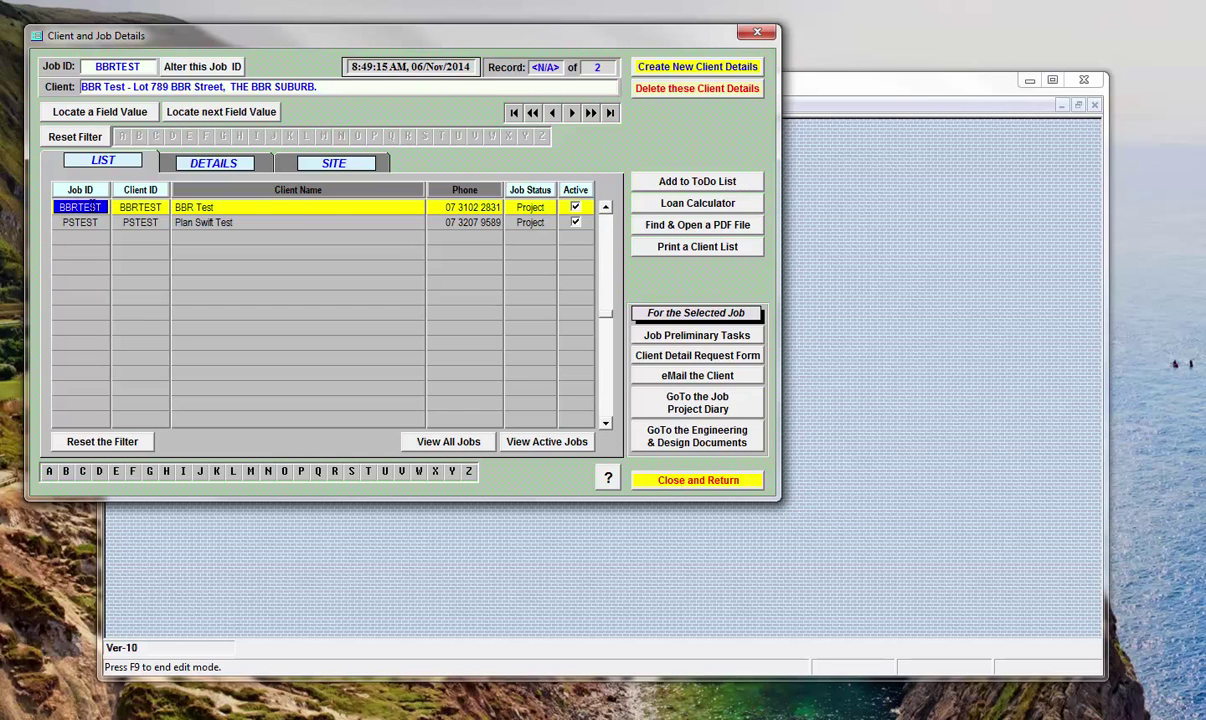
mouse_move(659, 147)
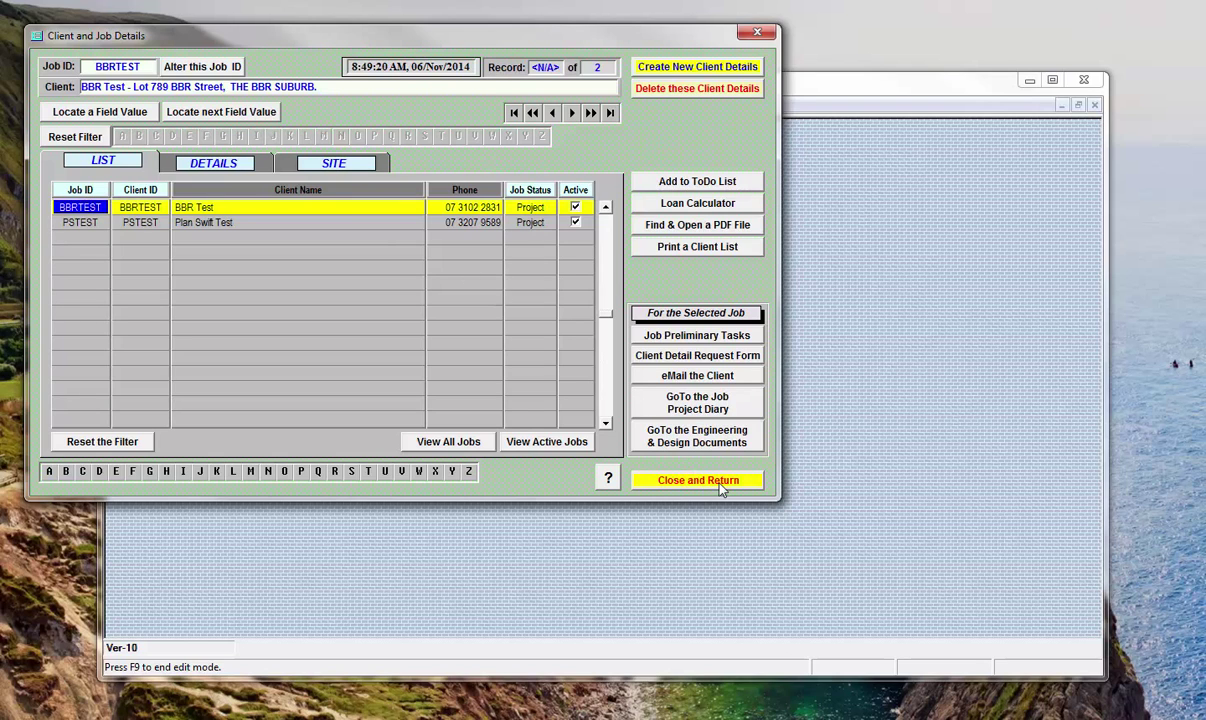
Go to the empty Estimate List and start a new estimate via the client lookup
click(697, 480)
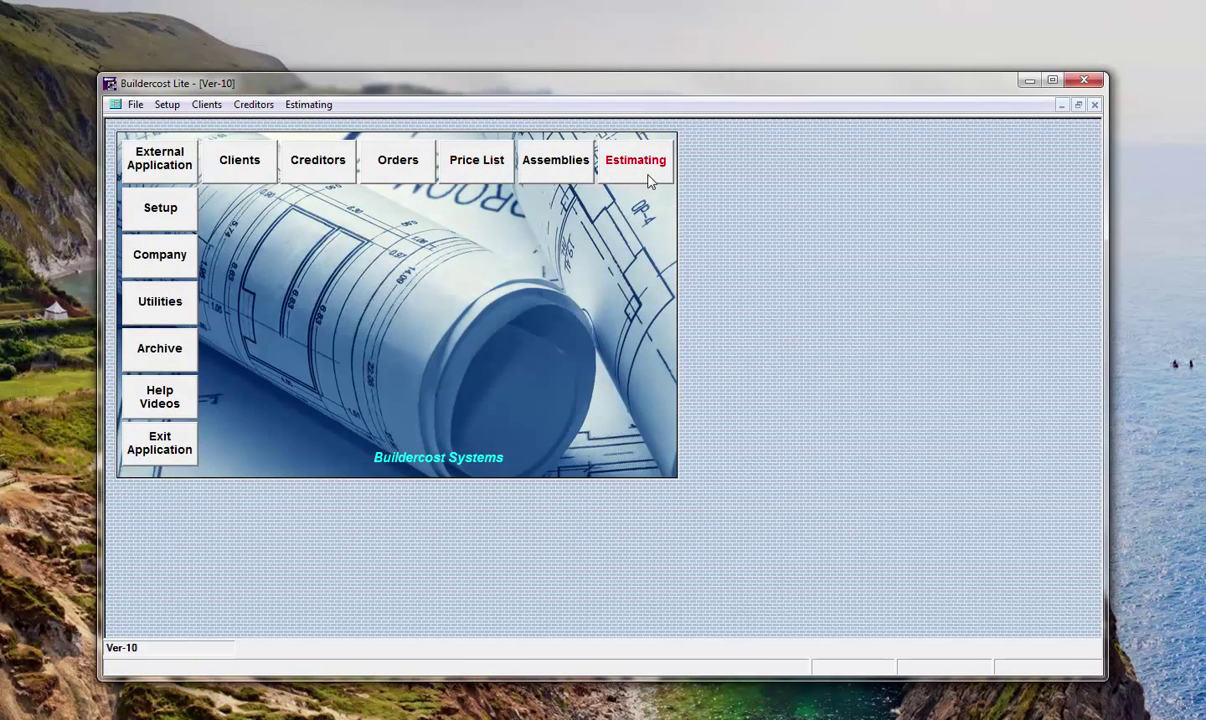
click(635, 160)
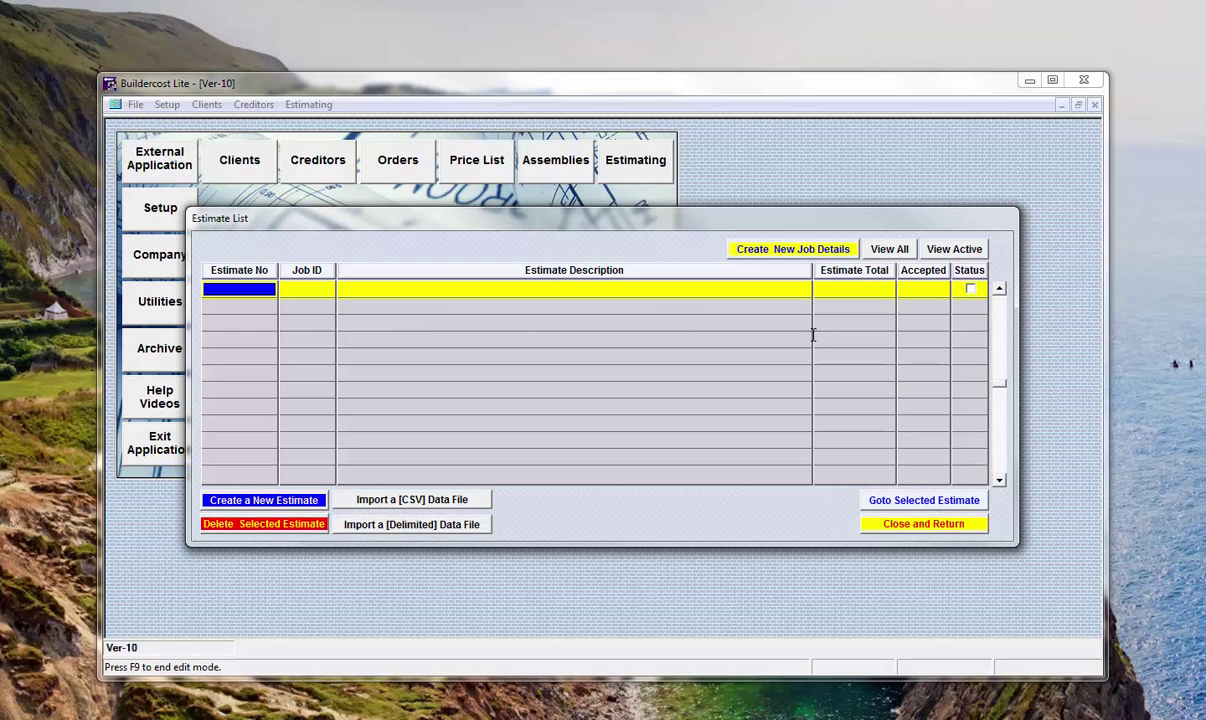
mouse_move(485, 285)
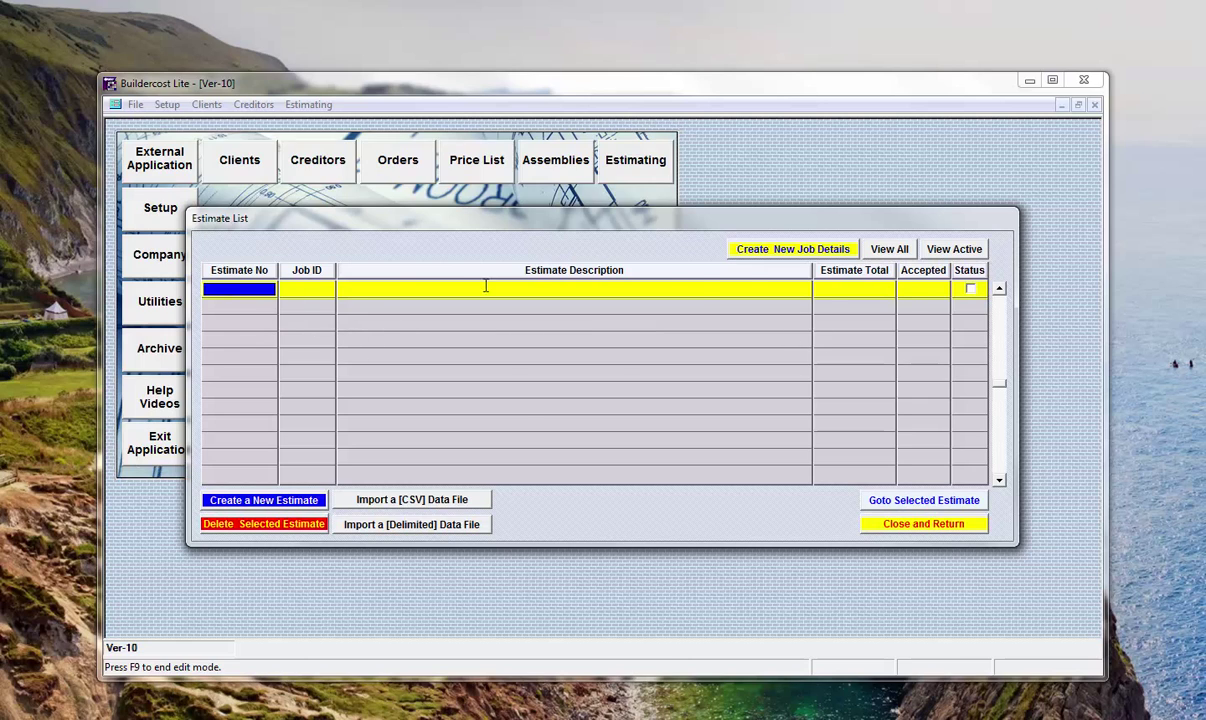
mouse_move(336, 306)
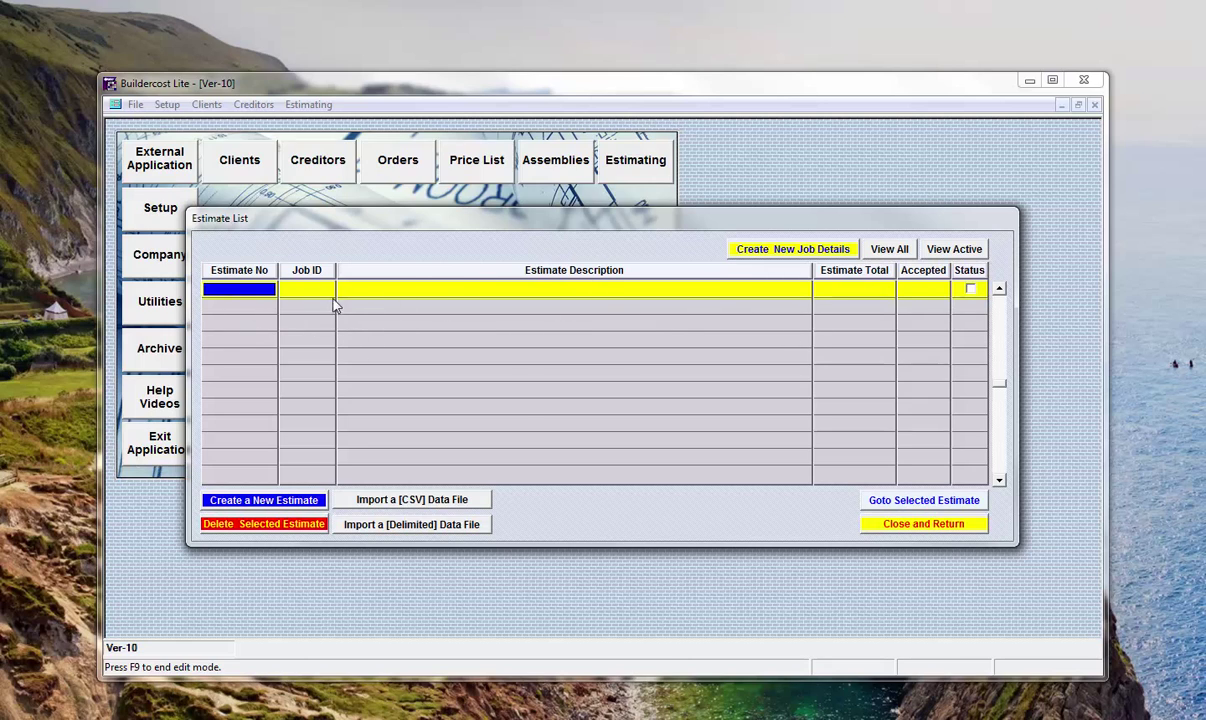
mouse_move(581, 321)
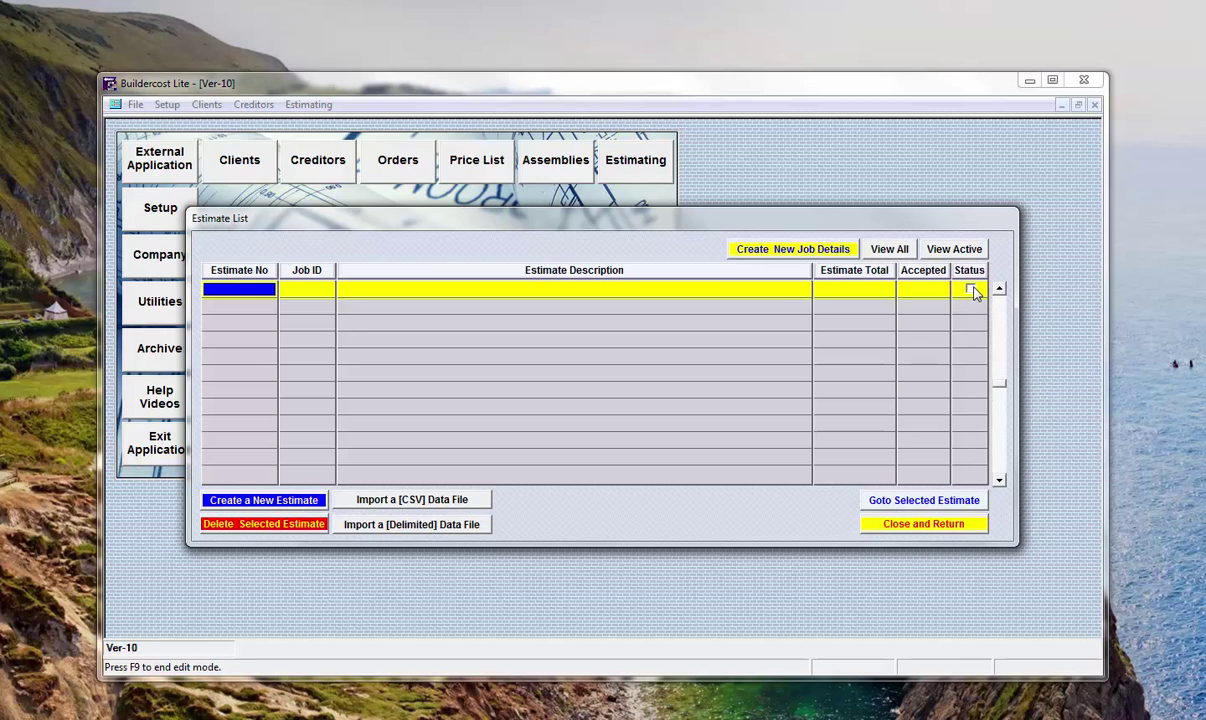
mouse_move(972, 297)
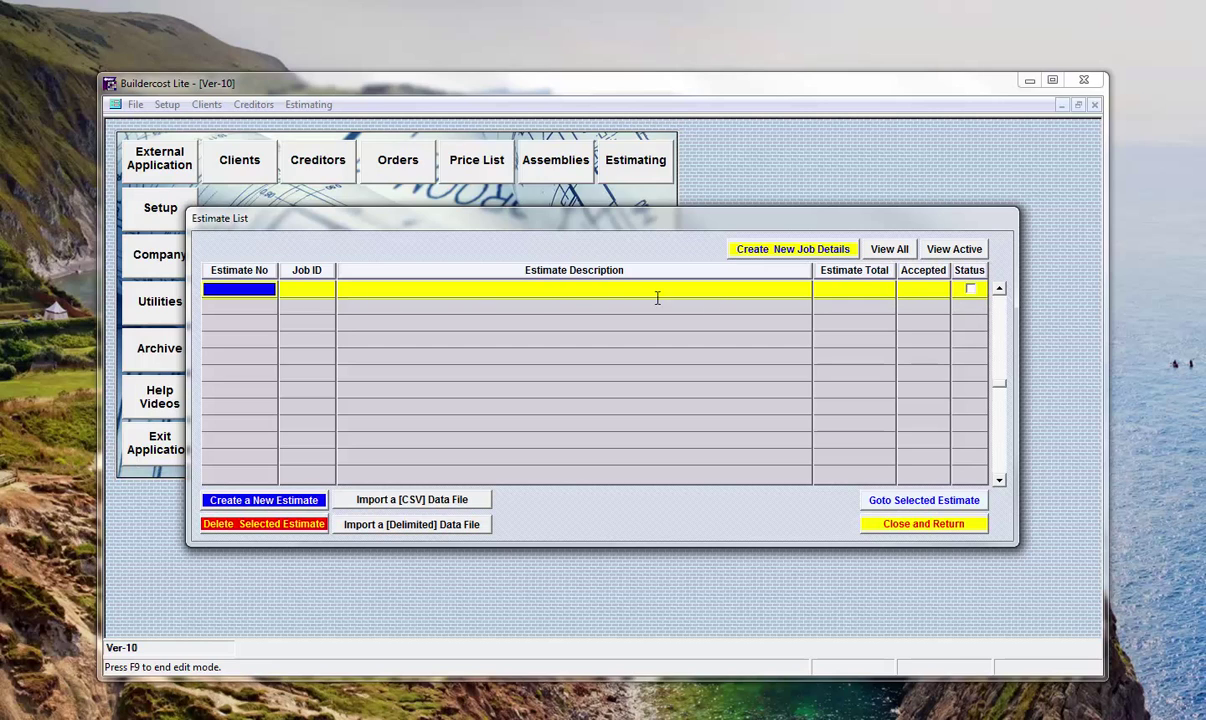
mouse_move(632, 335)
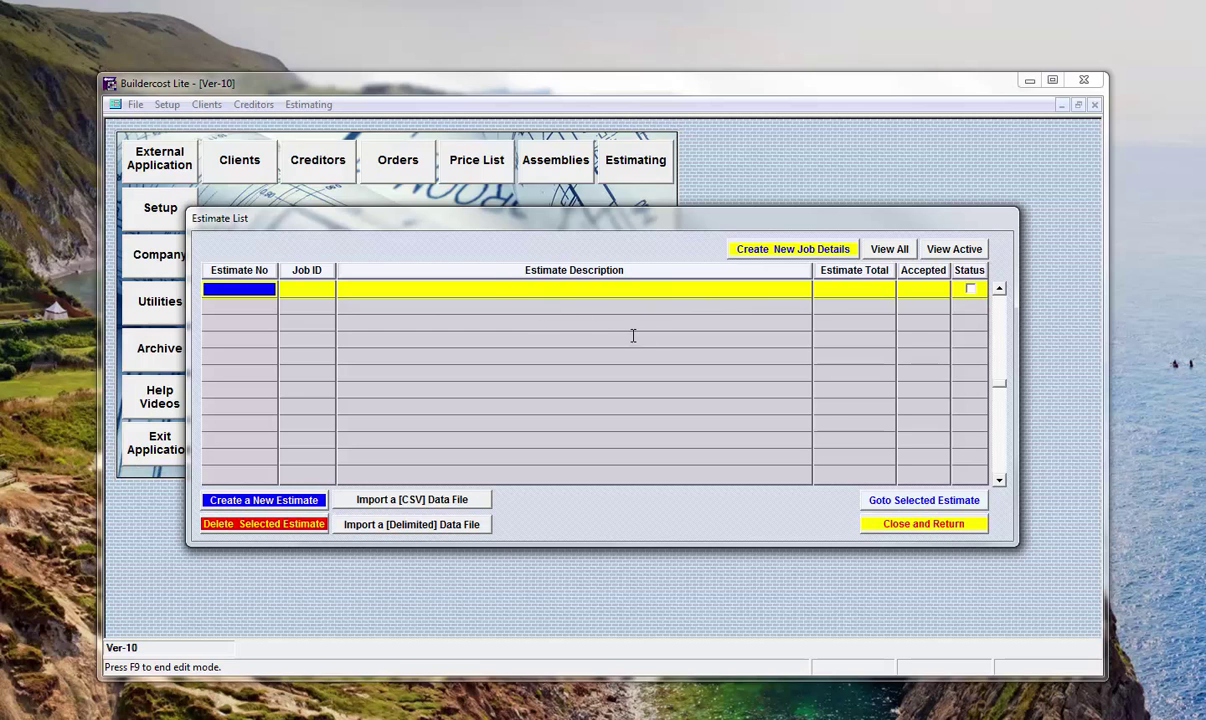
mouse_move(560, 519)
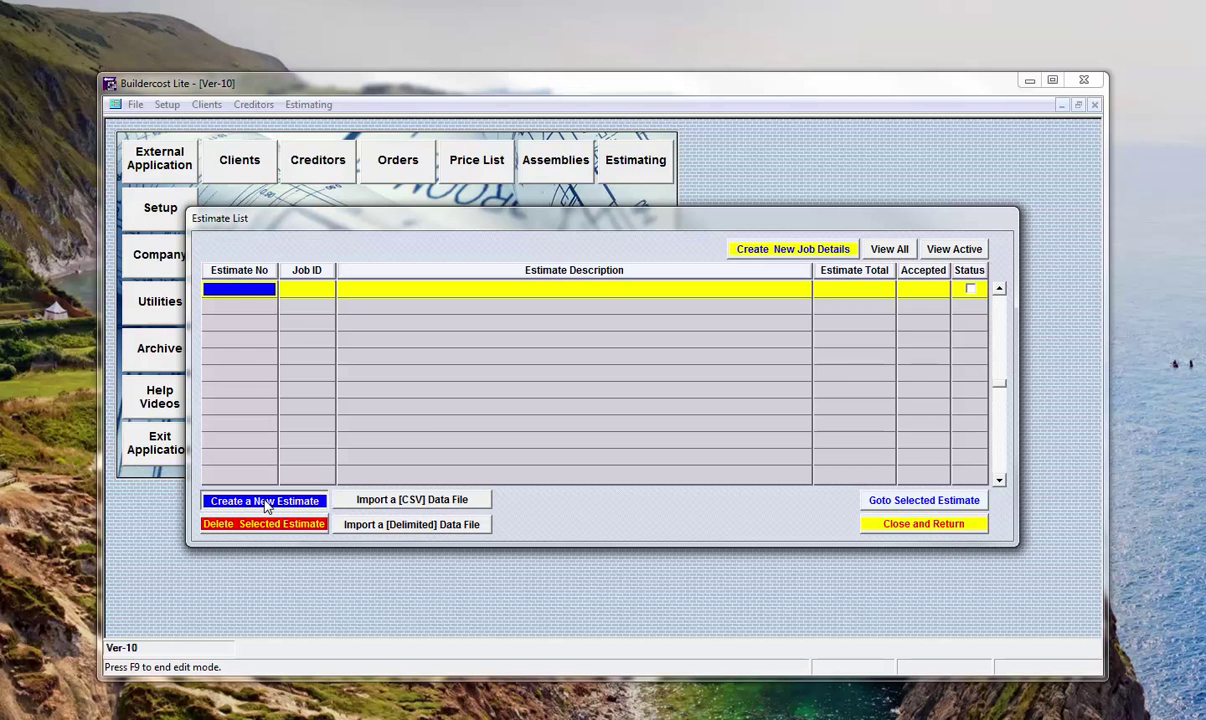
click(264, 501)
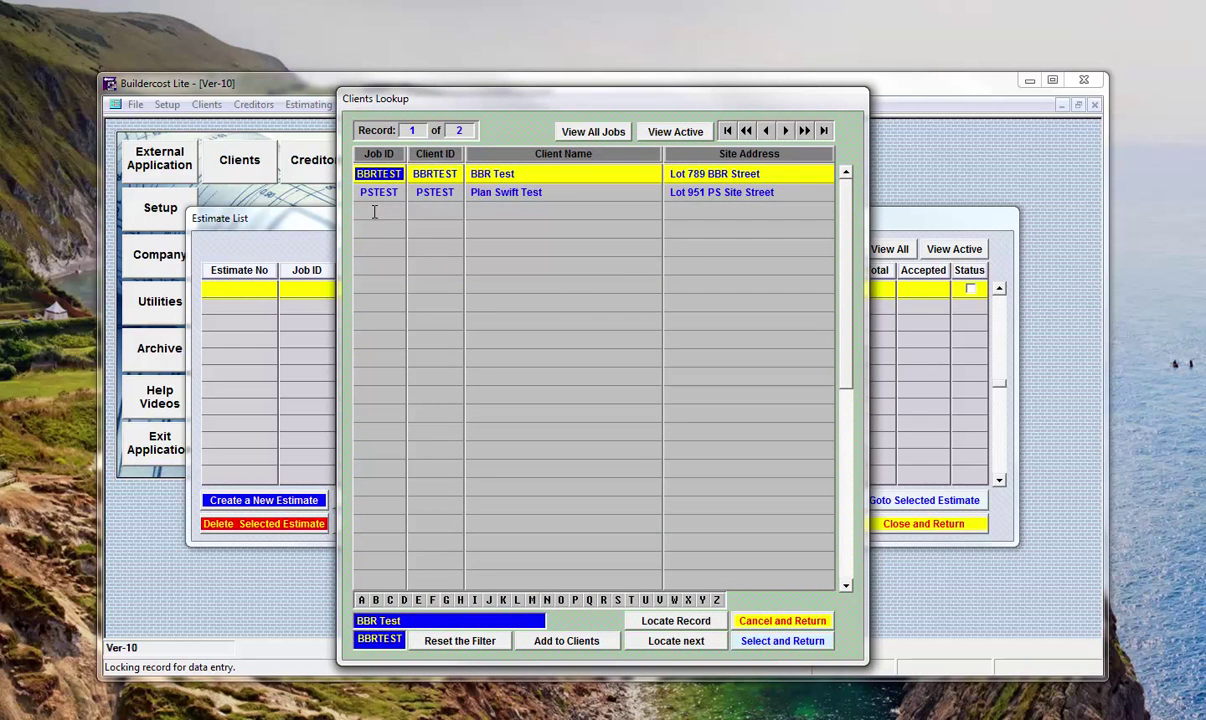
click(782, 641)
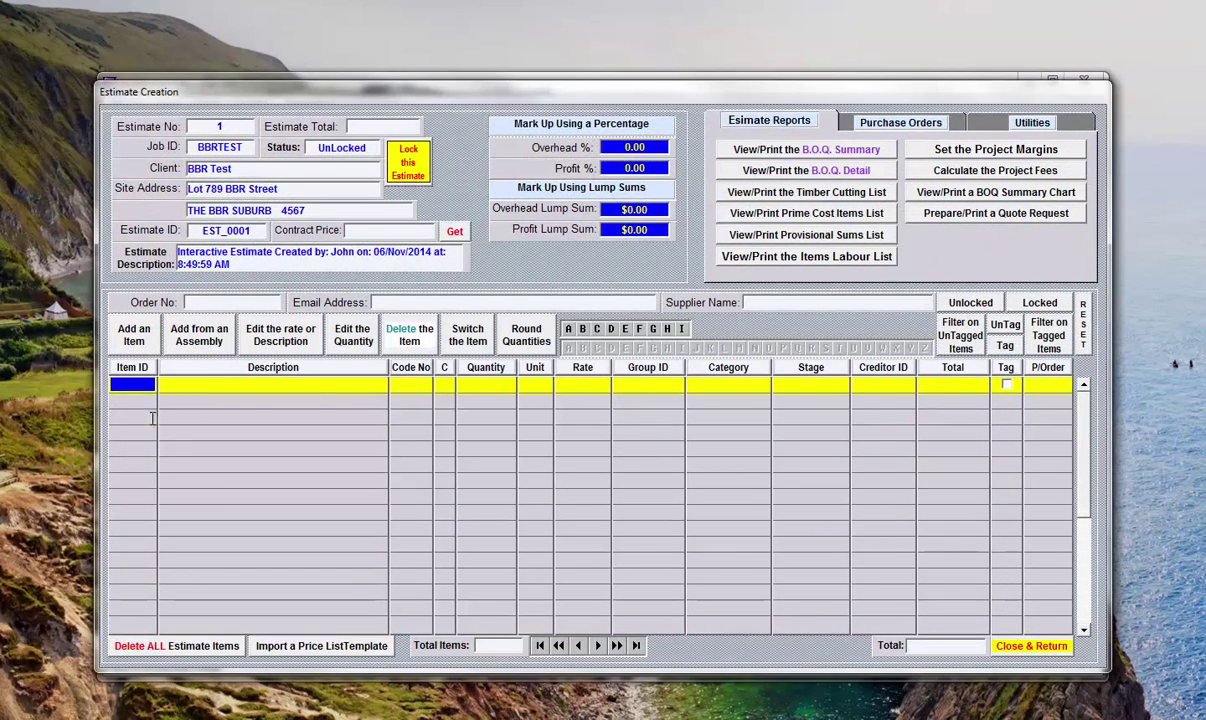
mouse_move(560, 404)
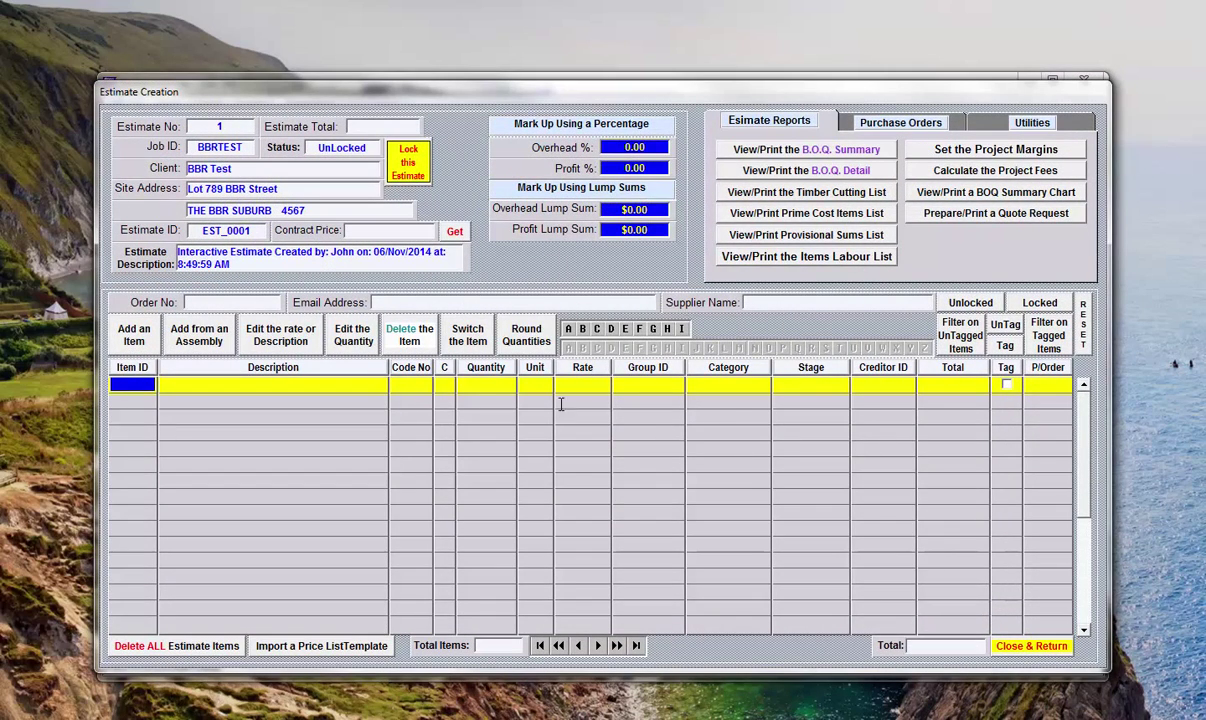
mouse_move(218, 328)
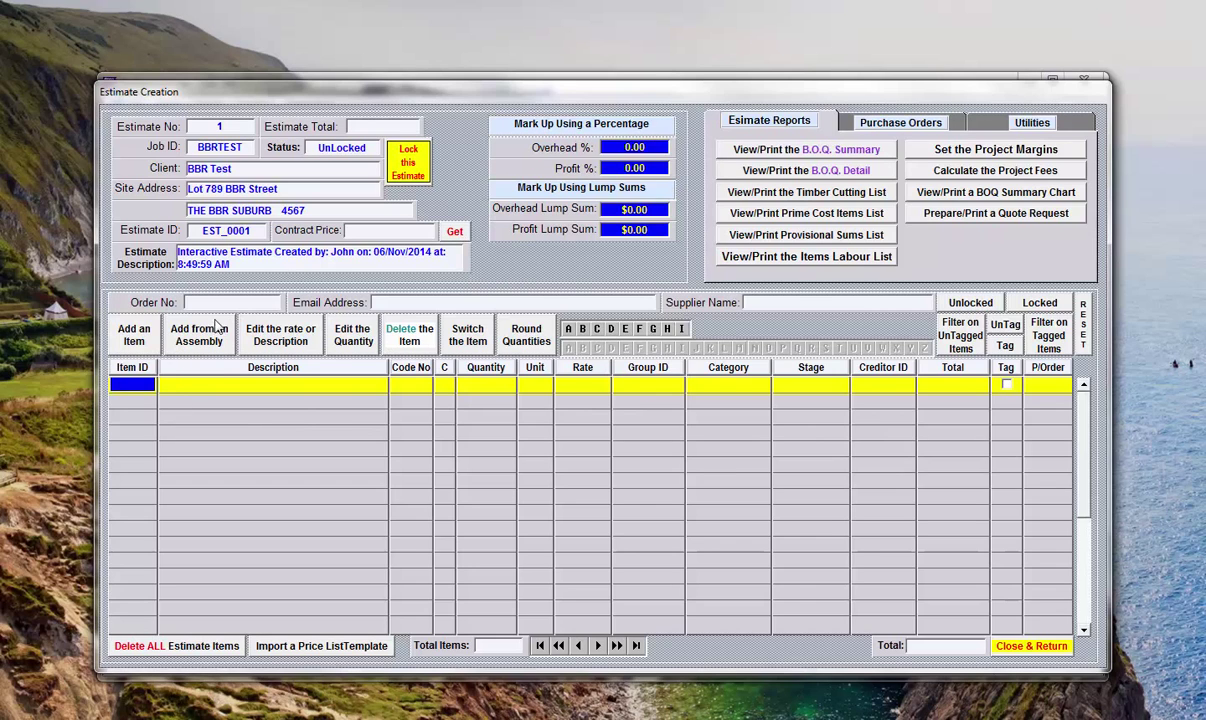
mouse_move(133, 340)
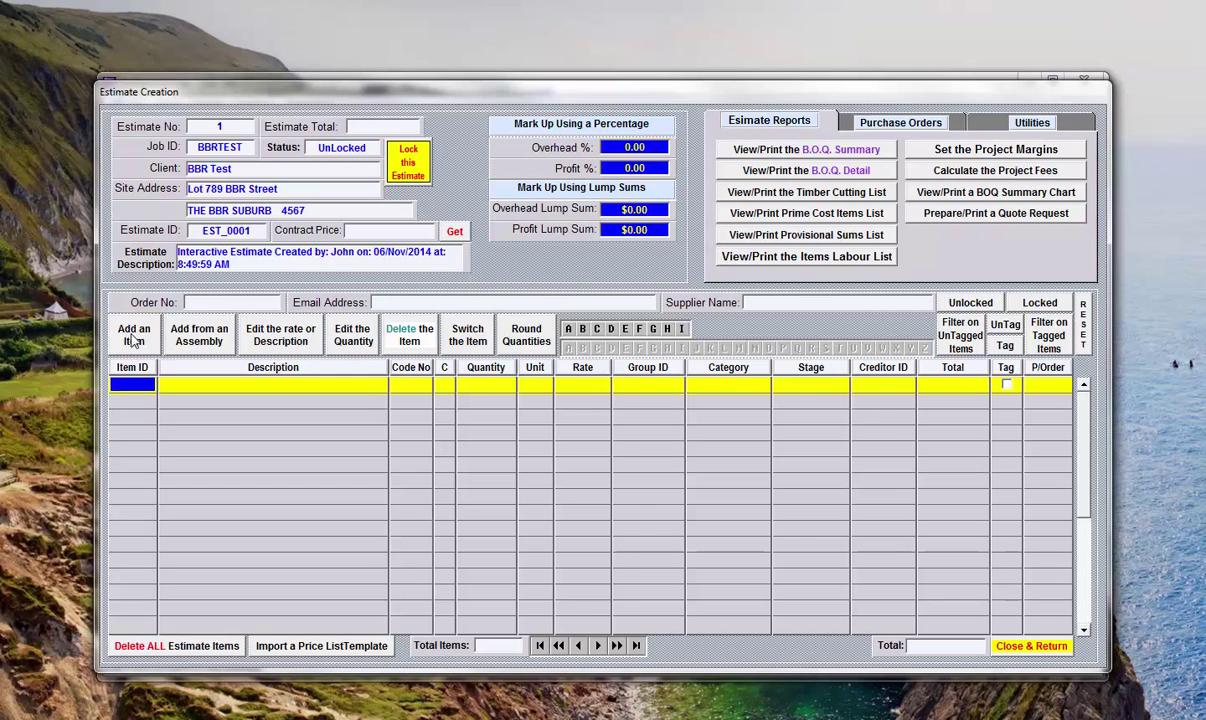
mouse_move(147, 343)
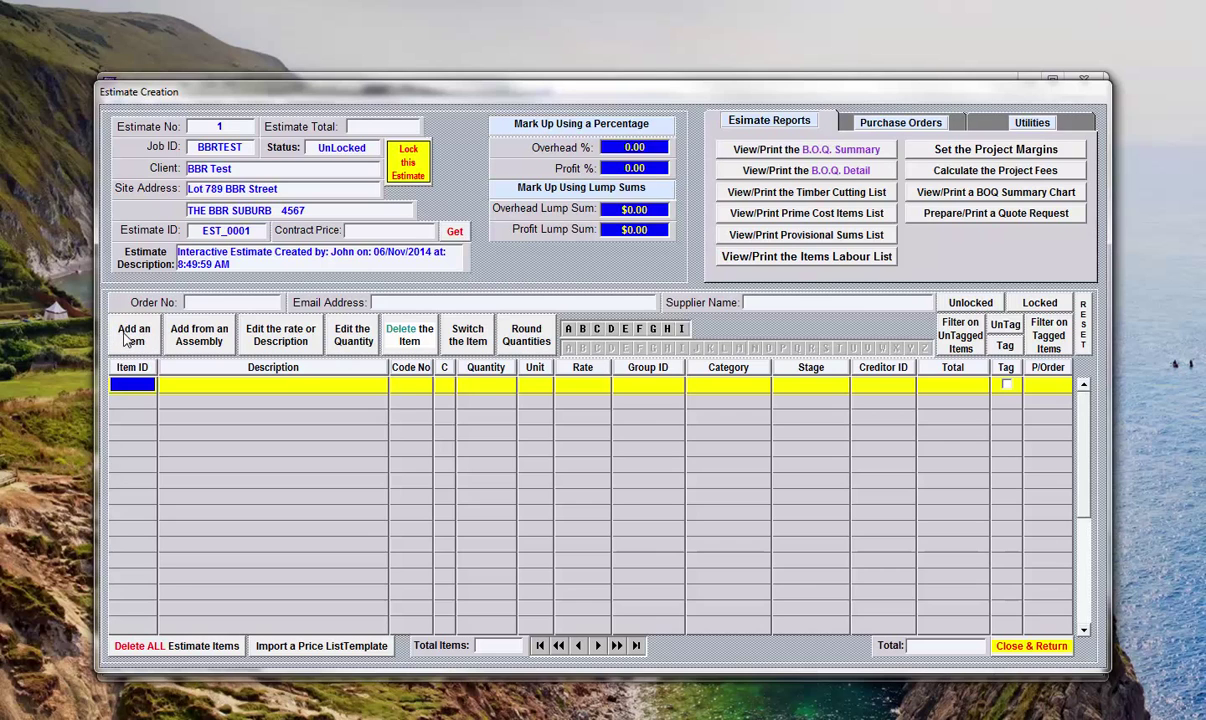
mouse_move(218, 342)
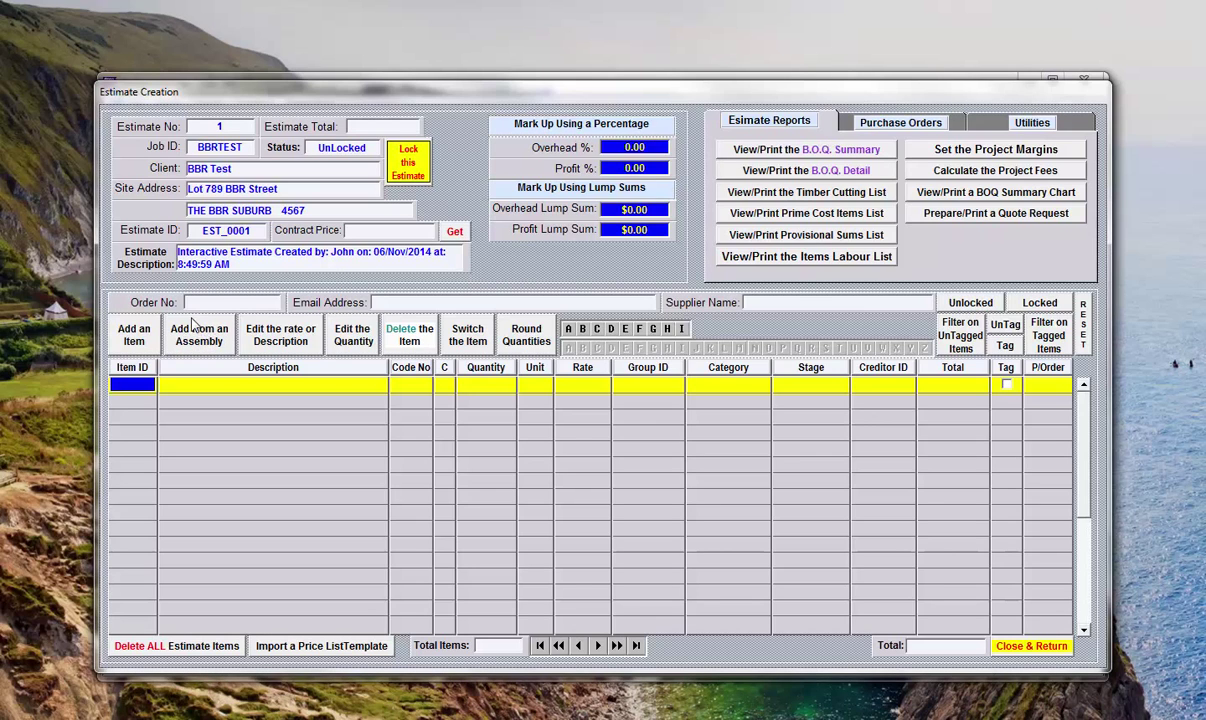
mouse_move(300, 344)
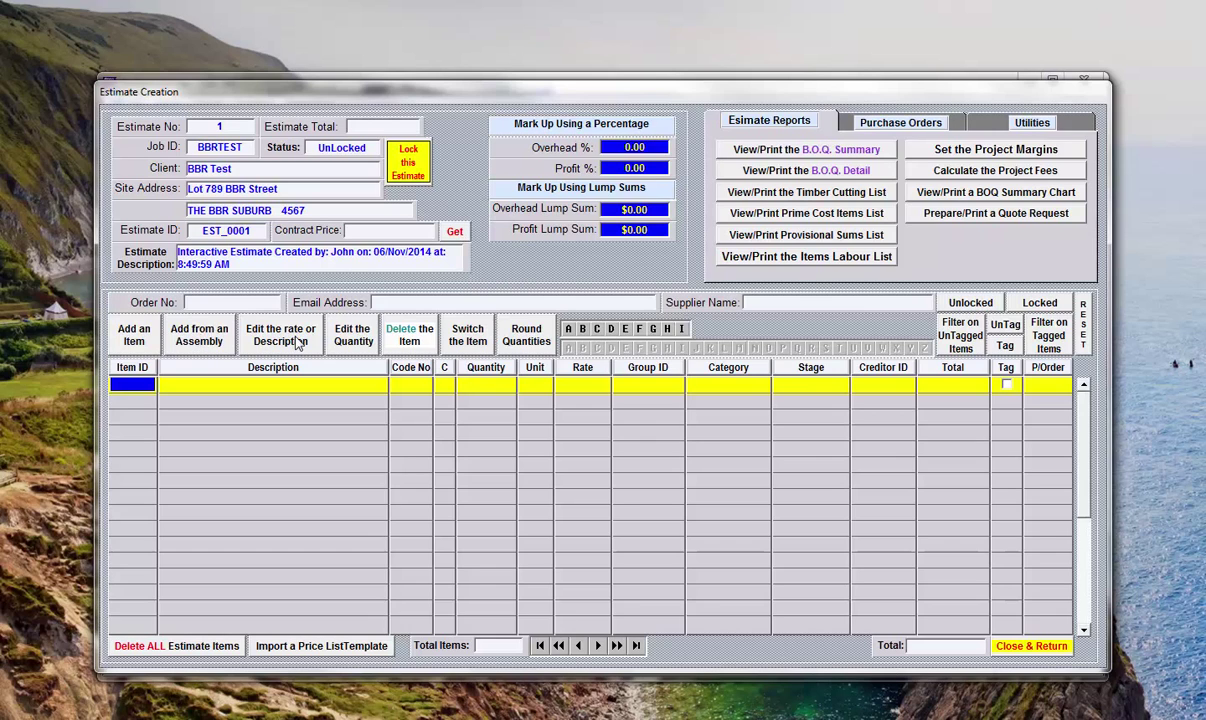
mouse_move(288, 328)
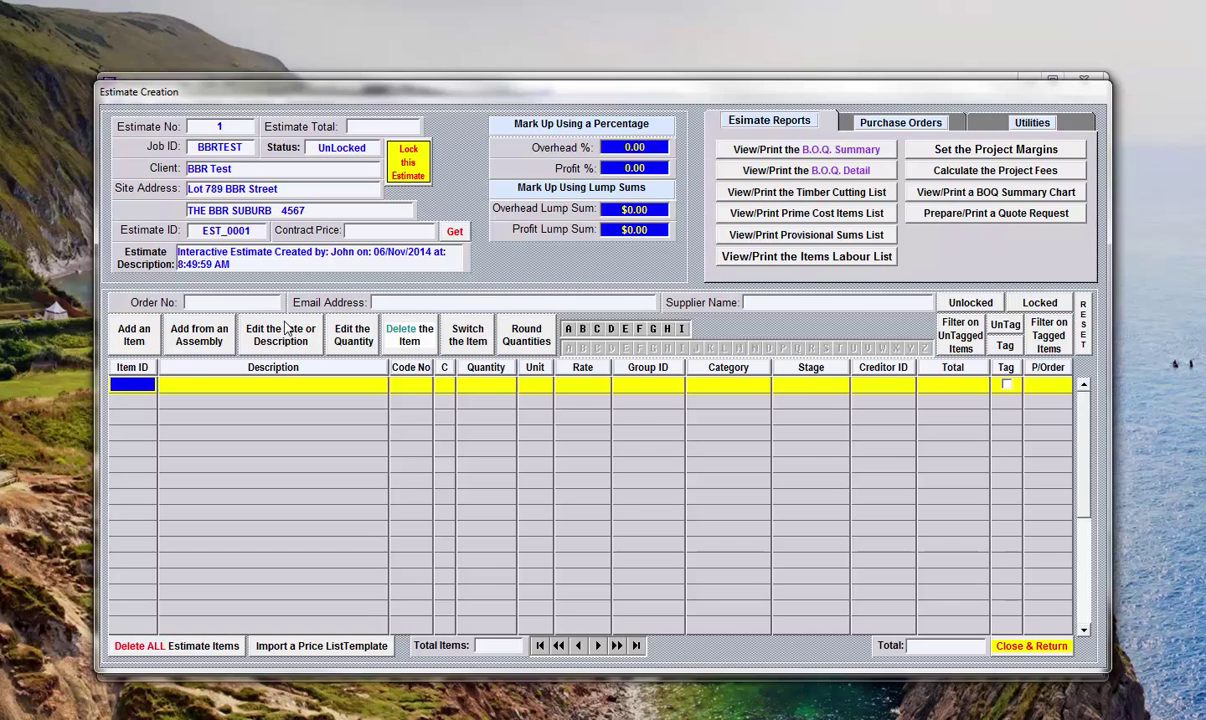
mouse_move(301, 340)
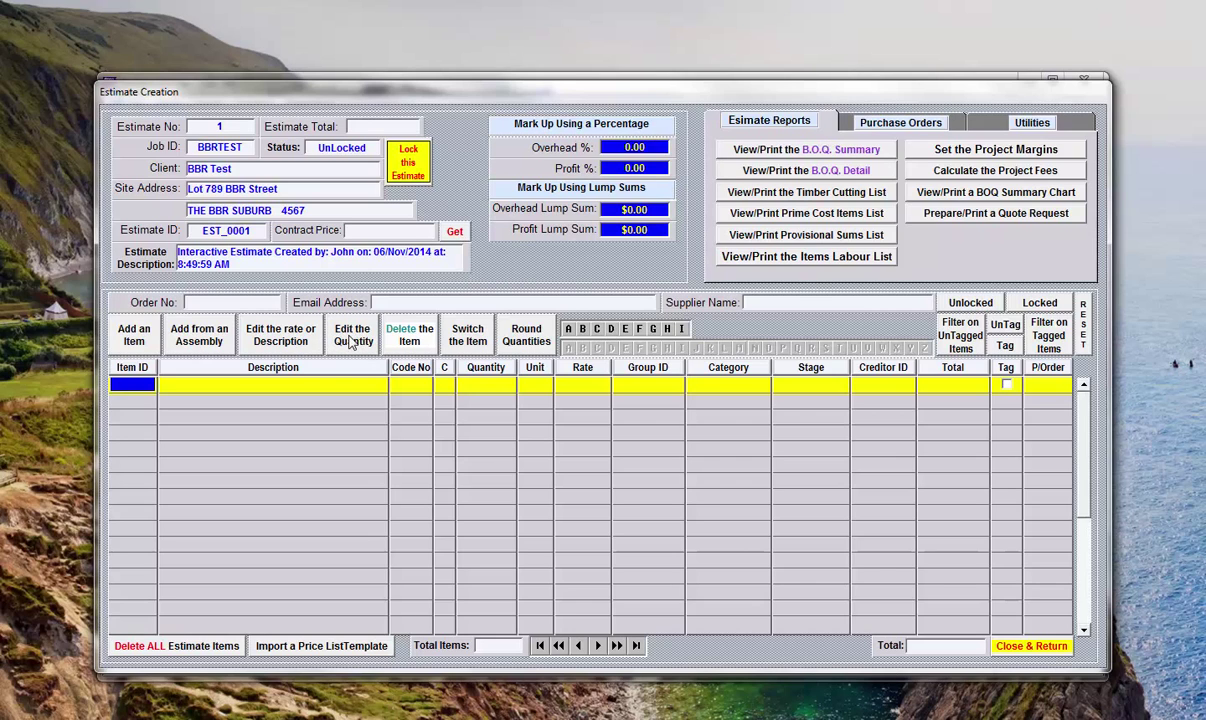
mouse_move(417, 342)
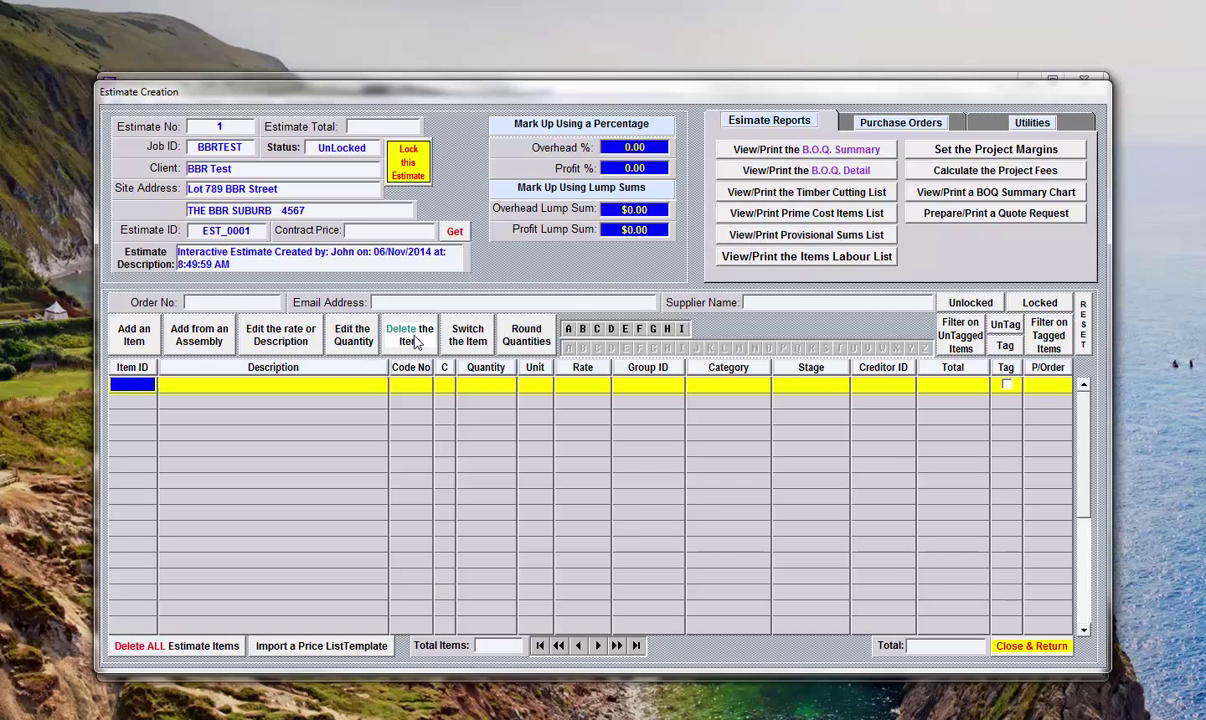
mouse_move(457, 381)
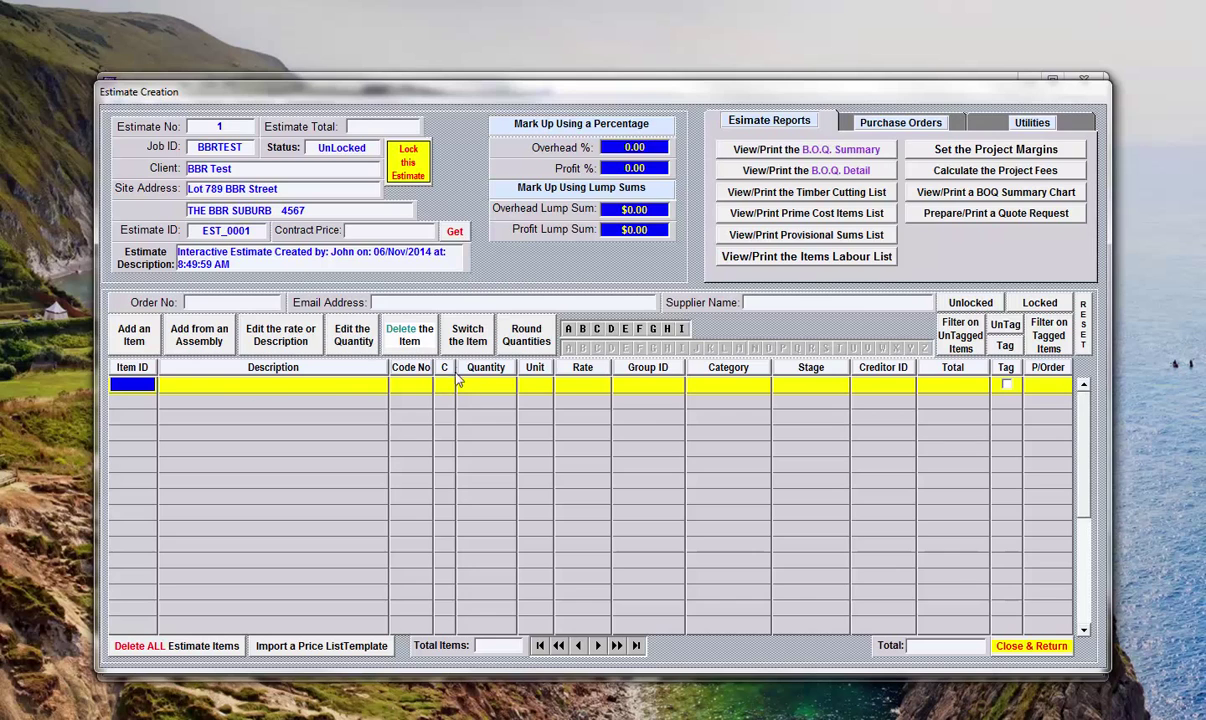
mouse_move(470, 345)
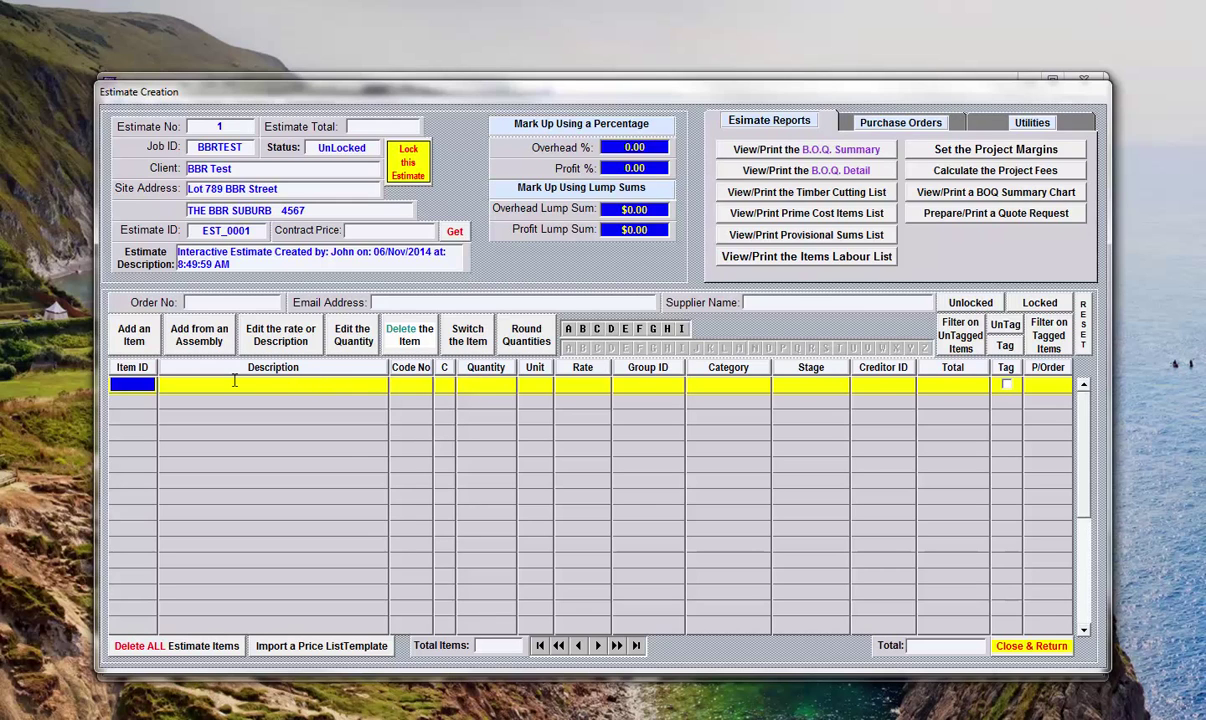
mouse_move(291, 384)
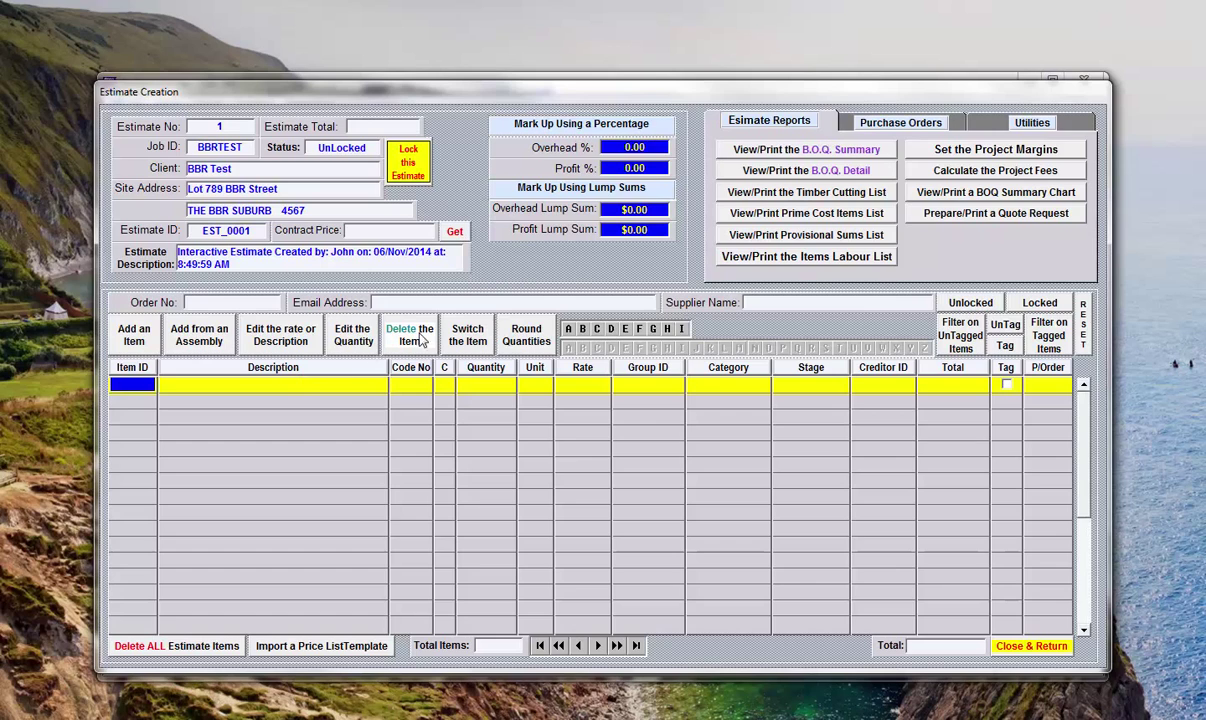
mouse_move(475, 335)
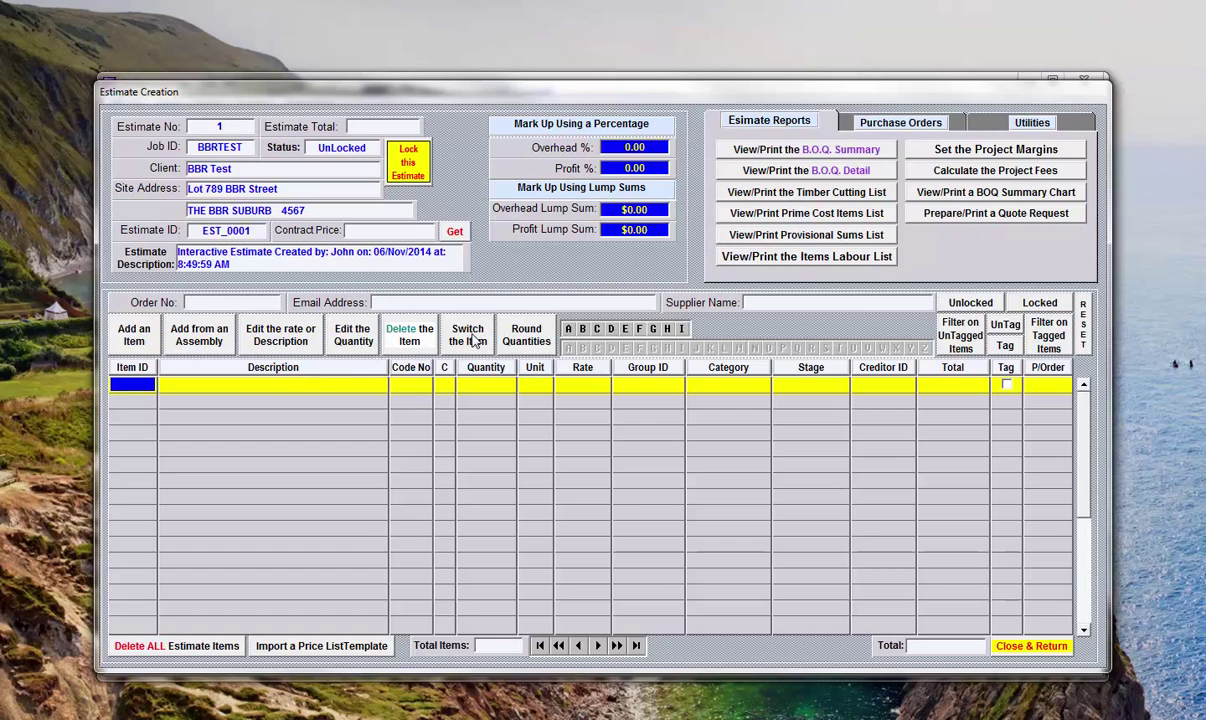
mouse_move(210, 387)
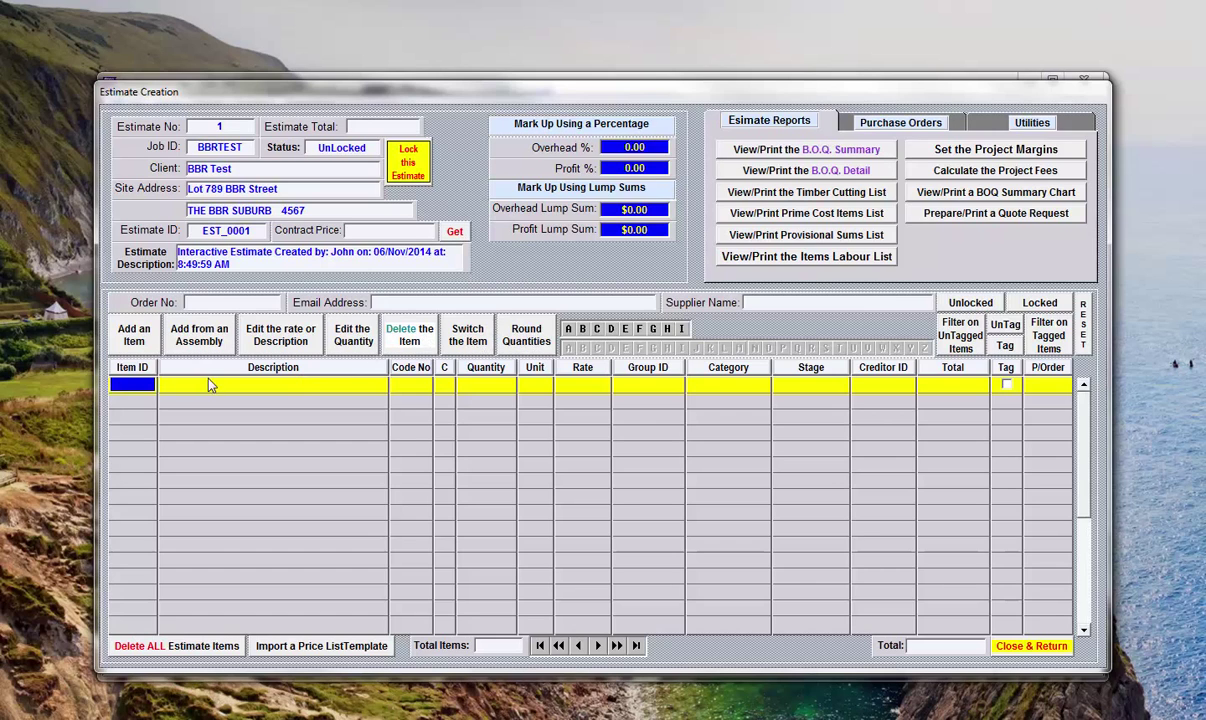
mouse_move(288, 340)
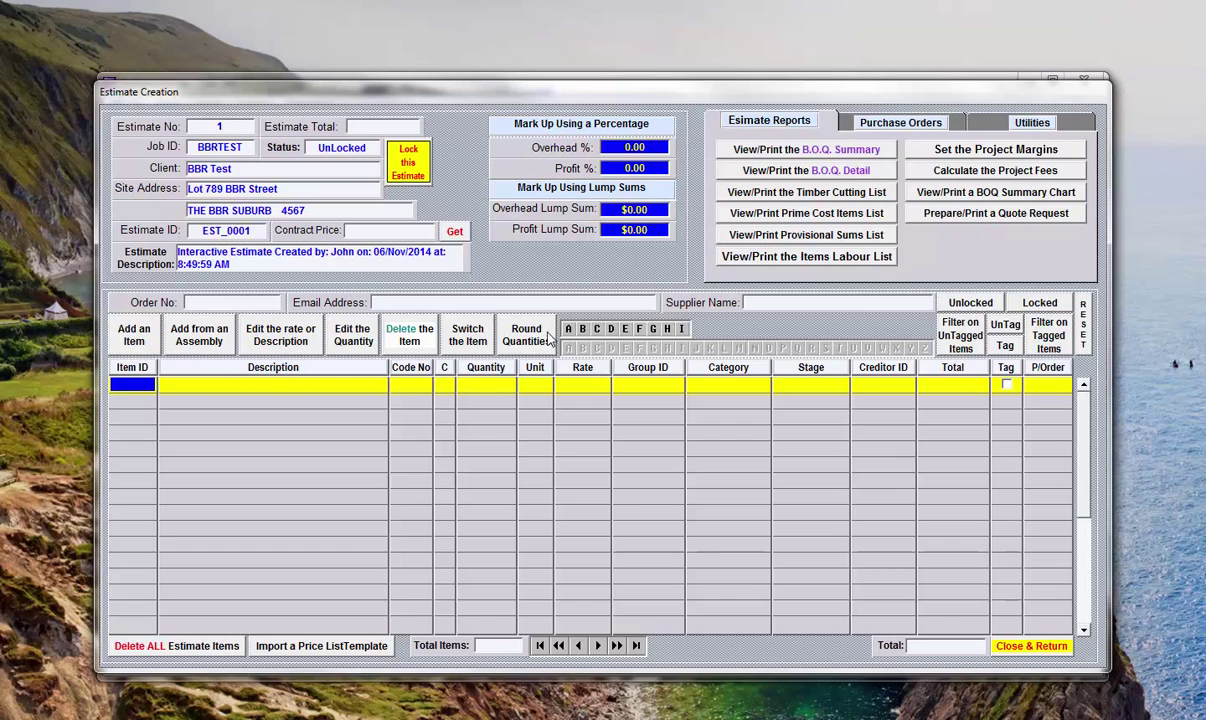
mouse_move(134, 335)
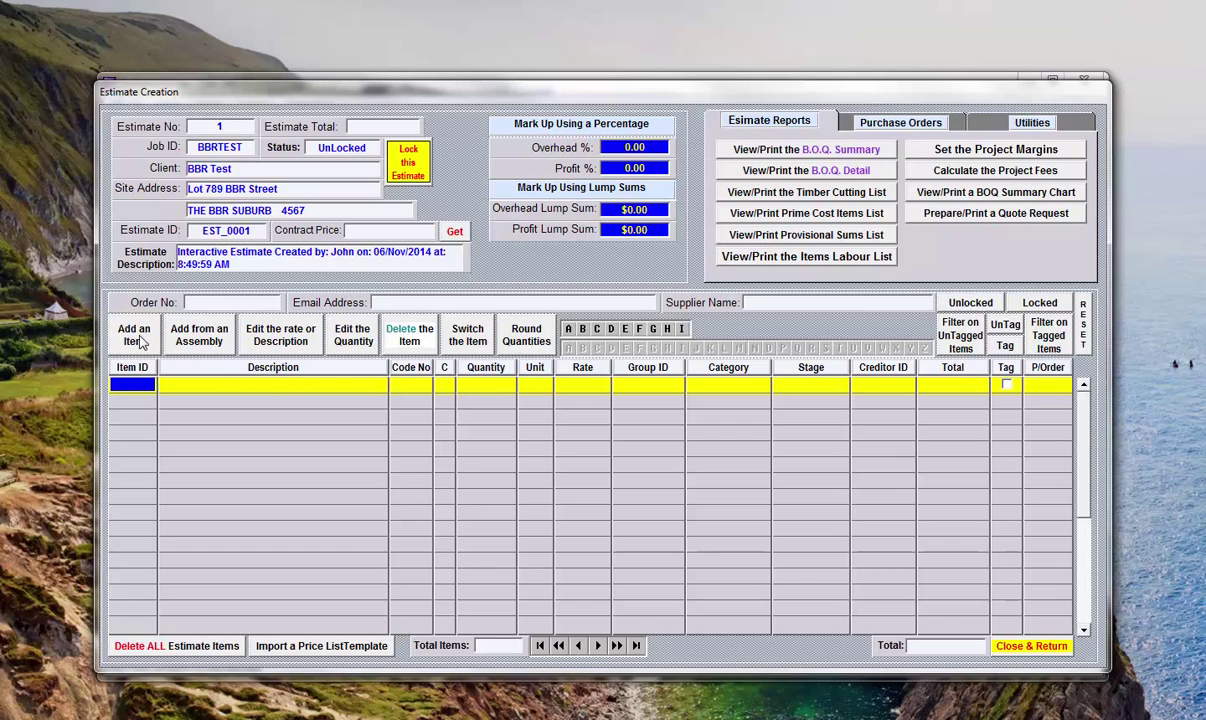
mouse_move(533, 350)
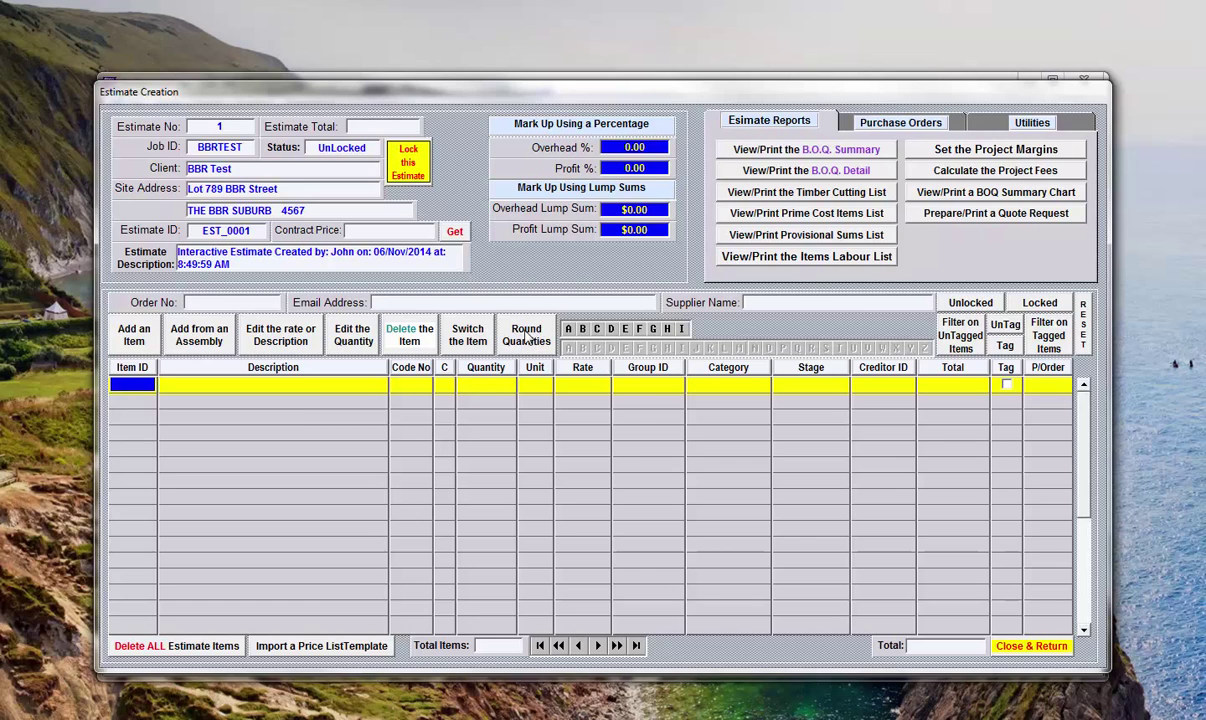
mouse_move(368, 458)
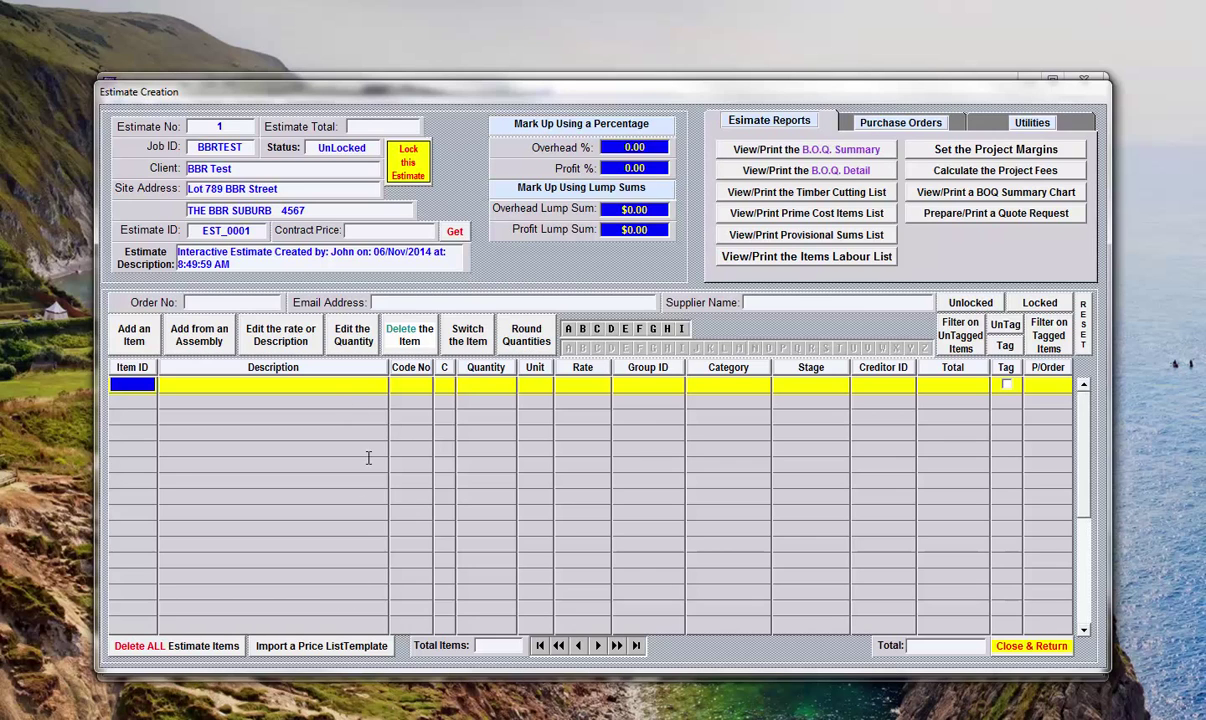
mouse_move(620, 297)
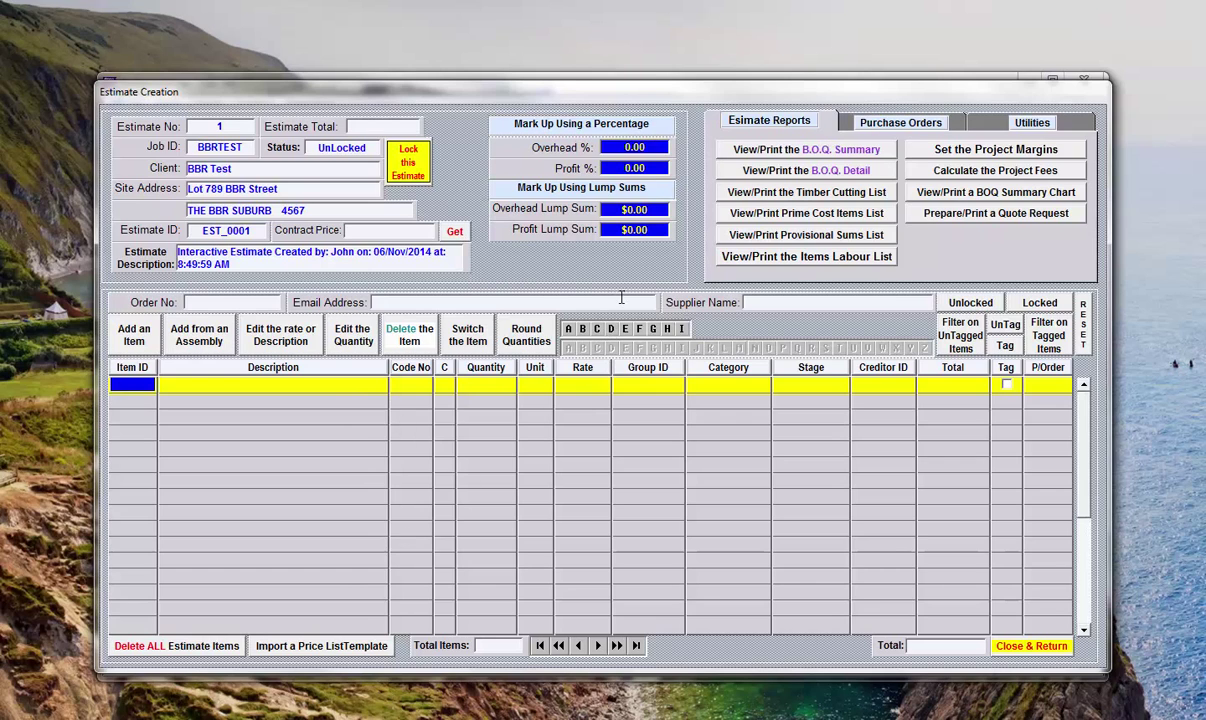
mouse_move(520, 265)
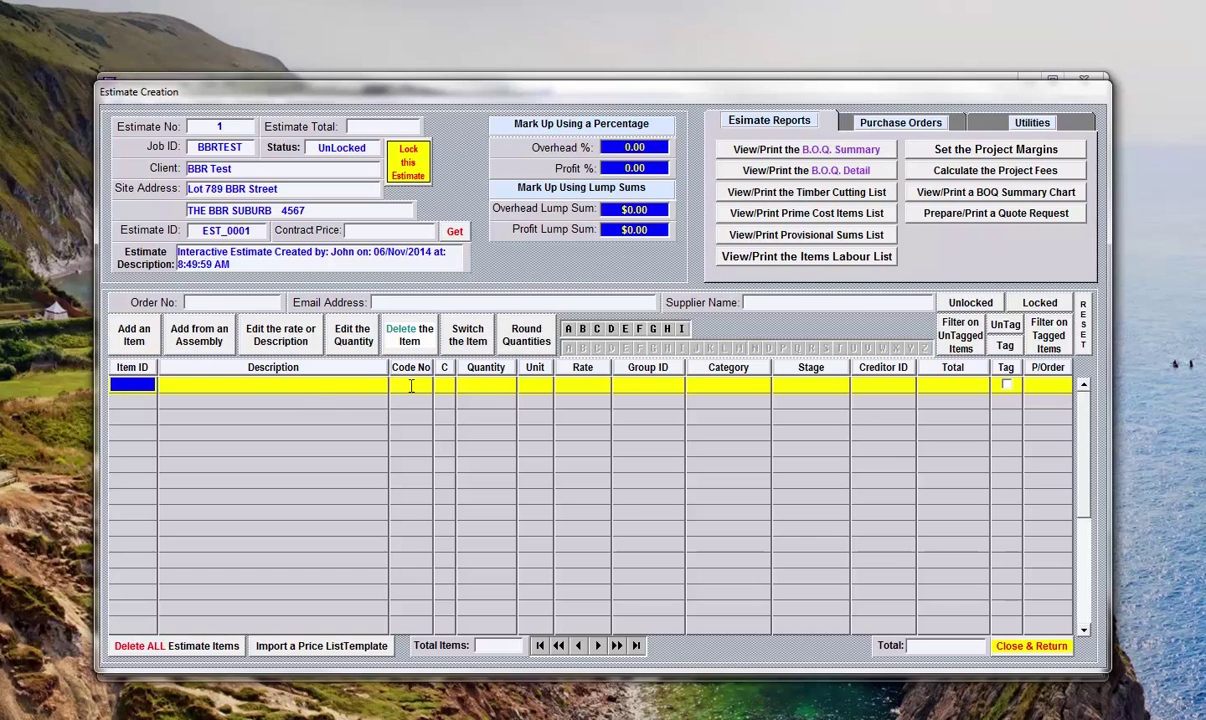
mouse_move(262, 388)
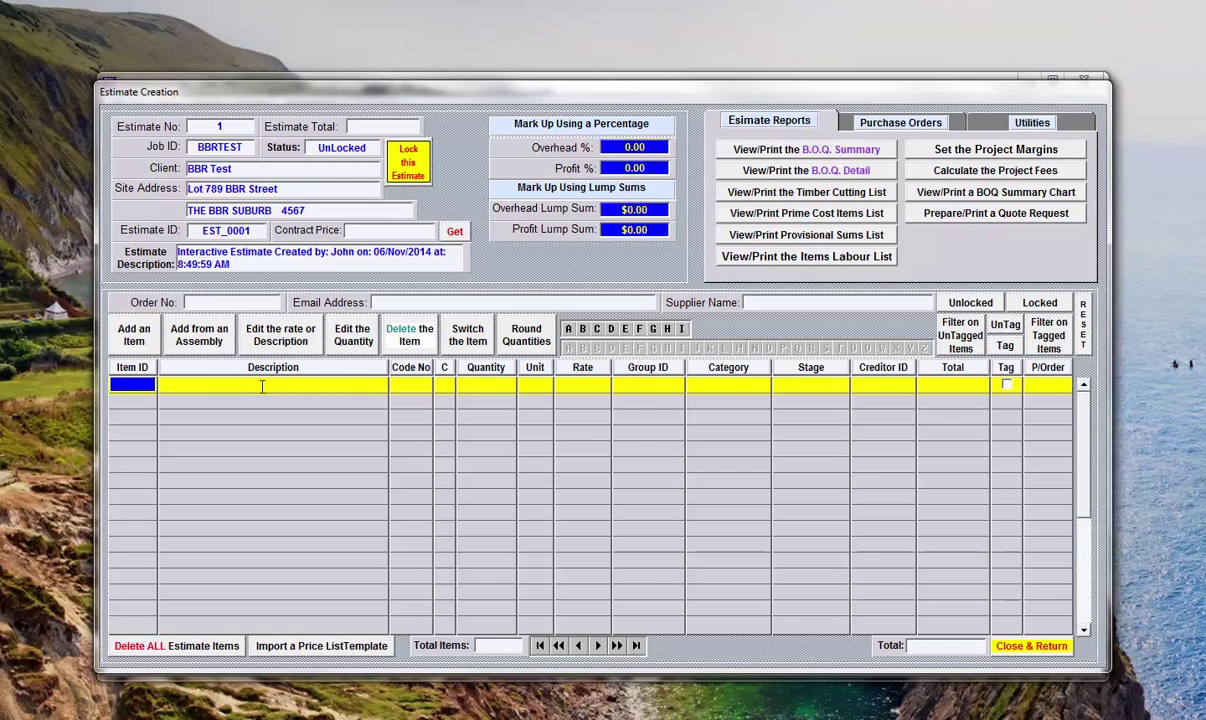
Select price list item 0003700, F14 Un-seasoned 75x38 R/Sawn at $5.30
click(133, 335)
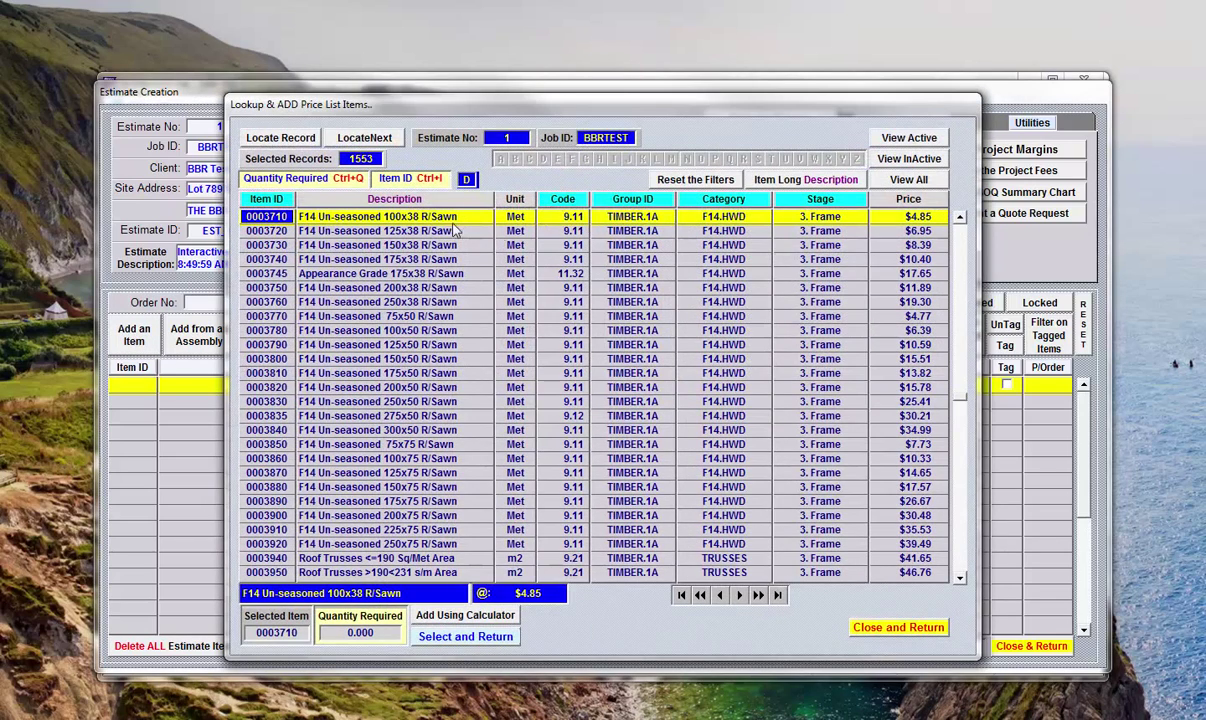
mouse_move(637, 219)
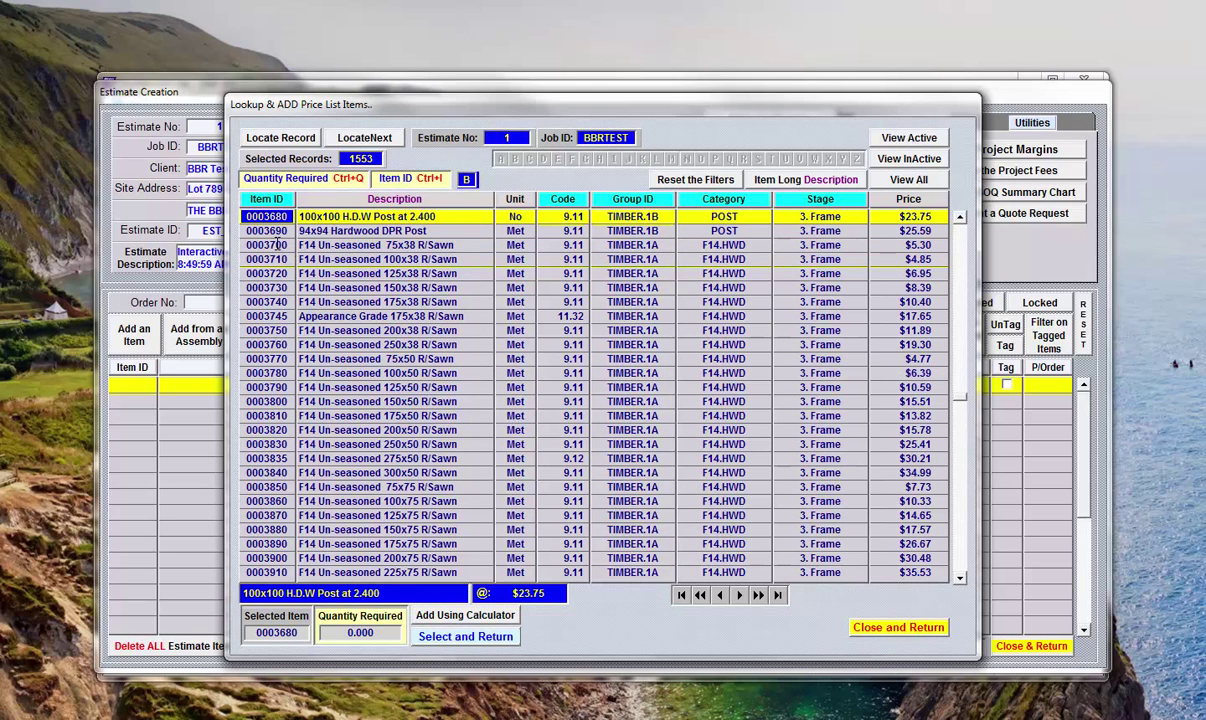
click(377, 245)
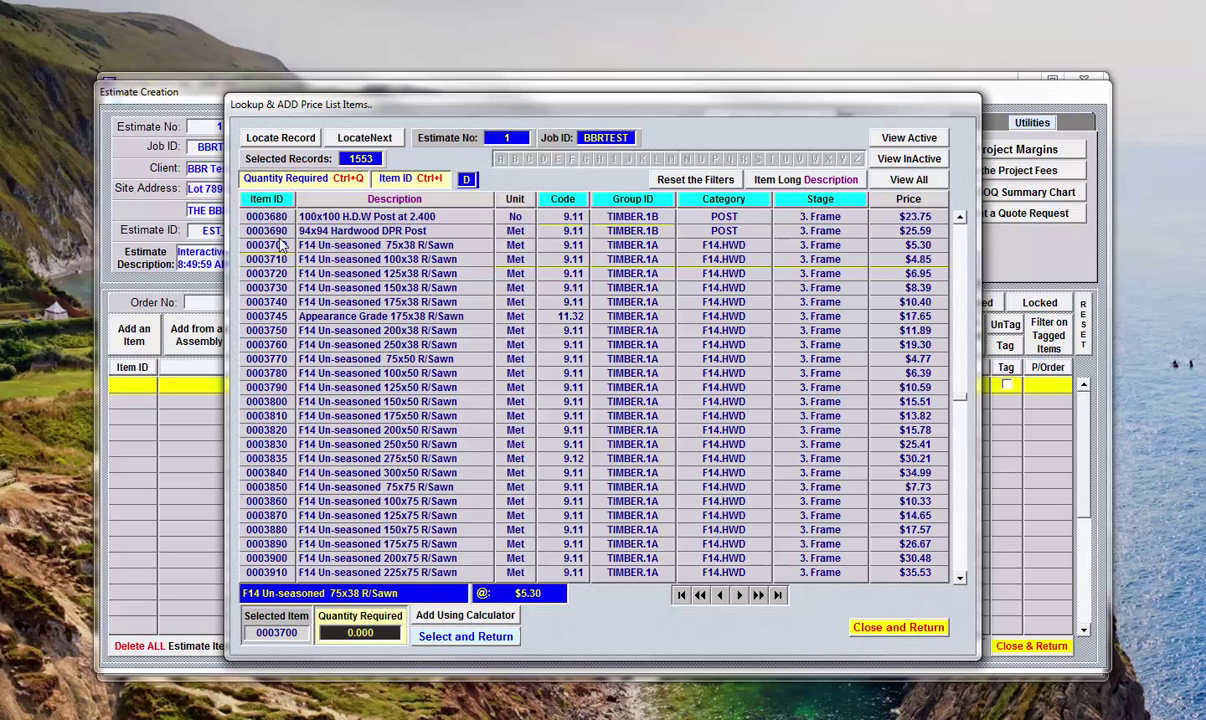
click(400, 245)
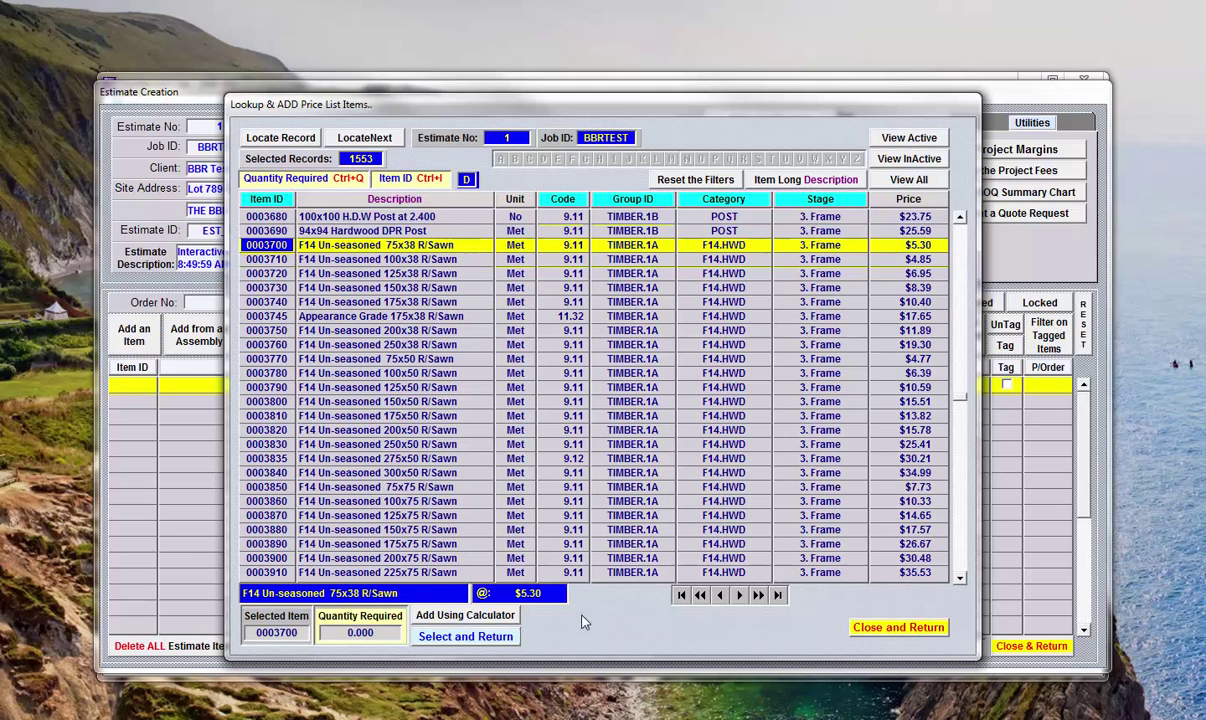
mouse_move(538, 624)
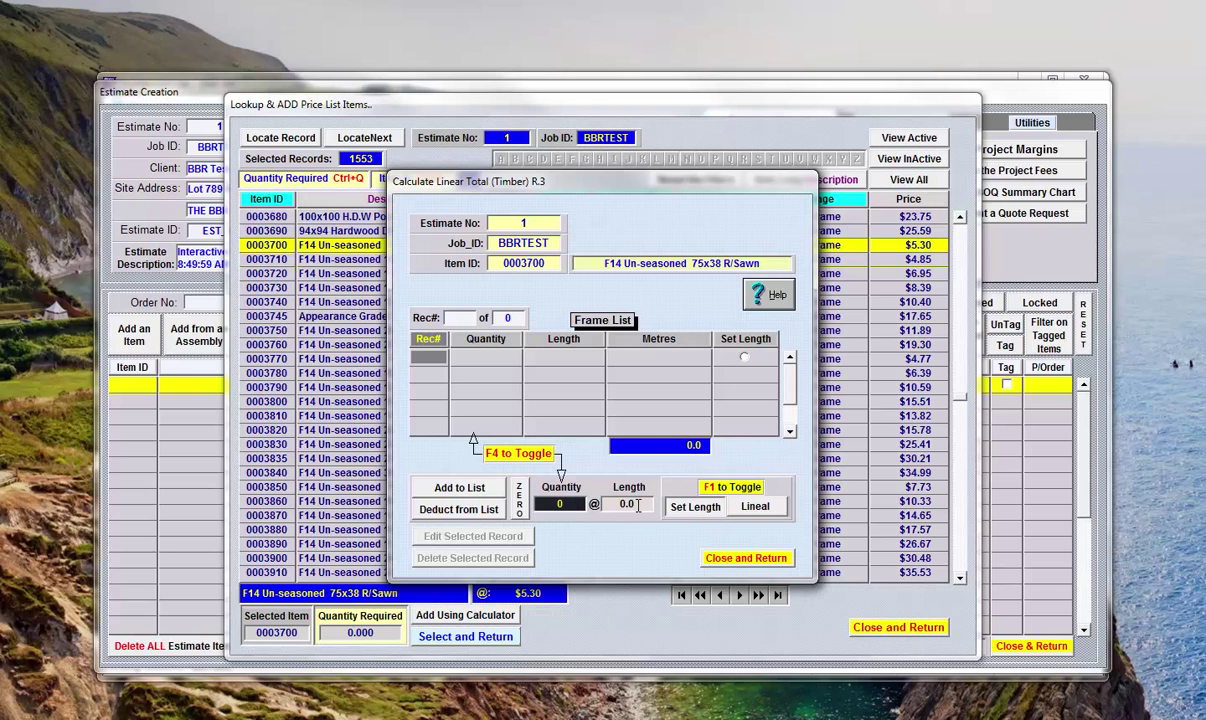
mouse_move(616, 550)
text(20)
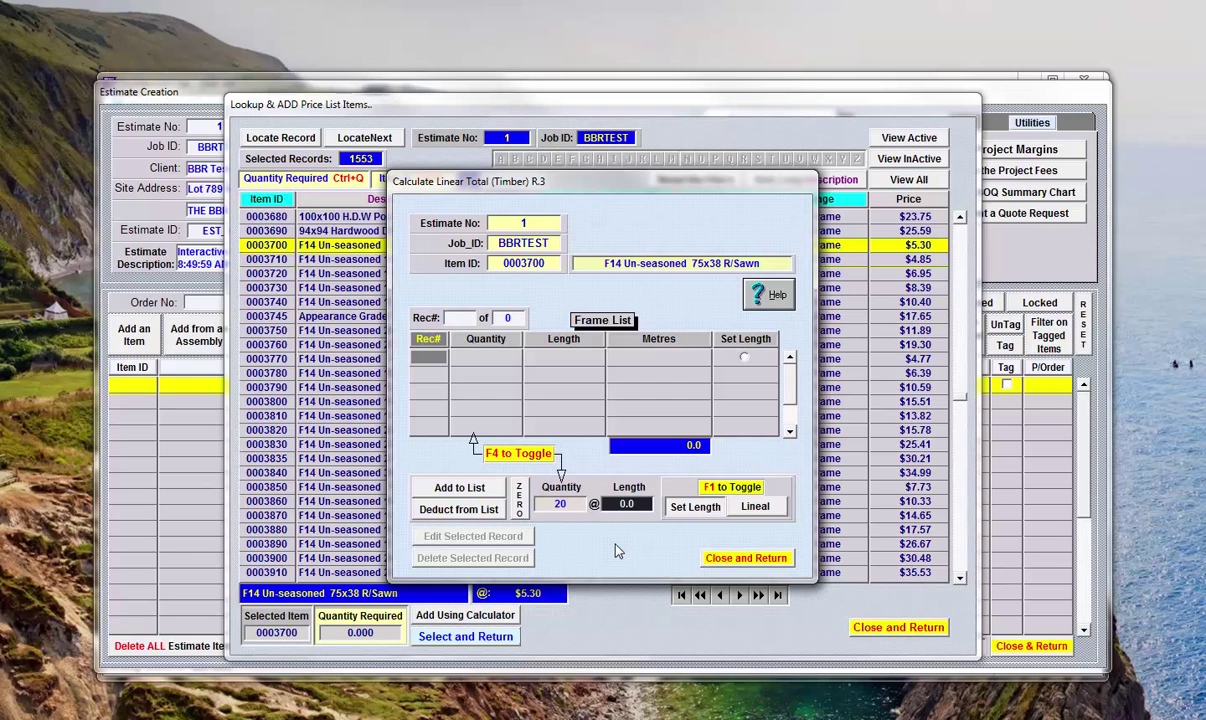
Add 20 lengths at 4.8 m and one 20.1 m lineal run, totalling 116.1 m
click(458, 487)
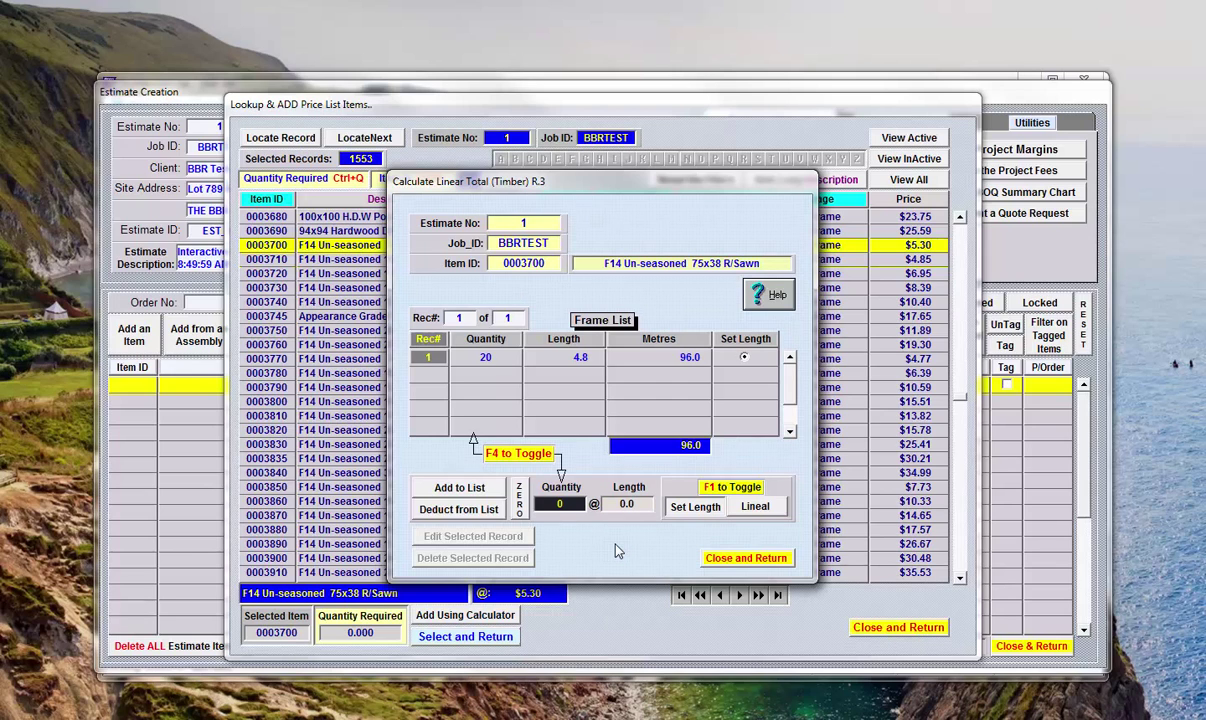
mouse_move(715, 363)
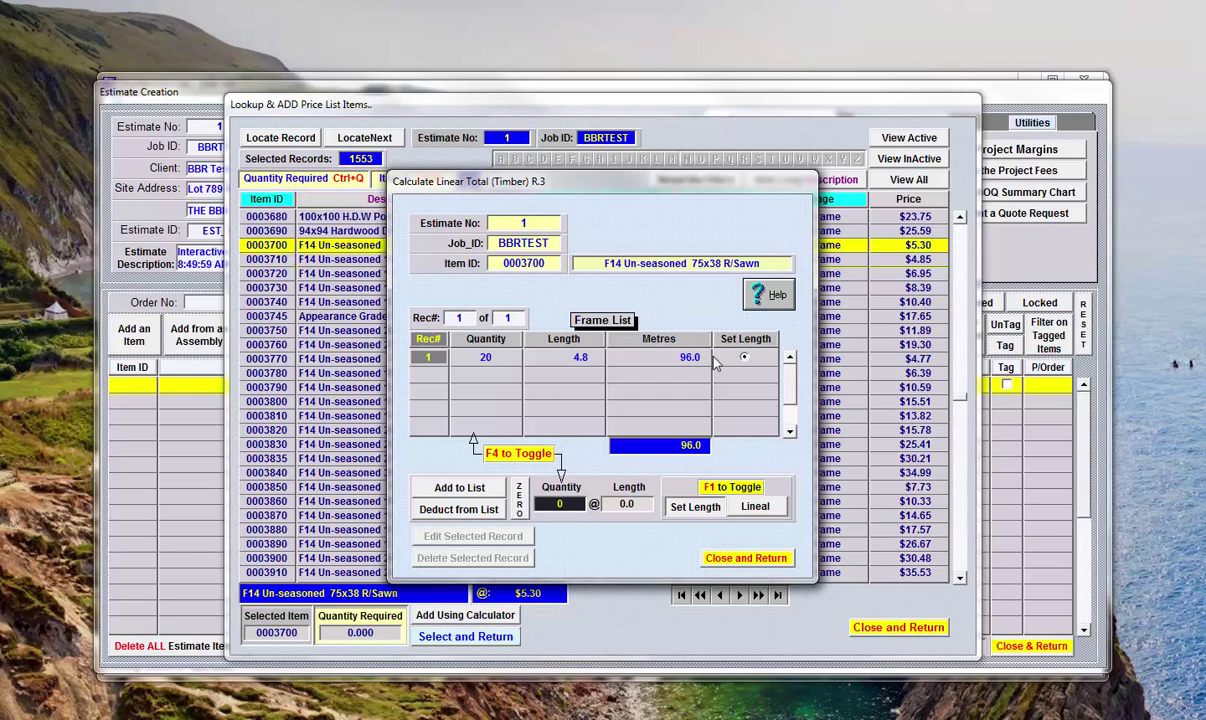
mouse_move(558, 428)
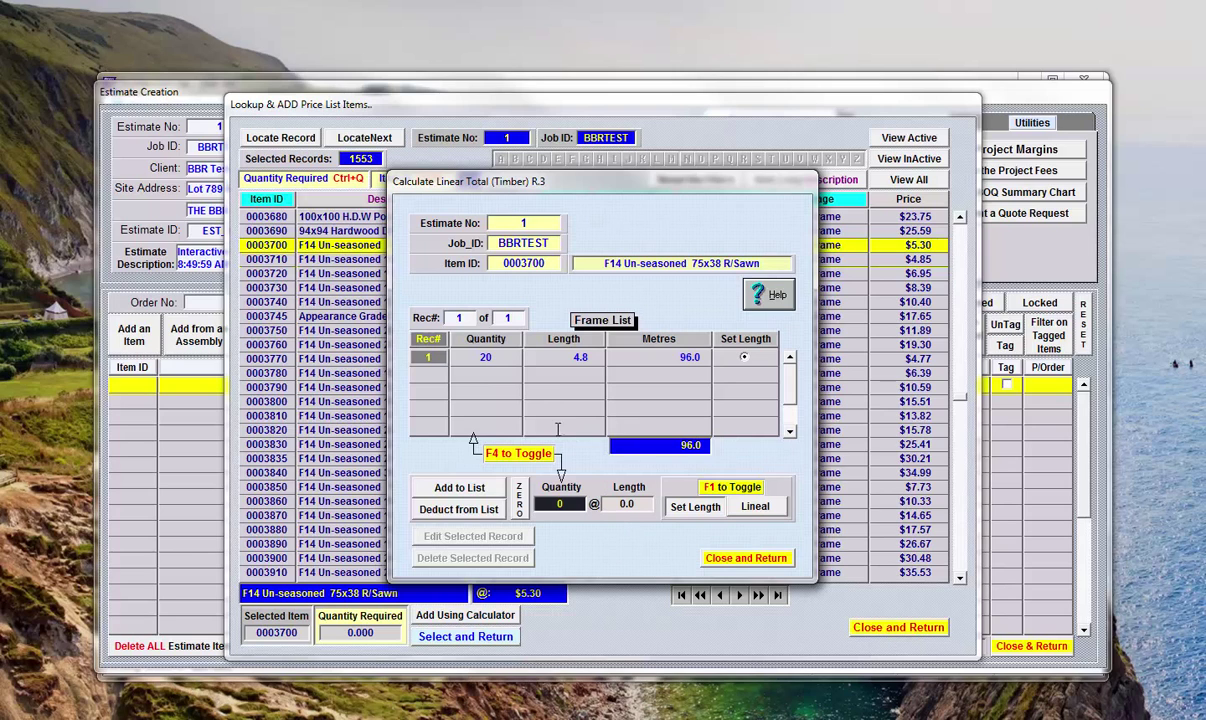
mouse_move(615, 555)
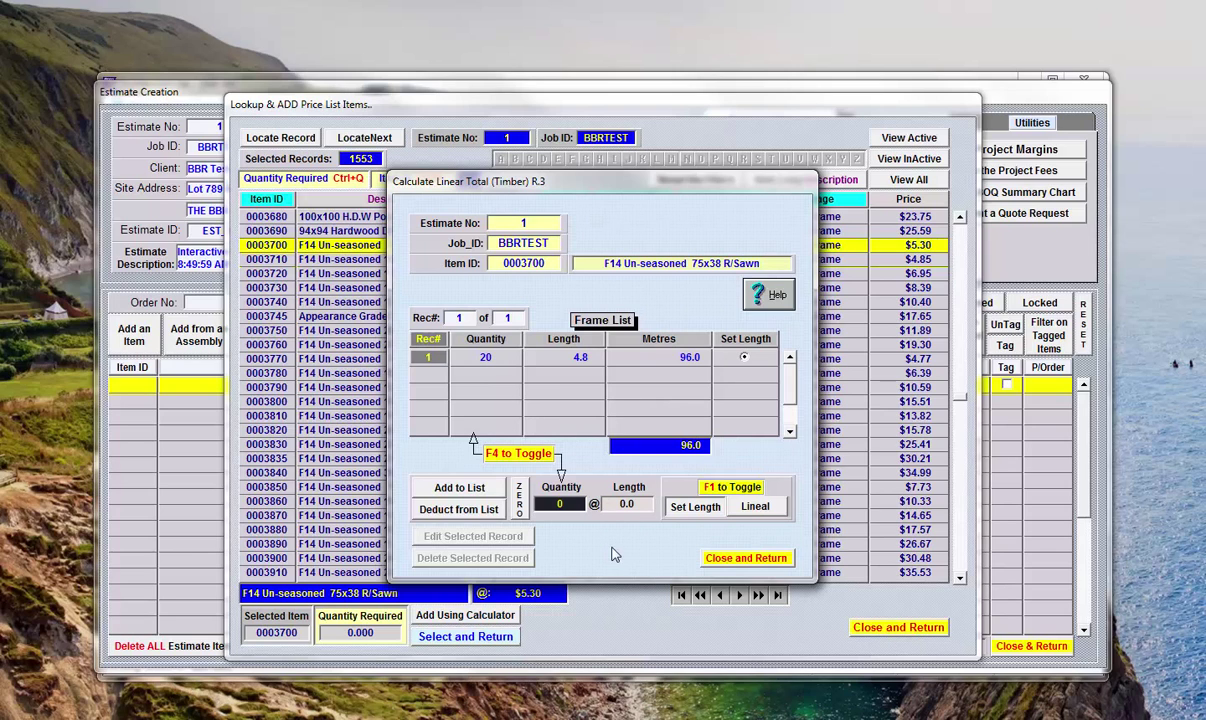
mouse_move(766, 513)
text(1)
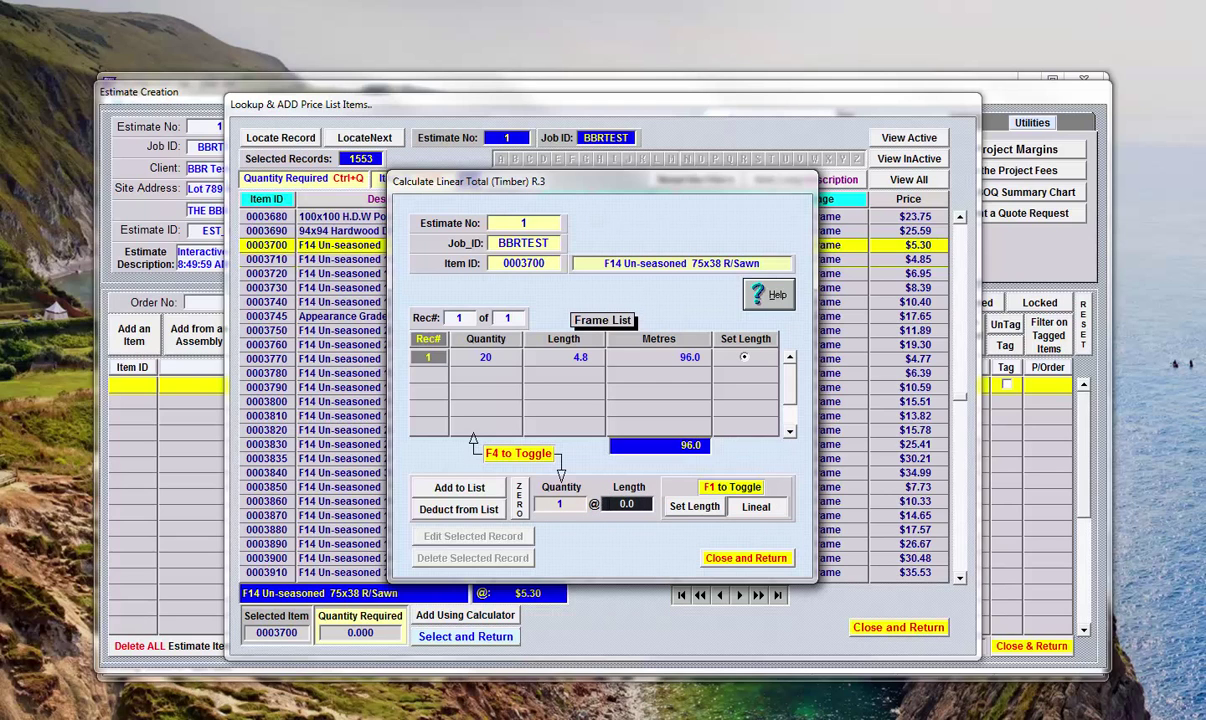
mouse_move(647, 555)
text(20)
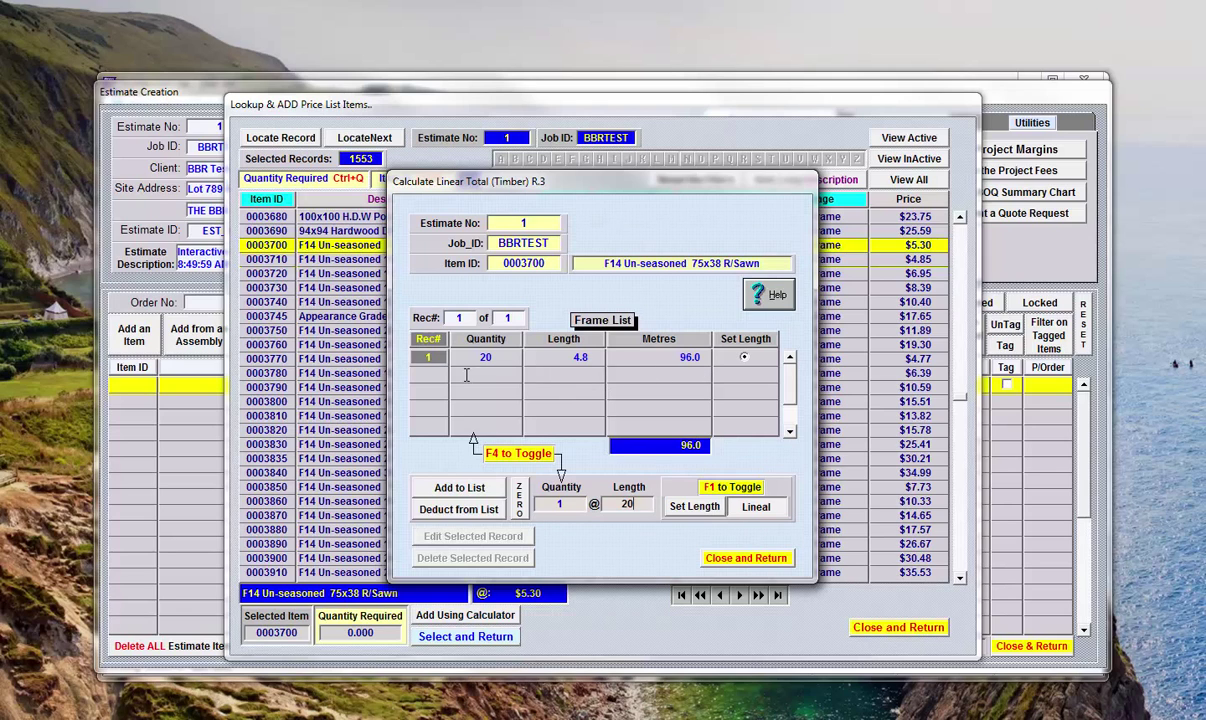
mouse_move(710, 383)
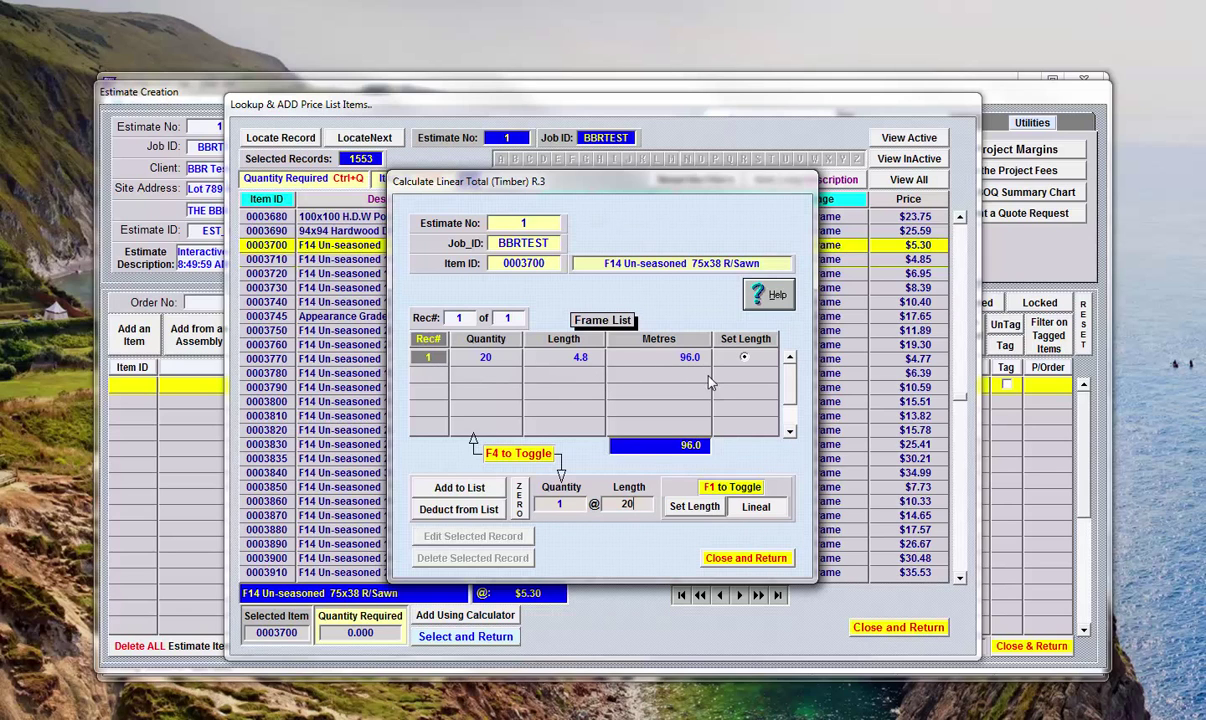
mouse_move(694, 378)
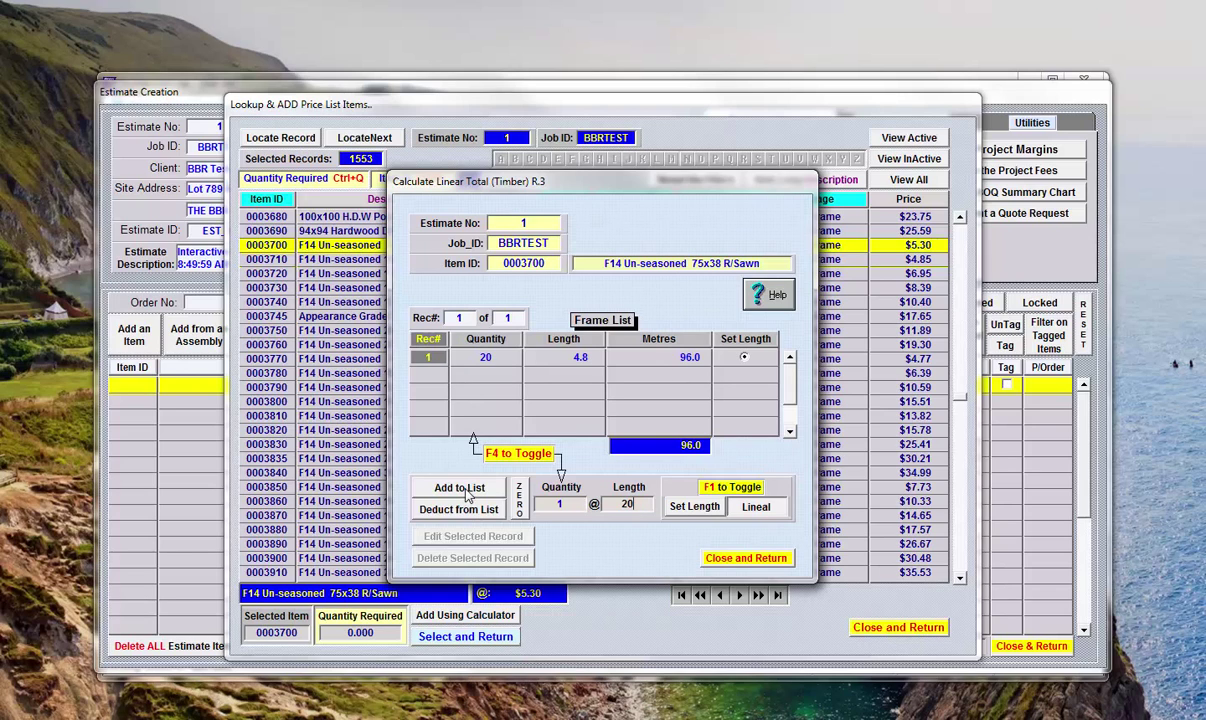
click(458, 487)
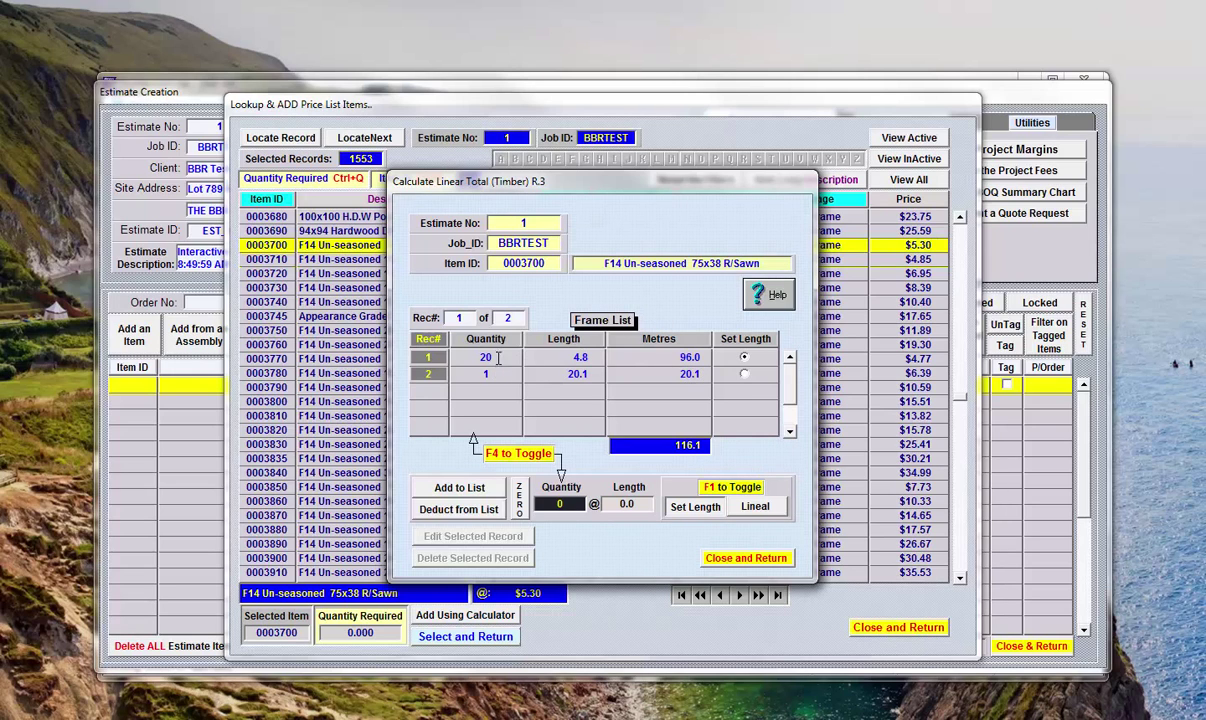
mouse_move(751, 561)
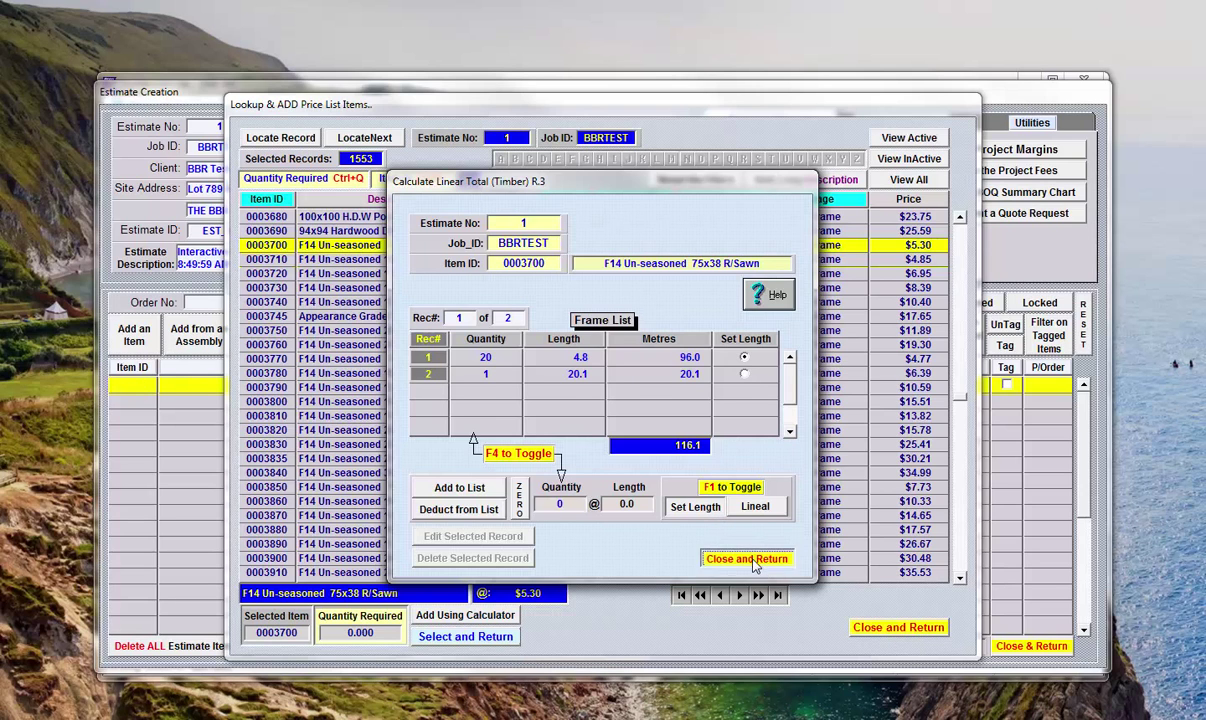
Add the 116.1 m timber line and edit it to 'CCA Treated' at $7.50
click(746, 558)
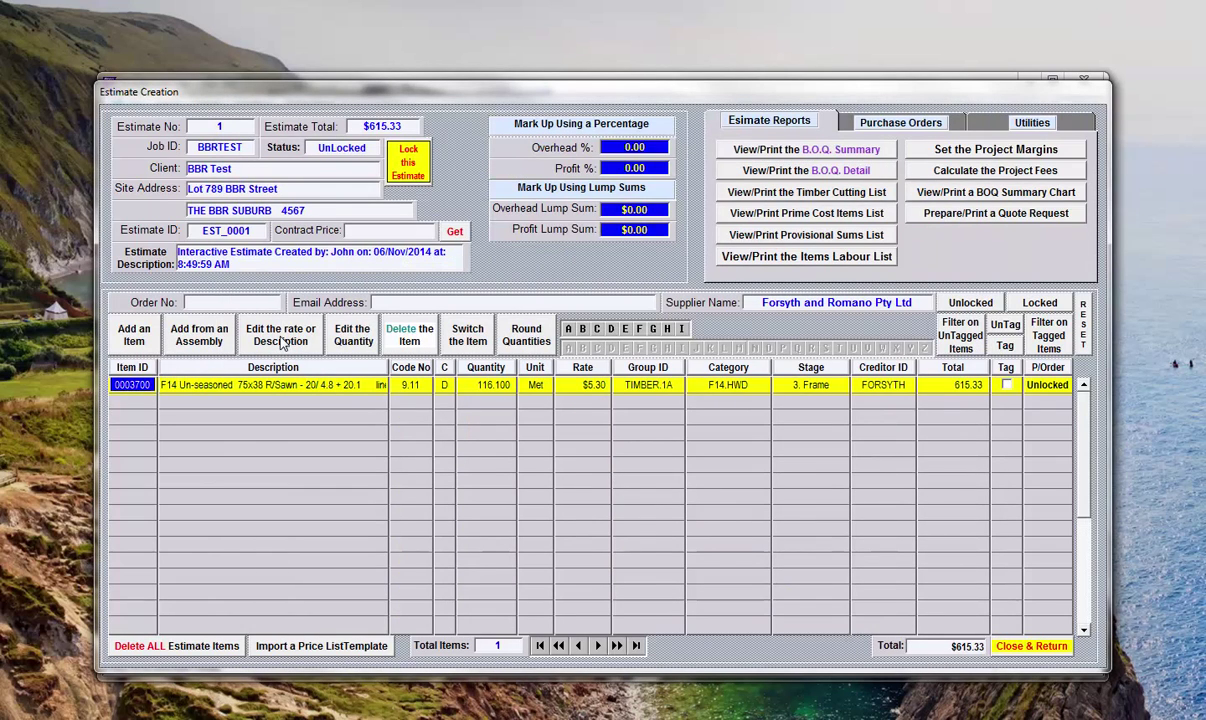
click(280, 335)
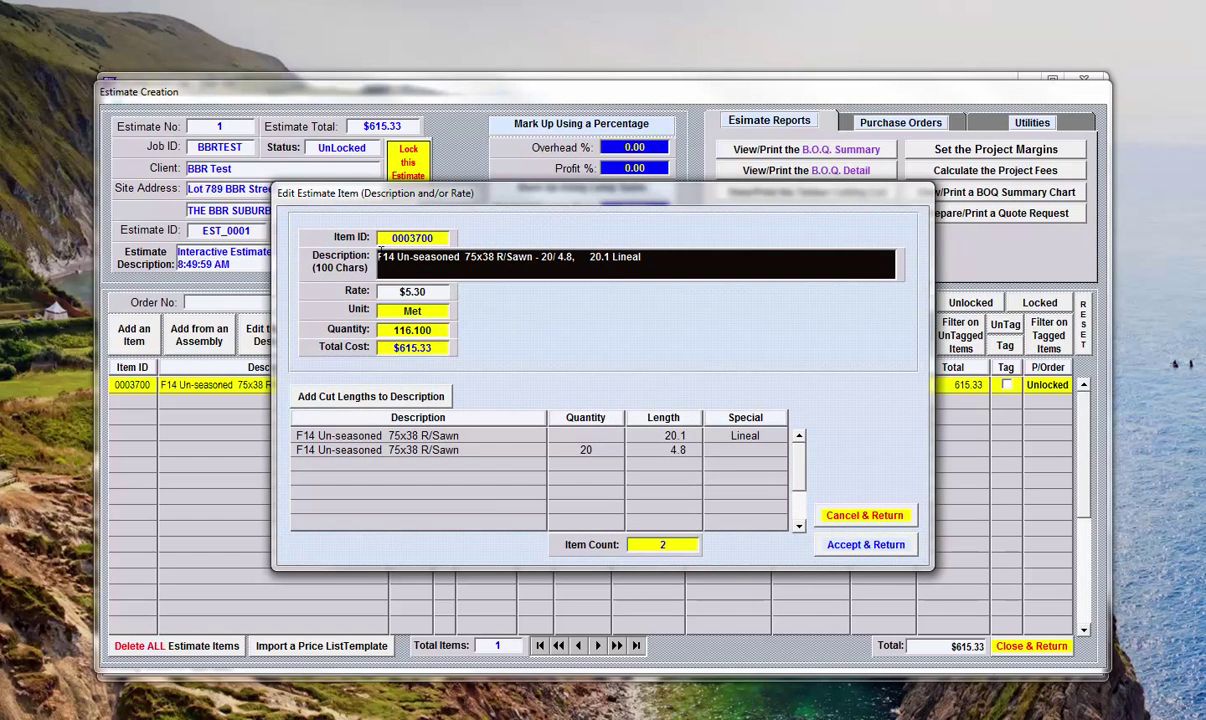
mouse_move(647, 250)
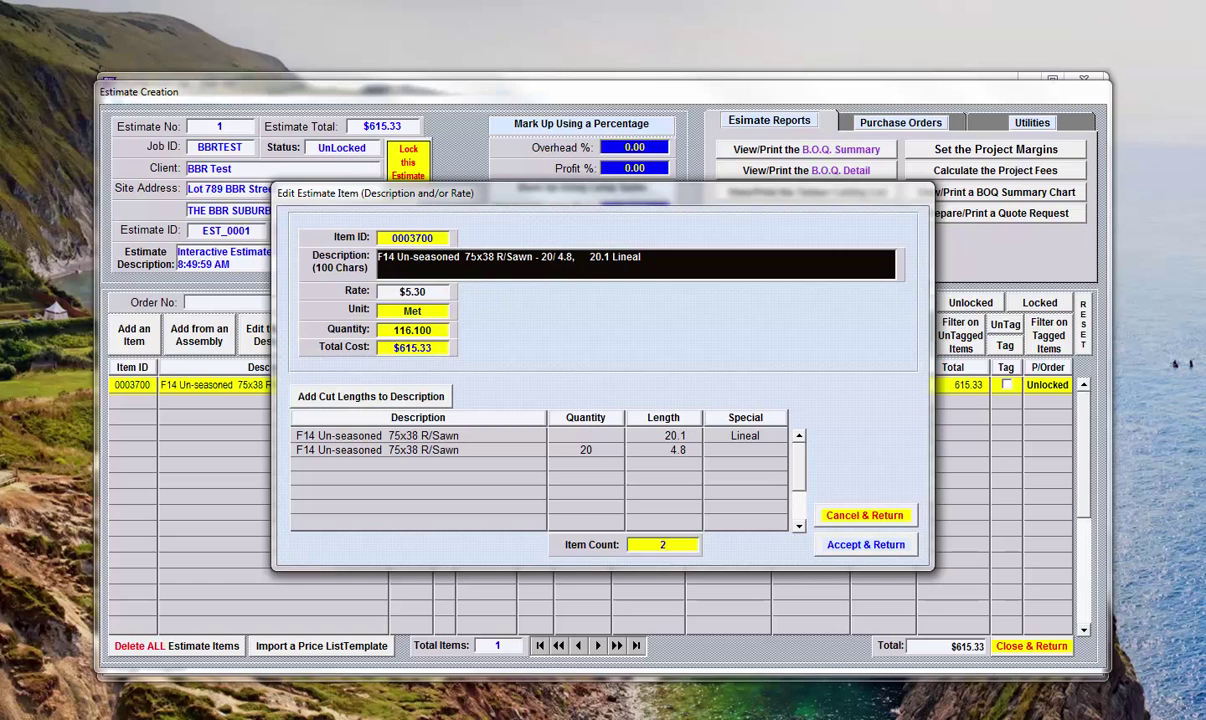
click(465, 257)
text( CCA Treated)
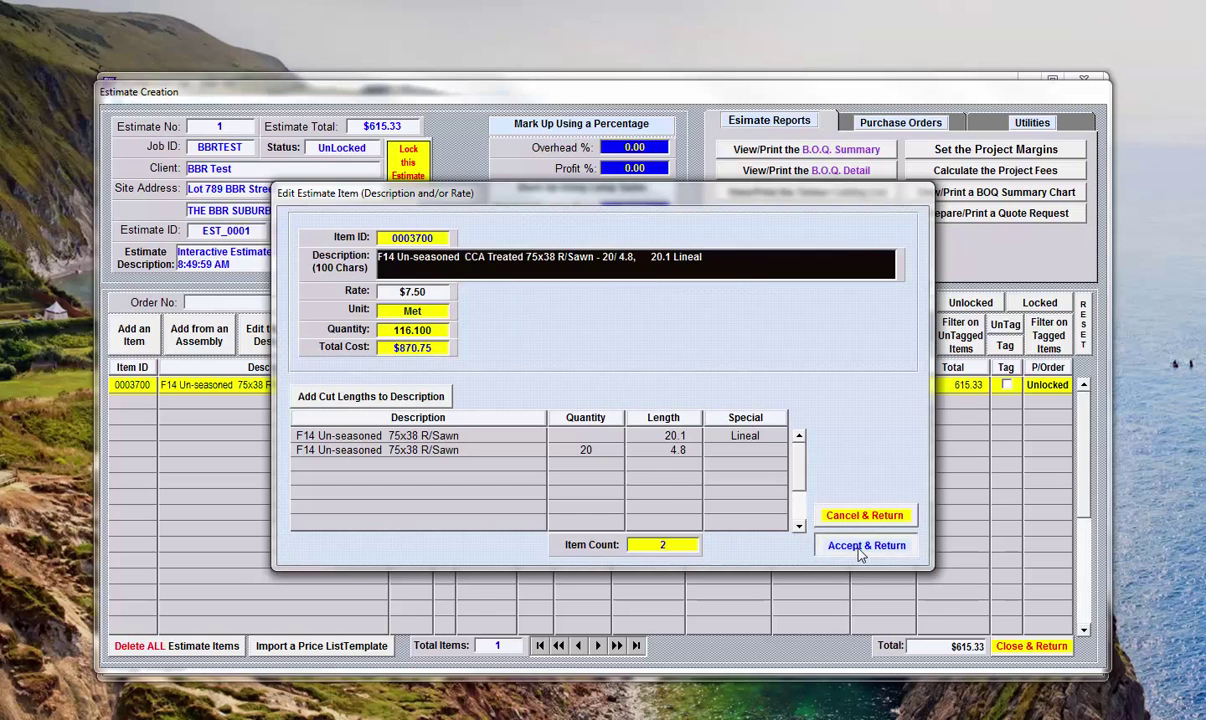
Save the CCA Treated $7.50 timber line, bringing the total to $870.75
click(865, 545)
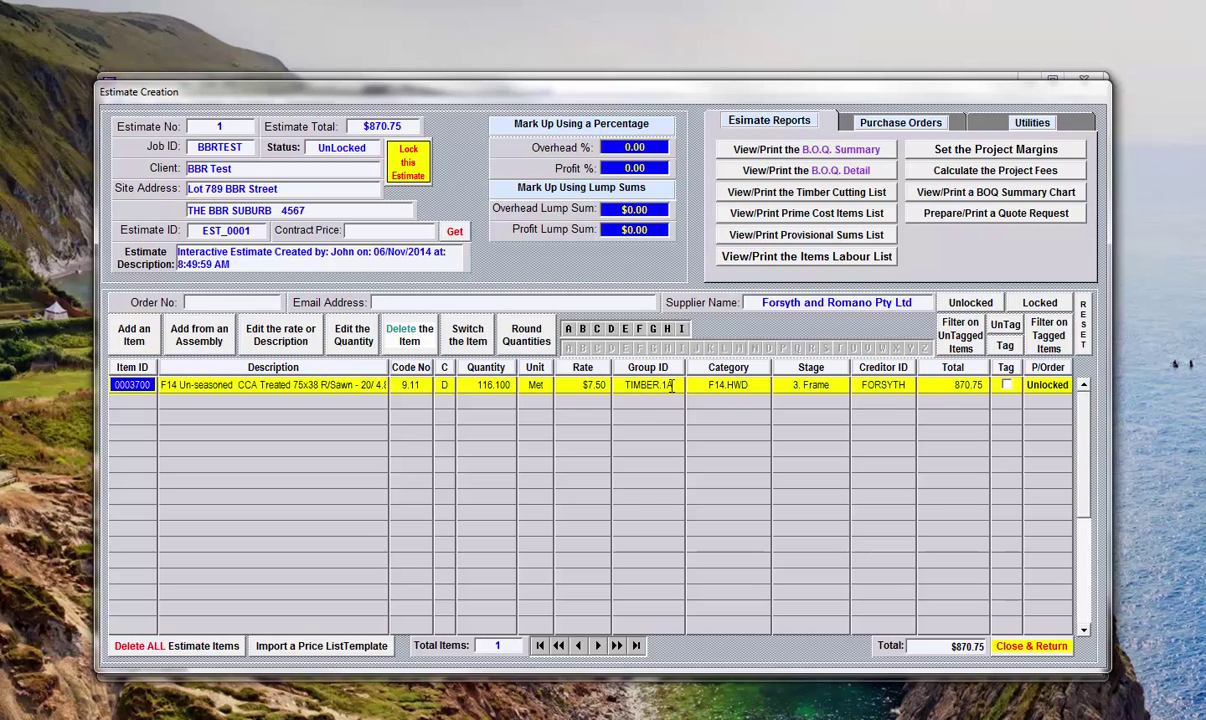
mouse_move(300, 387)
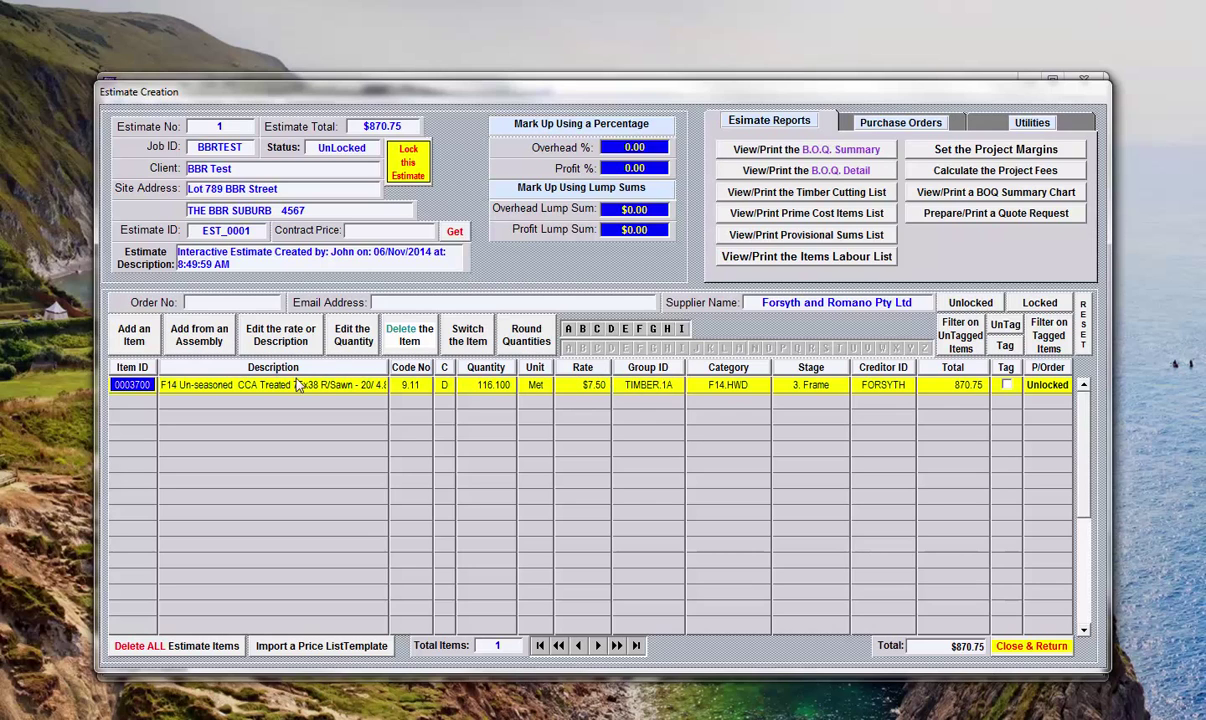
mouse_move(395, 411)
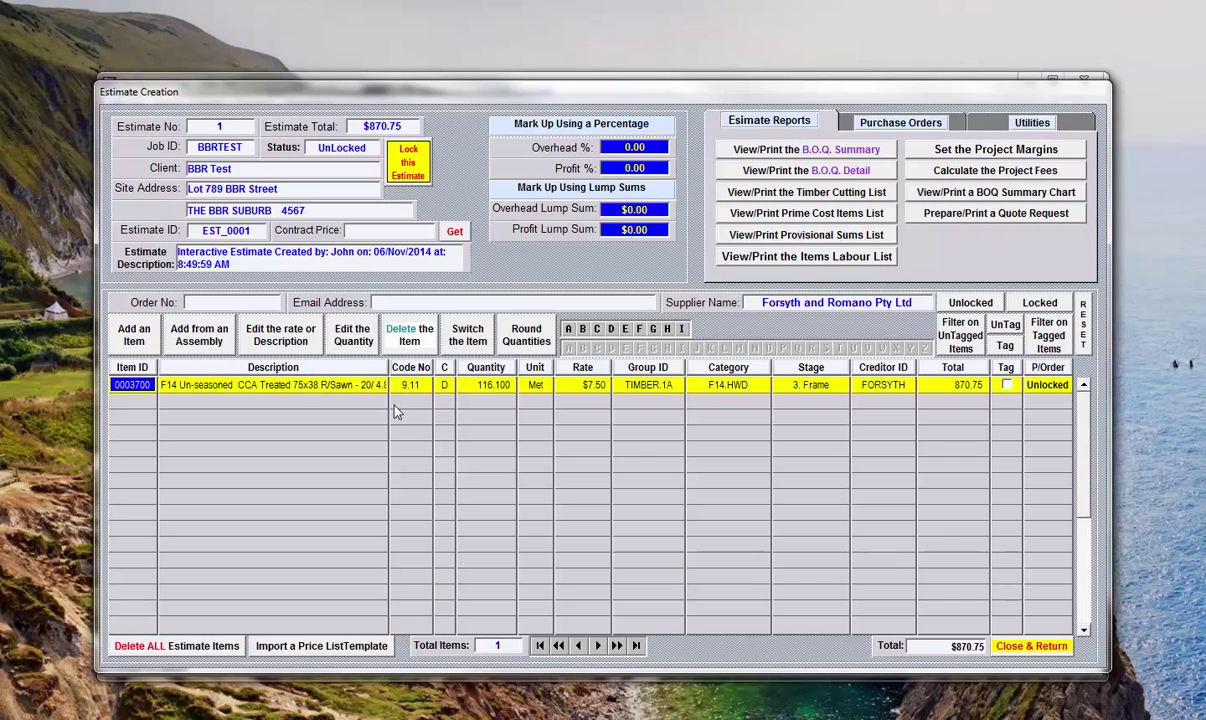
mouse_move(331, 429)
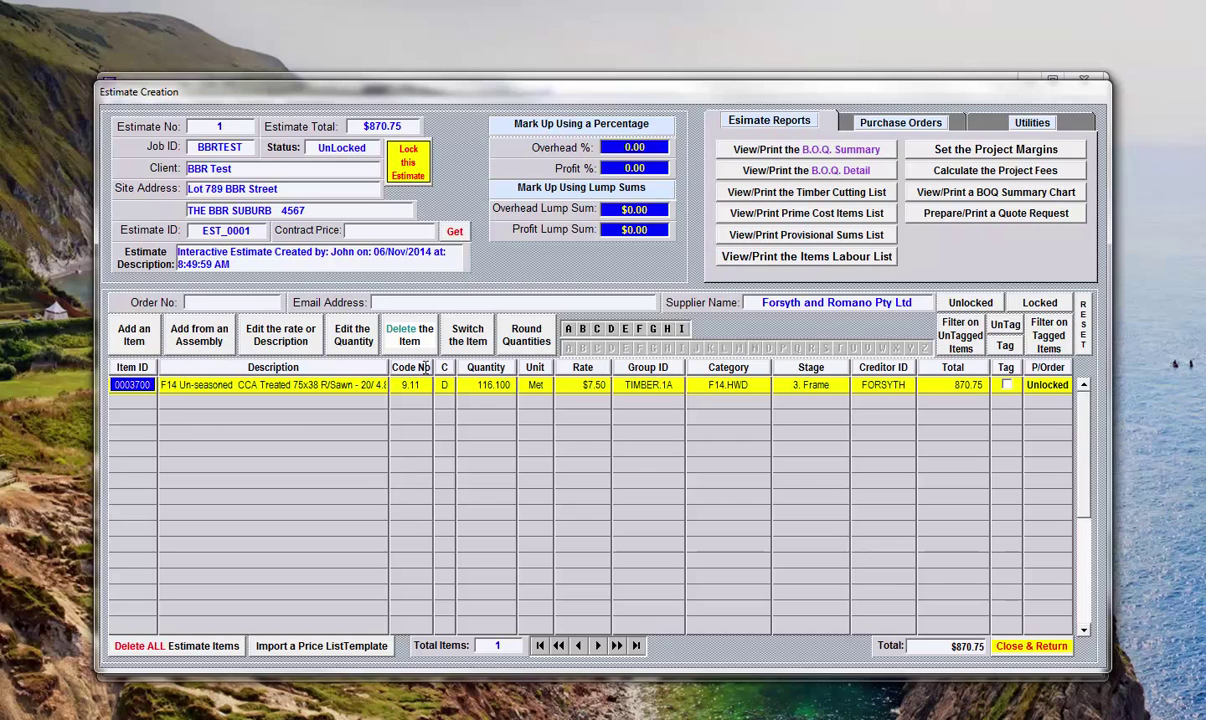
Select wall assembly 0002510 (2.400h 70x35 MGP 10, 450 centres, $184.53)
click(198, 335)
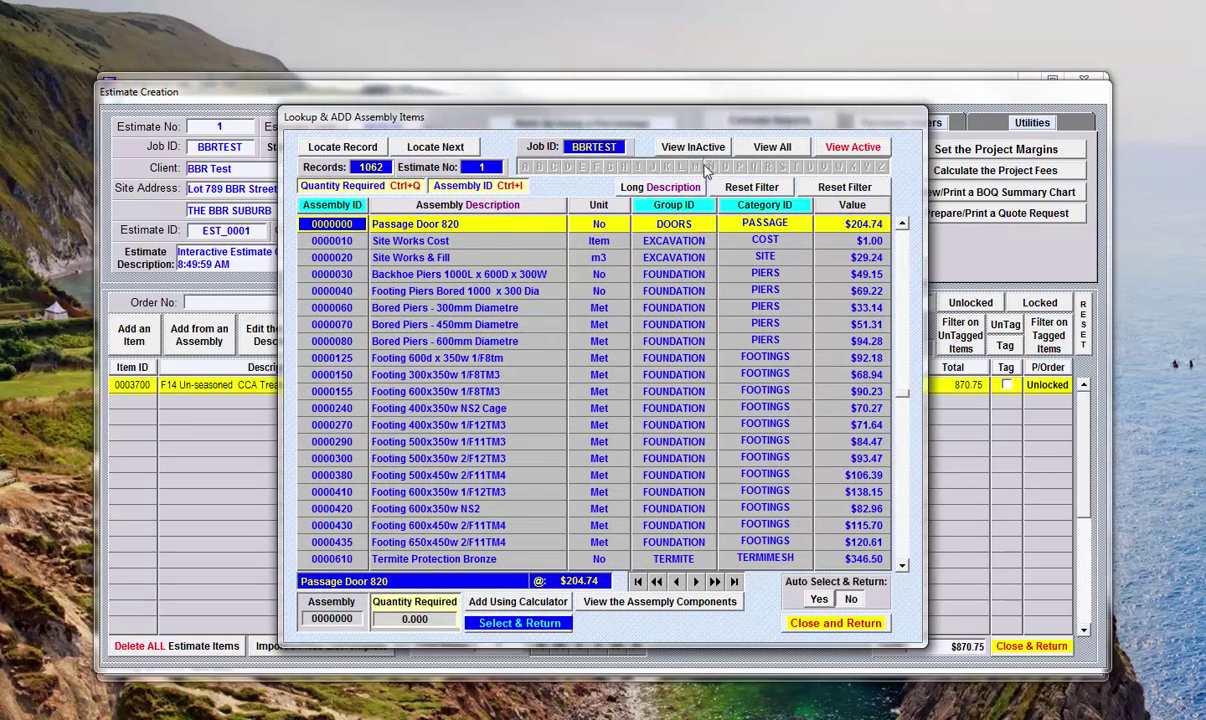
mouse_move(232, 508)
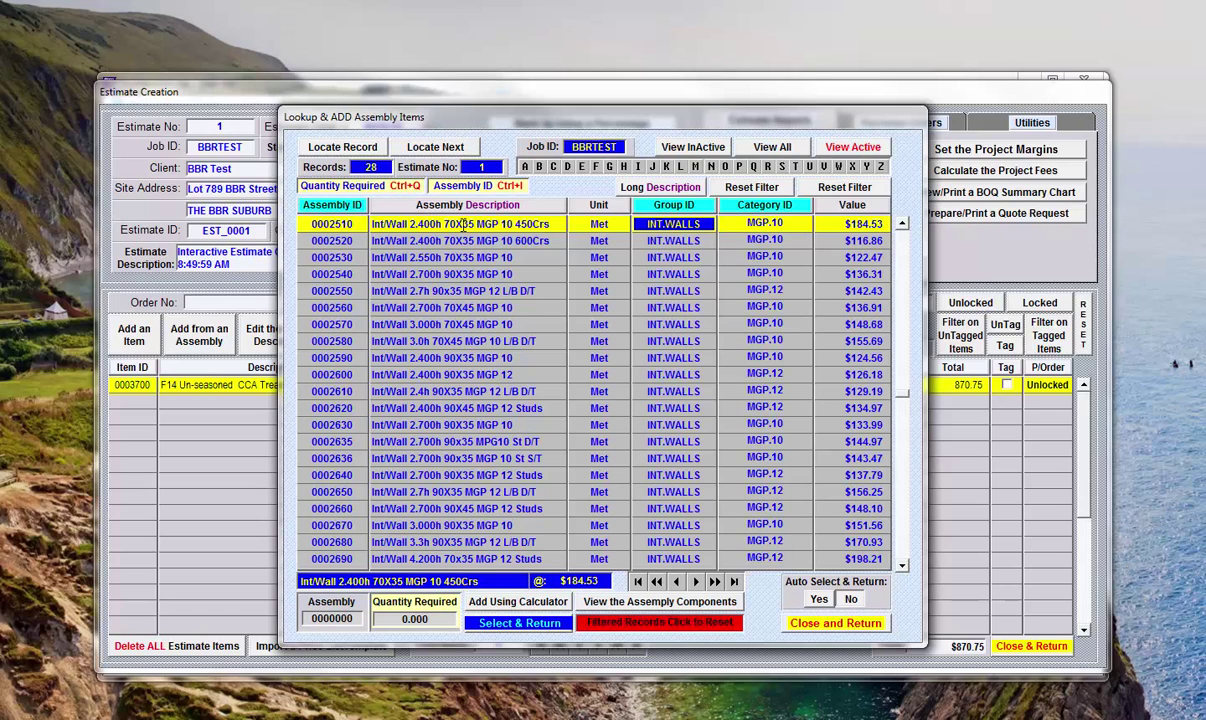
mouse_move(495, 223)
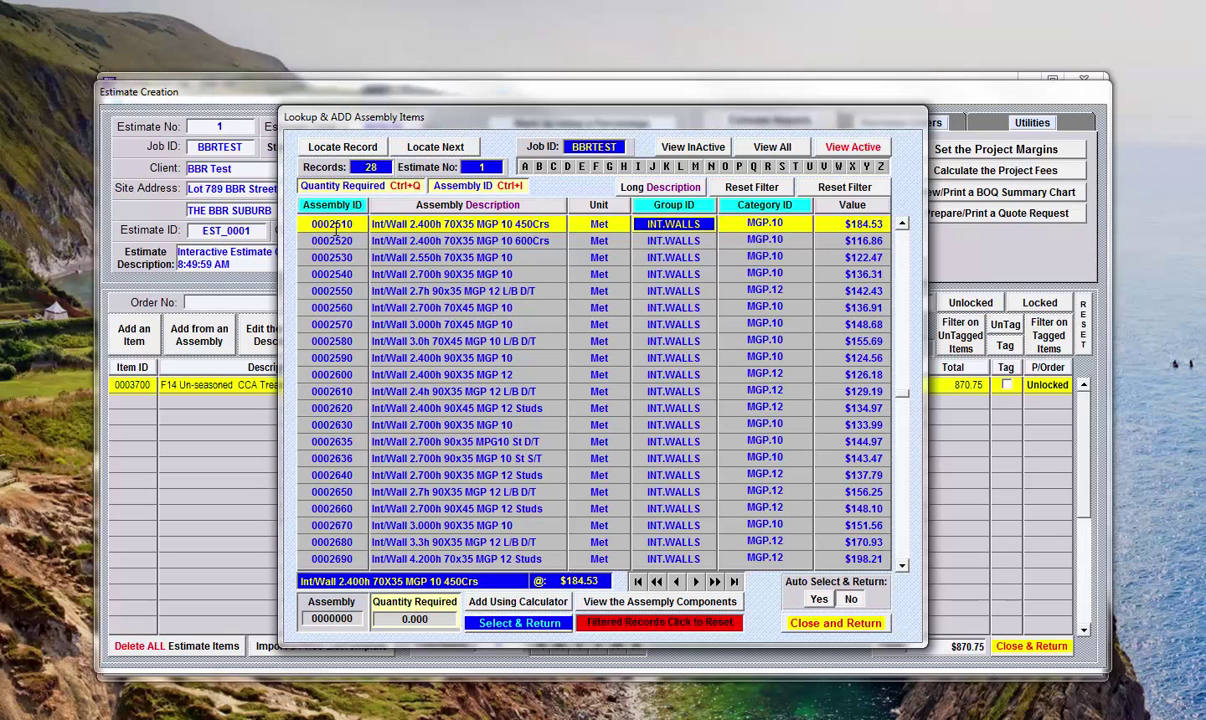
click(517, 601)
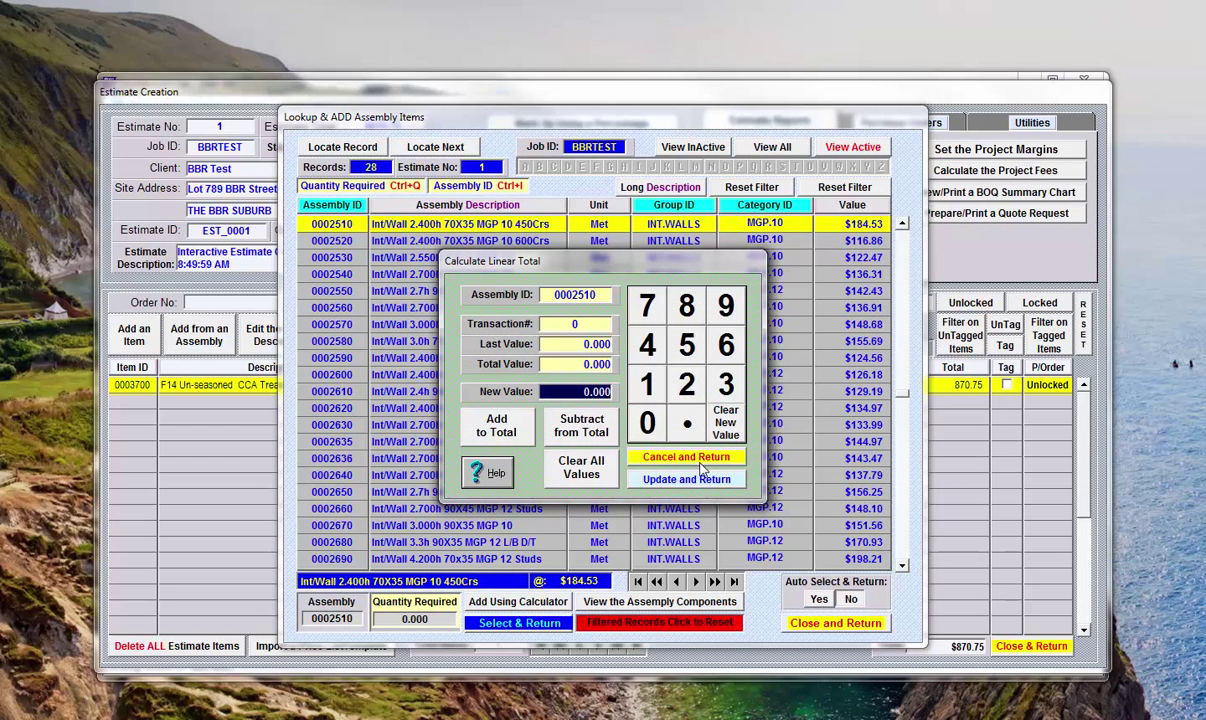
click(686, 457)
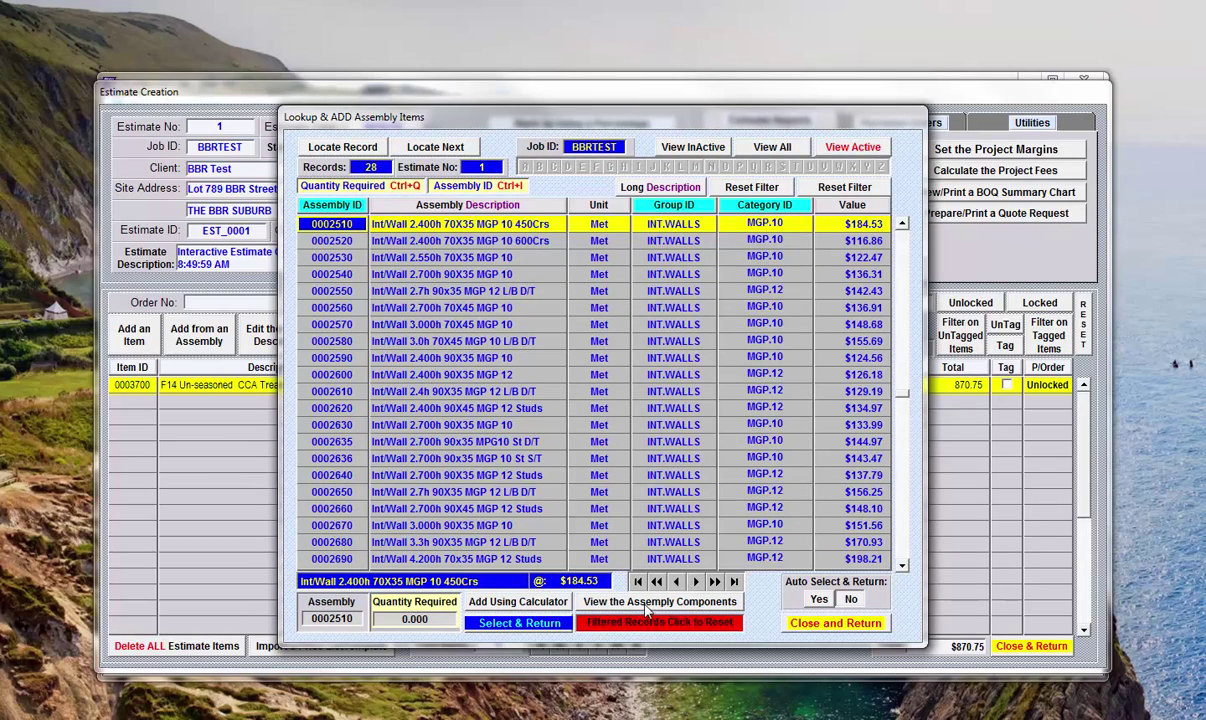
click(658, 601)
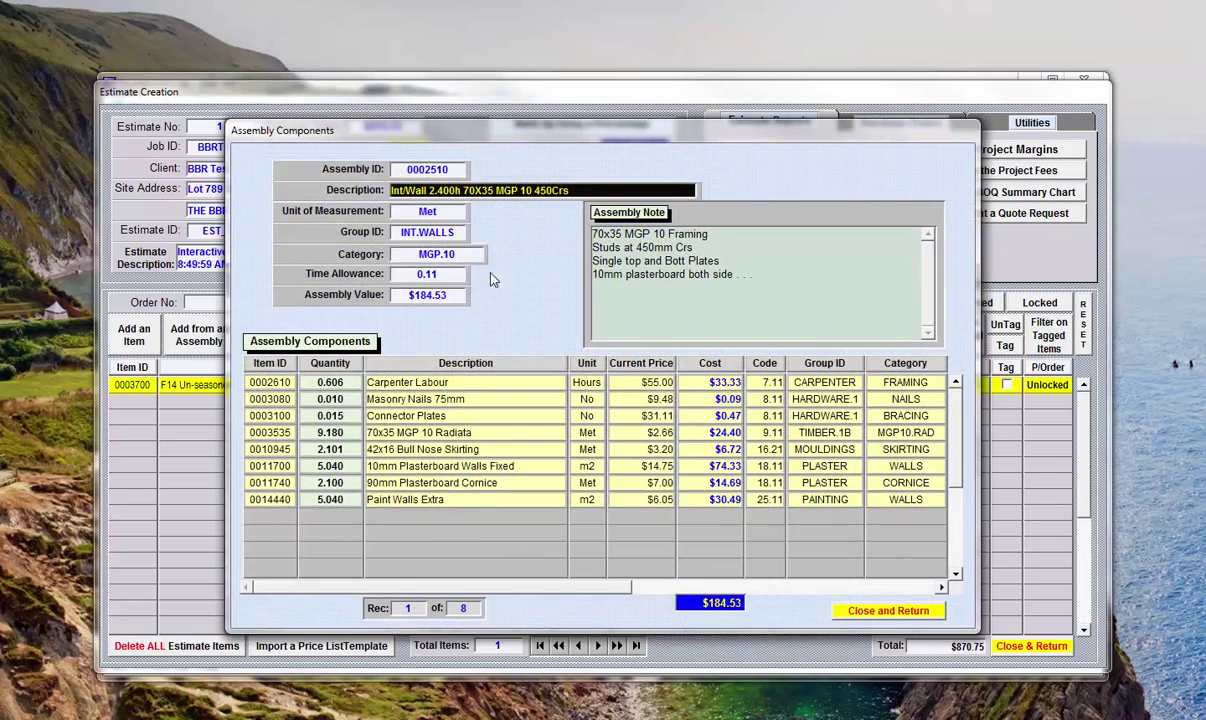
mouse_move(540, 279)
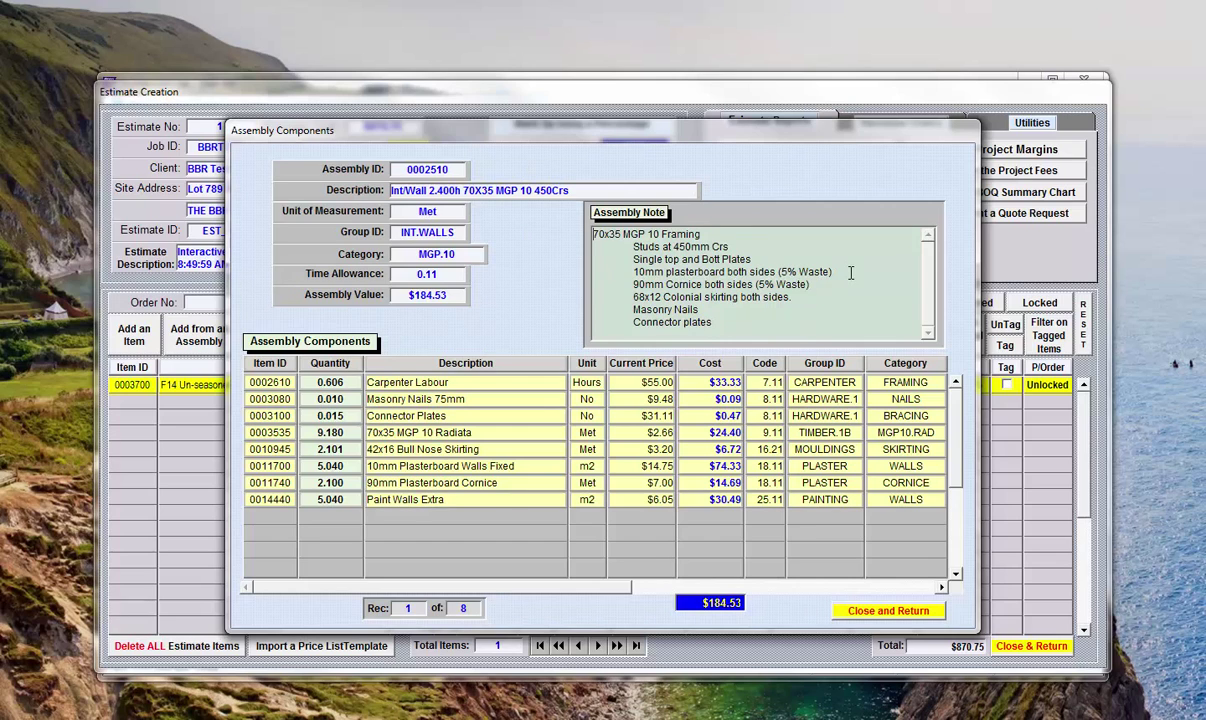
mouse_move(681, 311)
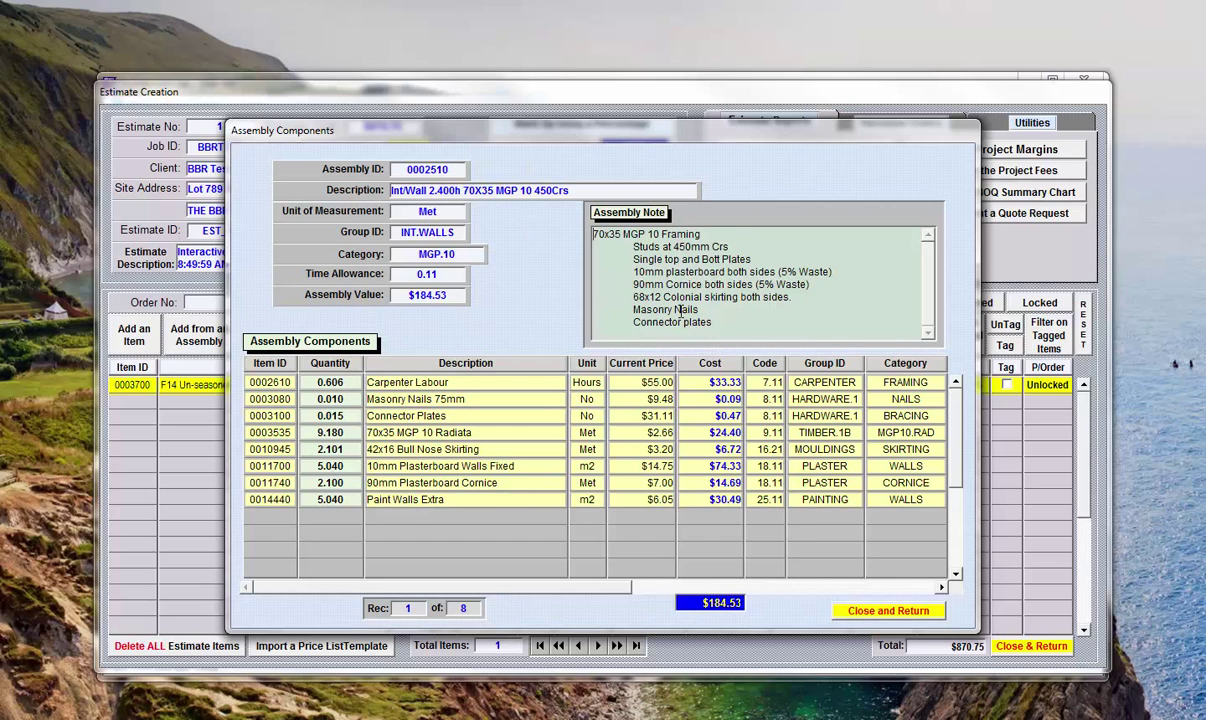
mouse_move(530, 278)
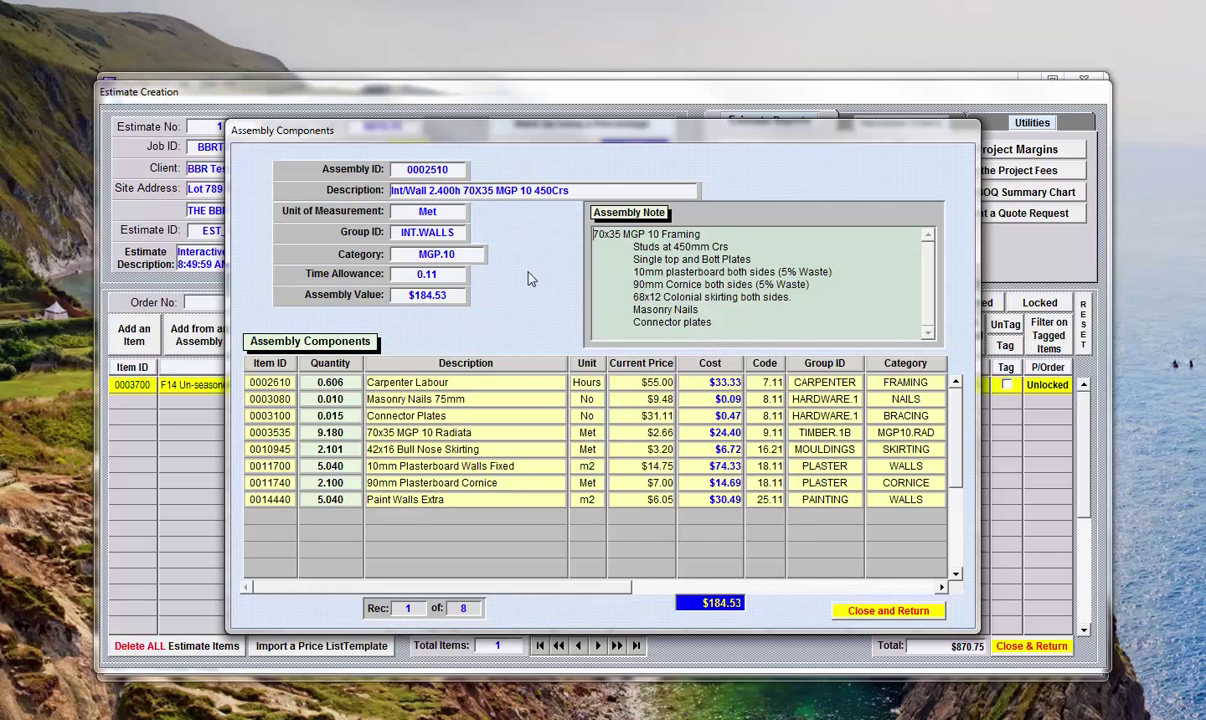
mouse_move(568, 415)
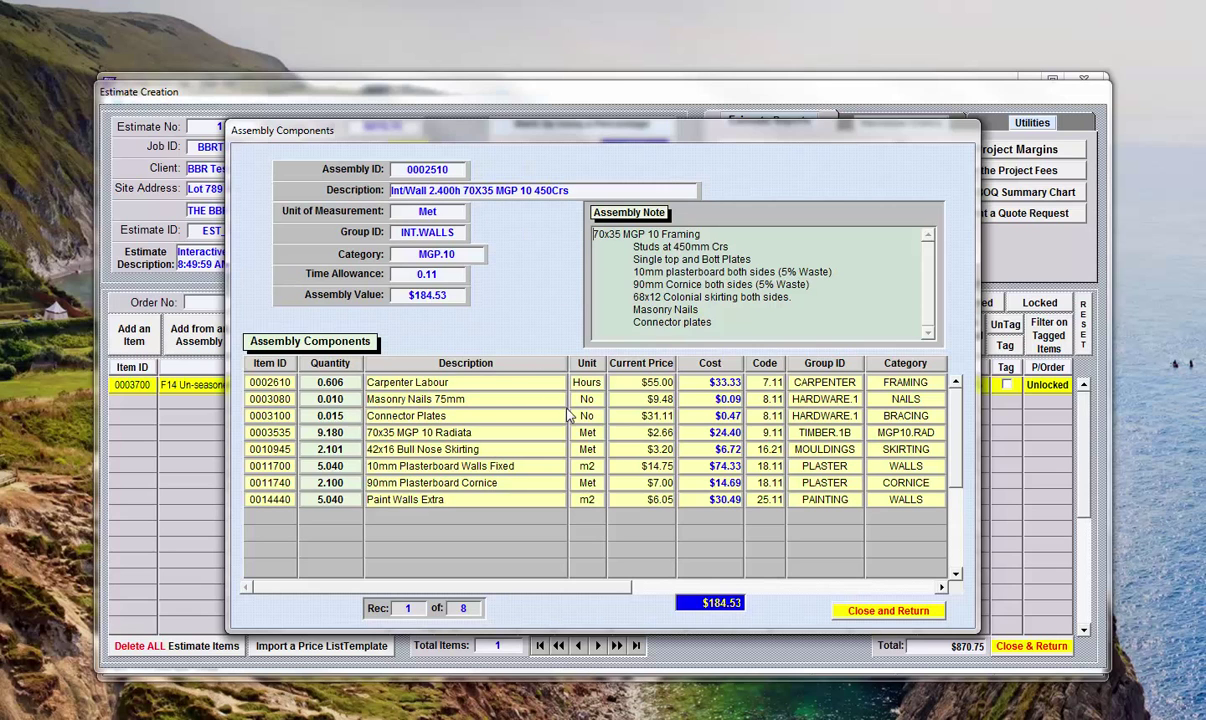
mouse_move(845, 551)
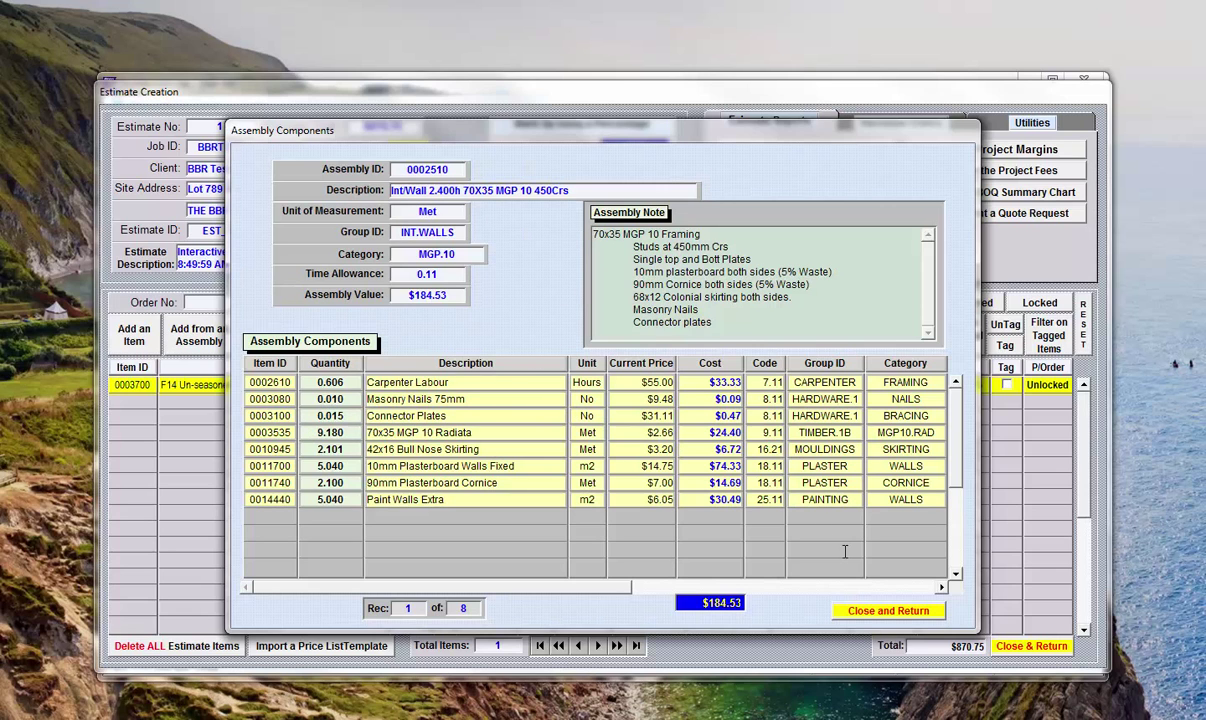
click(887, 610)
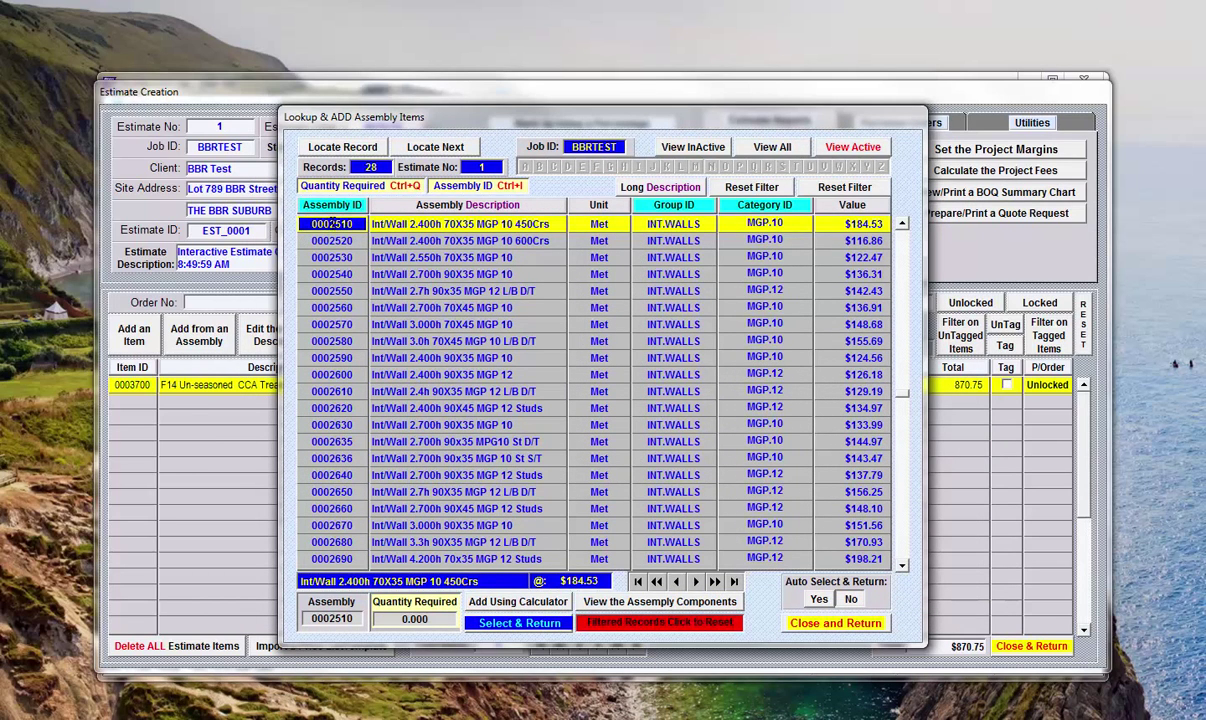
Total wall lengths 7.2, 3.6 and 56 m to 66.8 m for assembly 0002510
click(517, 601)
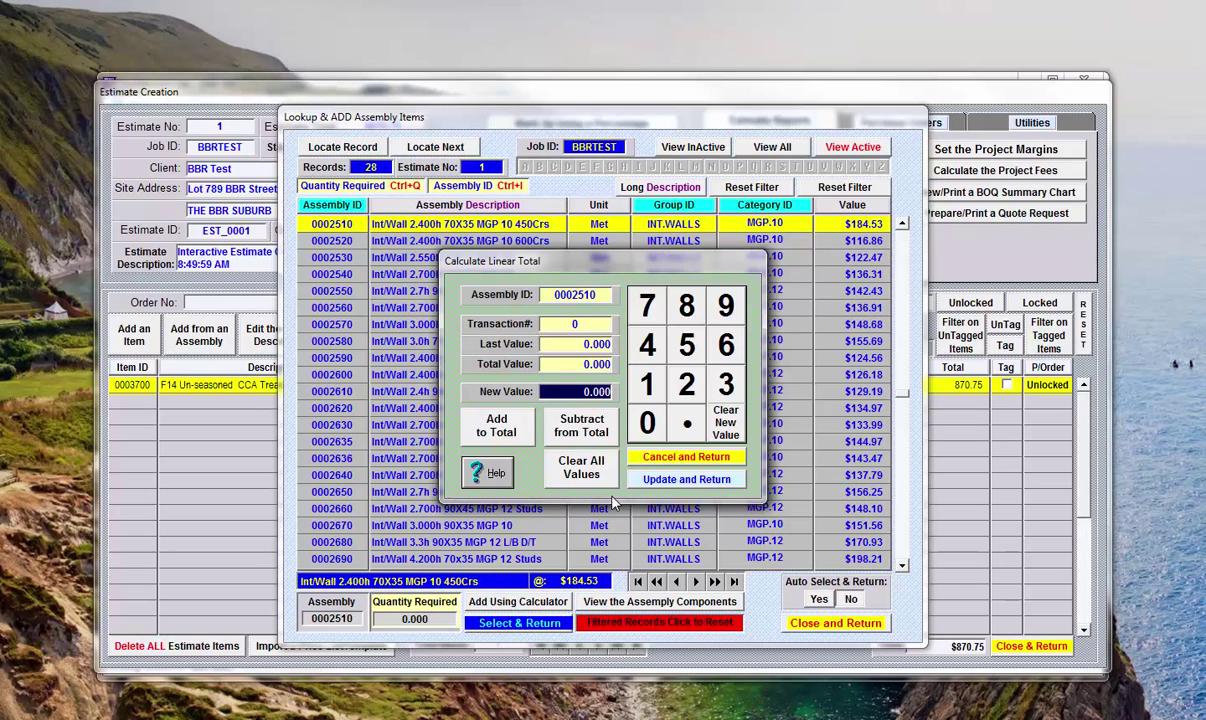
mouse_move(696, 485)
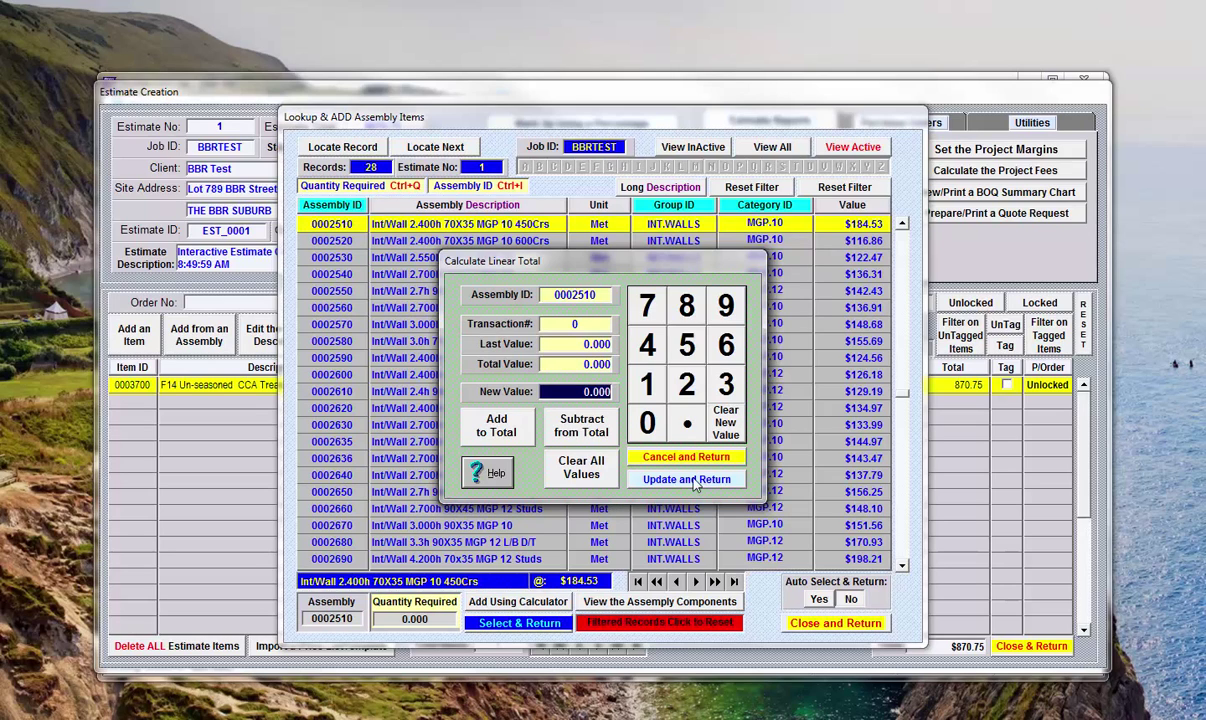
mouse_move(650, 313)
text(7.200)
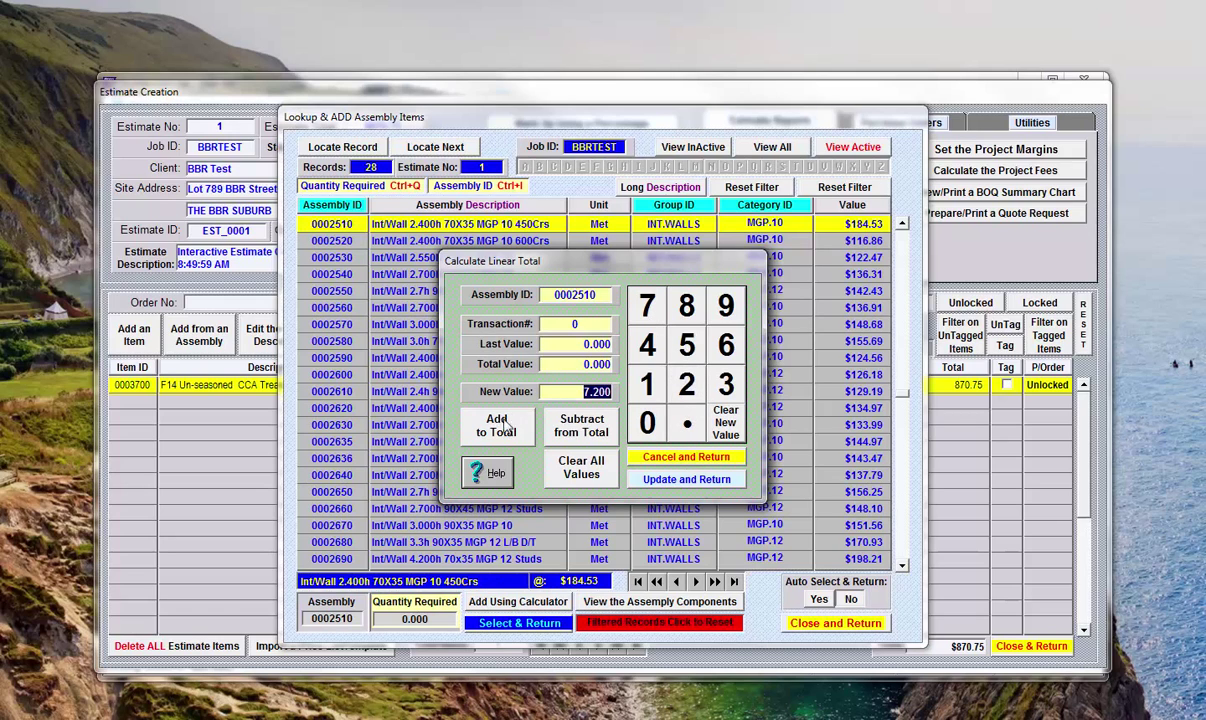
click(497, 425)
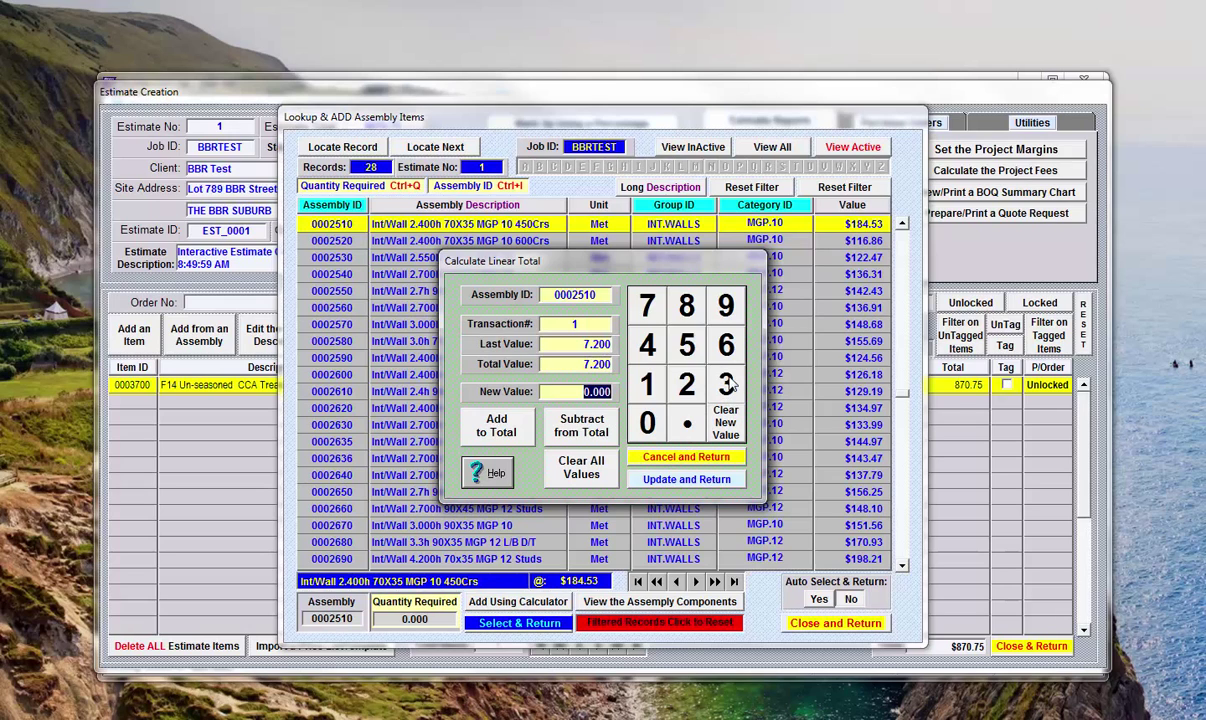
click(726, 385)
text(56.000)
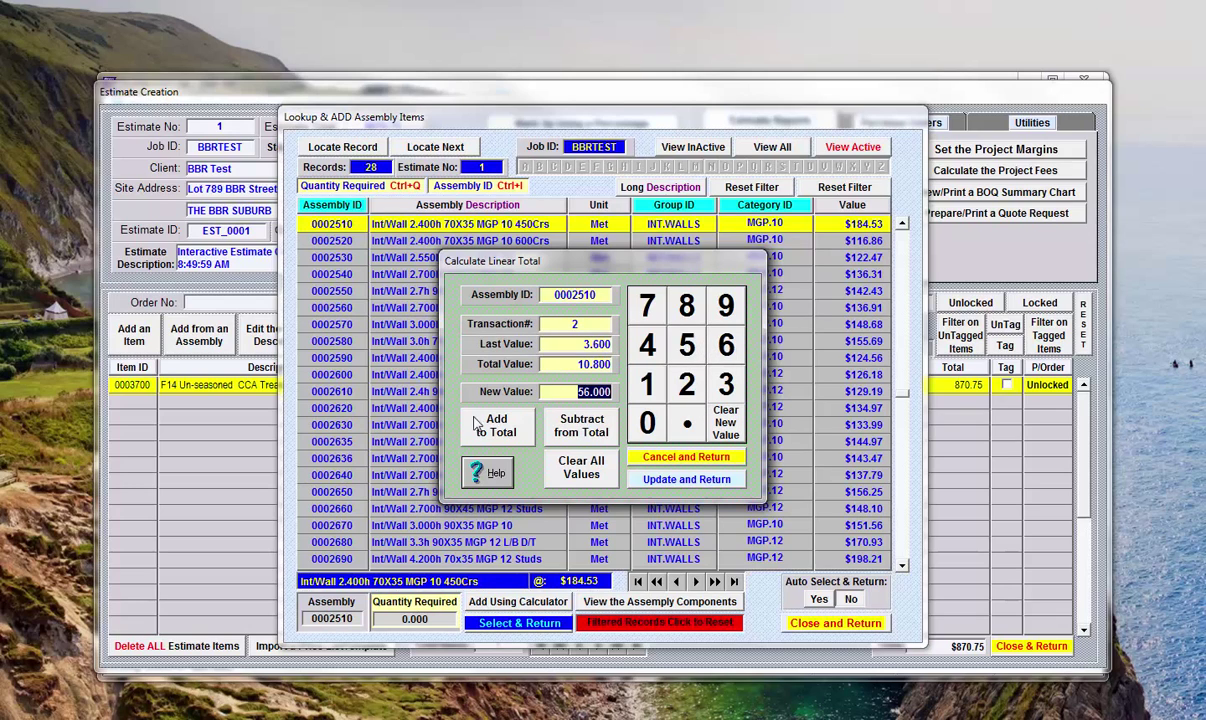
click(496, 425)
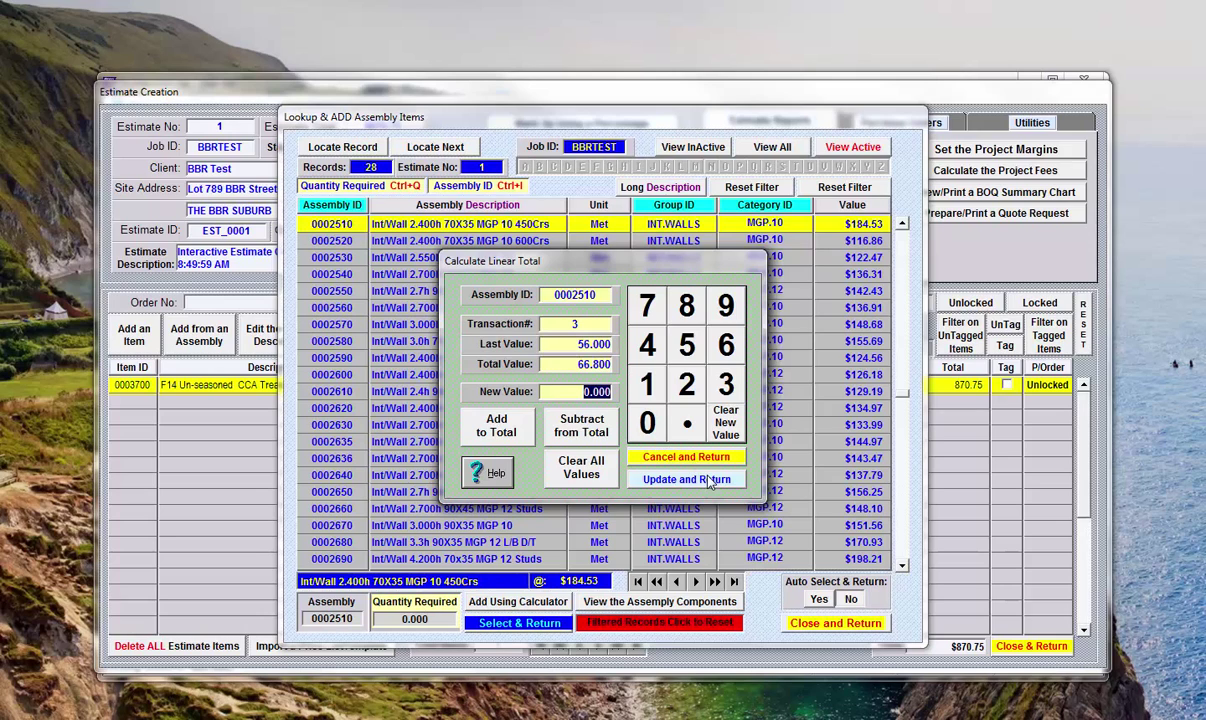
mouse_move(165, 417)
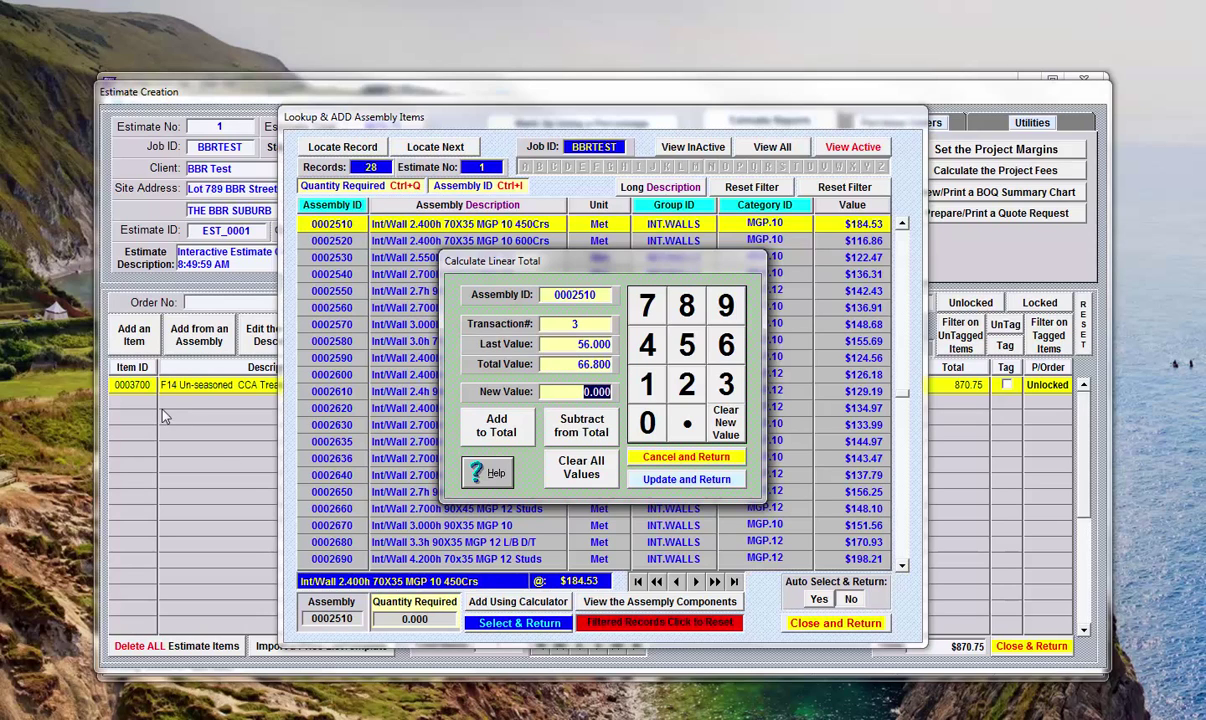
mouse_move(655, 453)
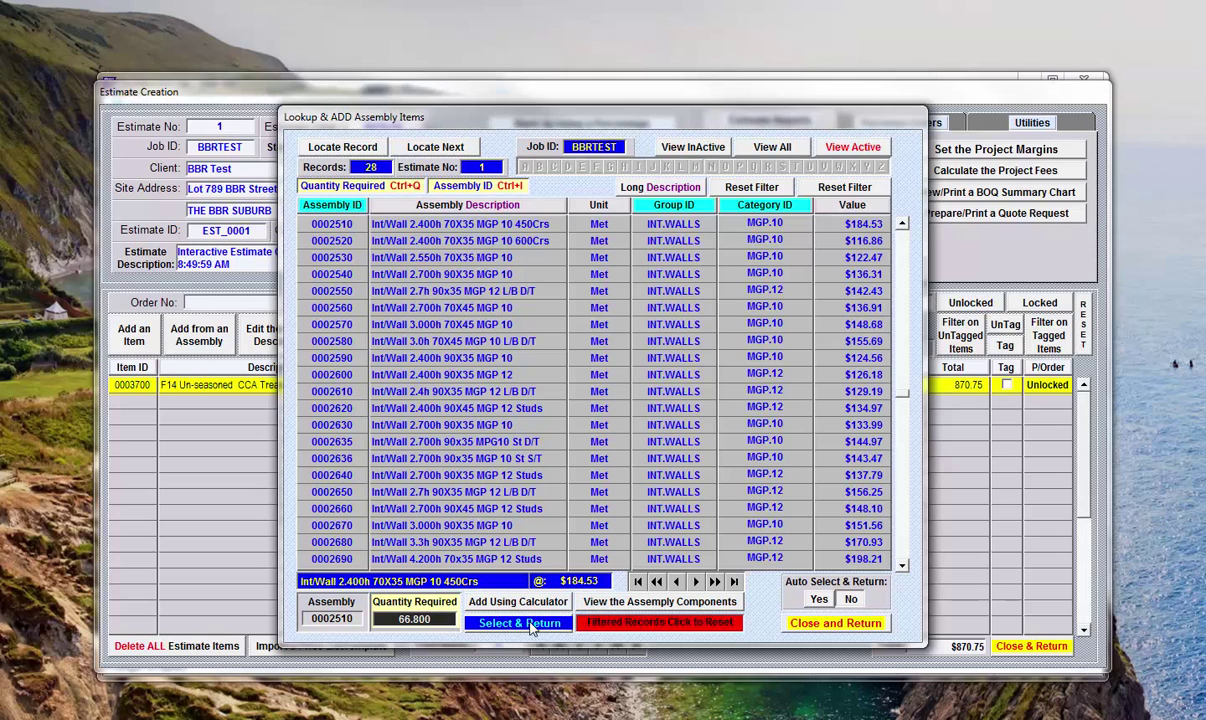
Add assembly 0002510 at 66.8 m, giving 9 items totalling $13,212.60
click(517, 622)
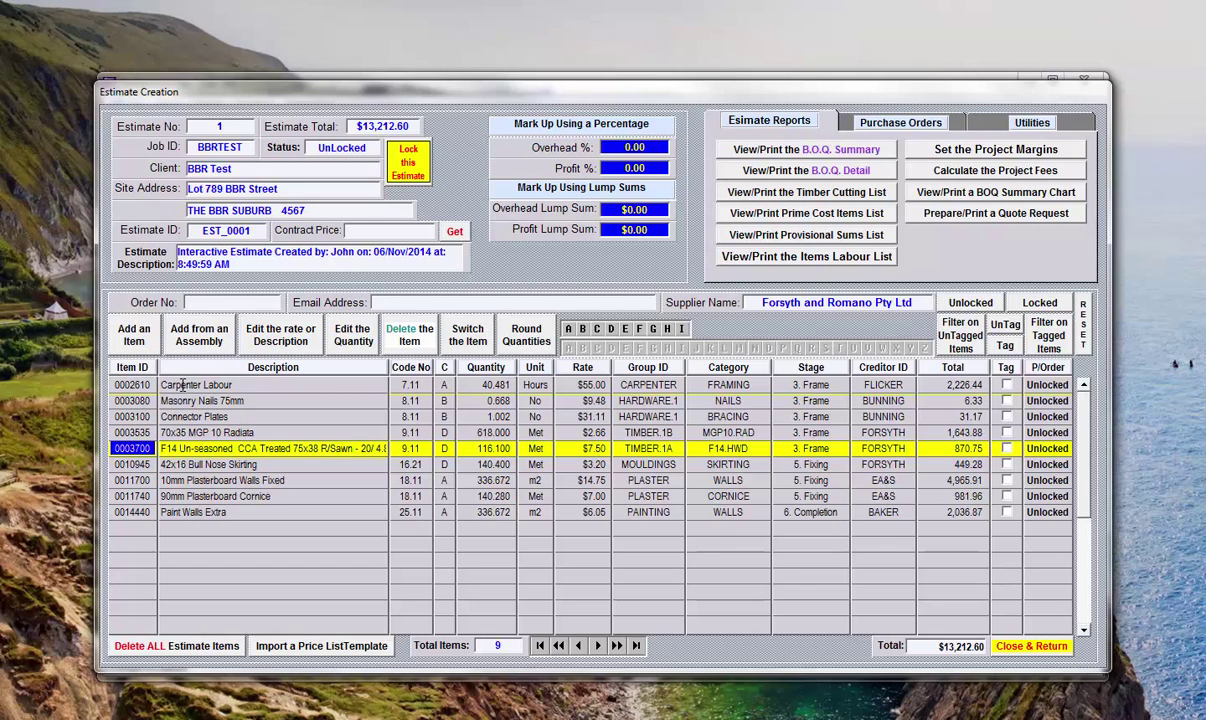
mouse_move(349, 281)
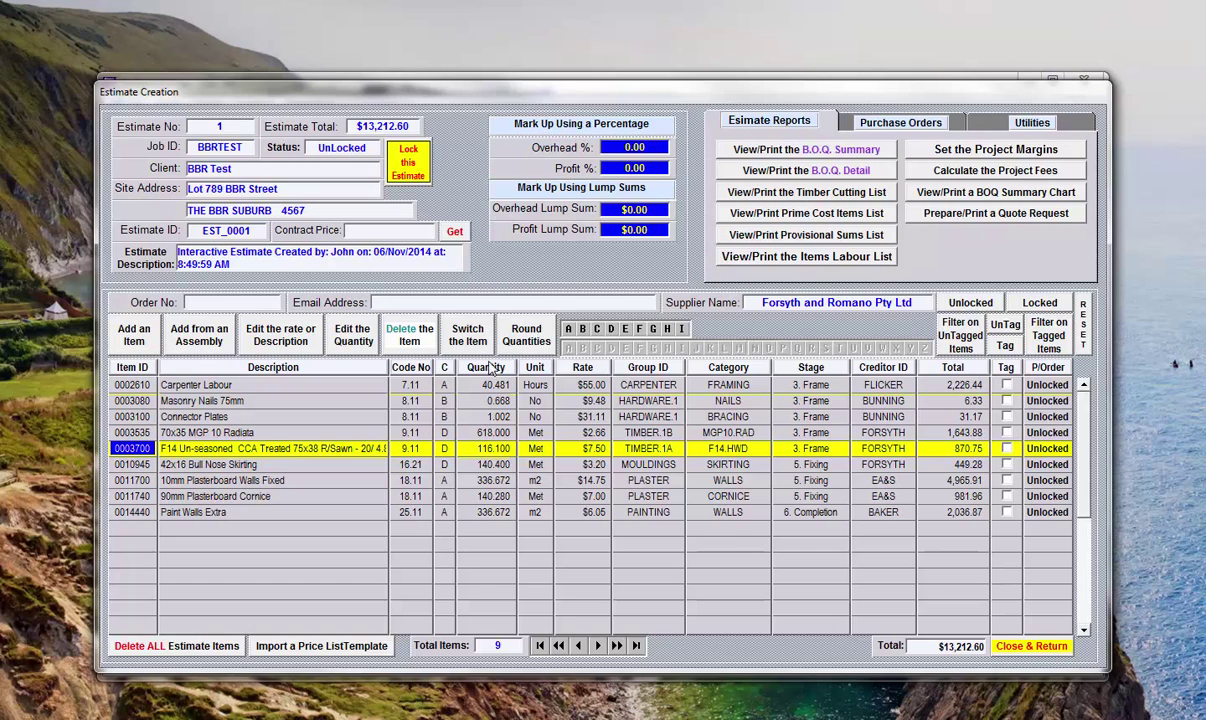
mouse_move(480, 575)
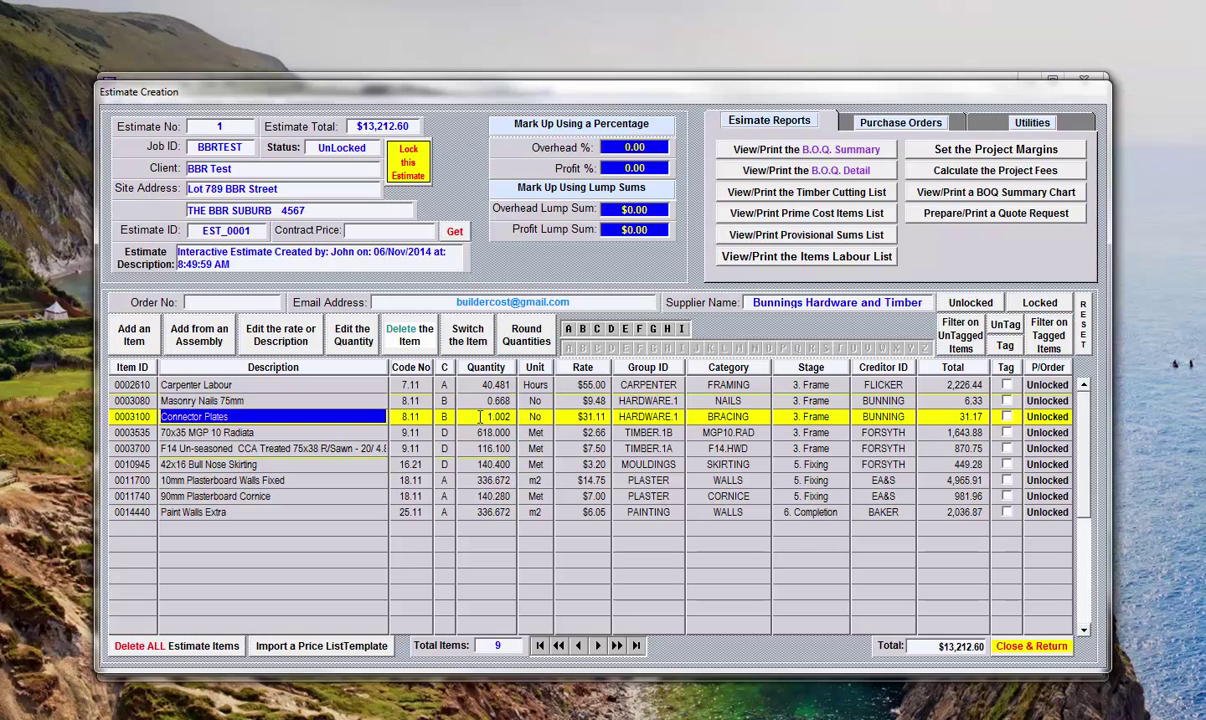
mouse_move(517, 421)
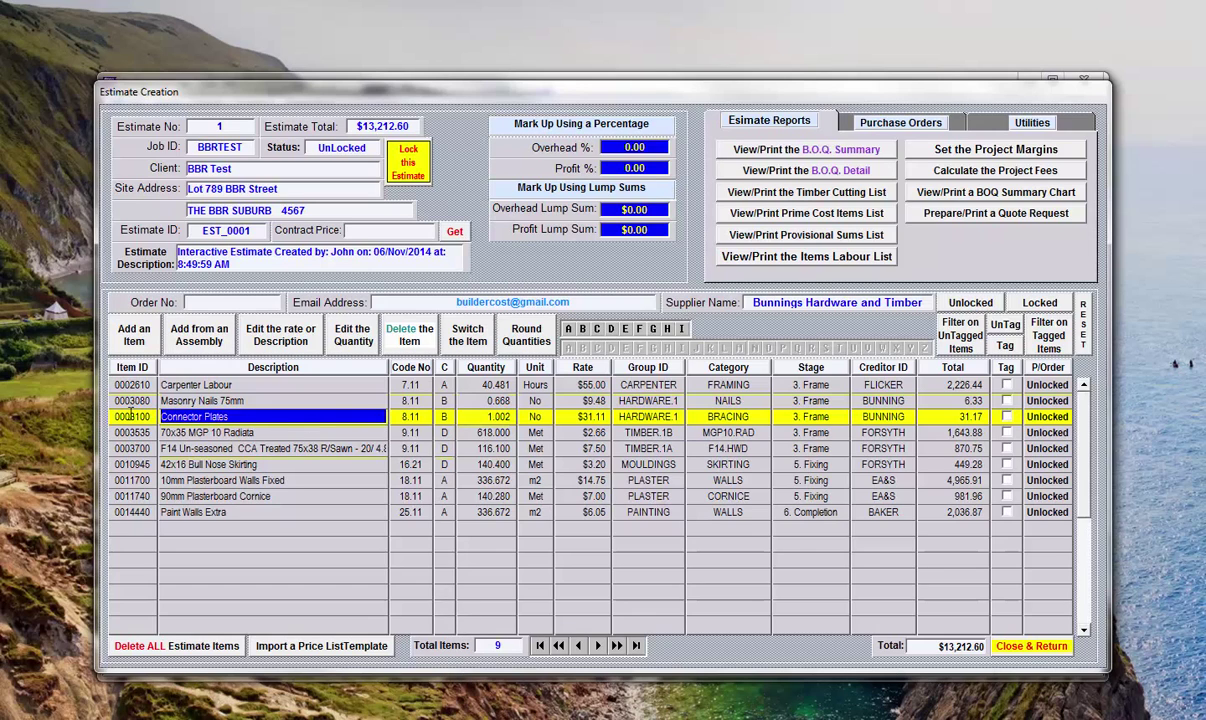
mouse_move(527, 341)
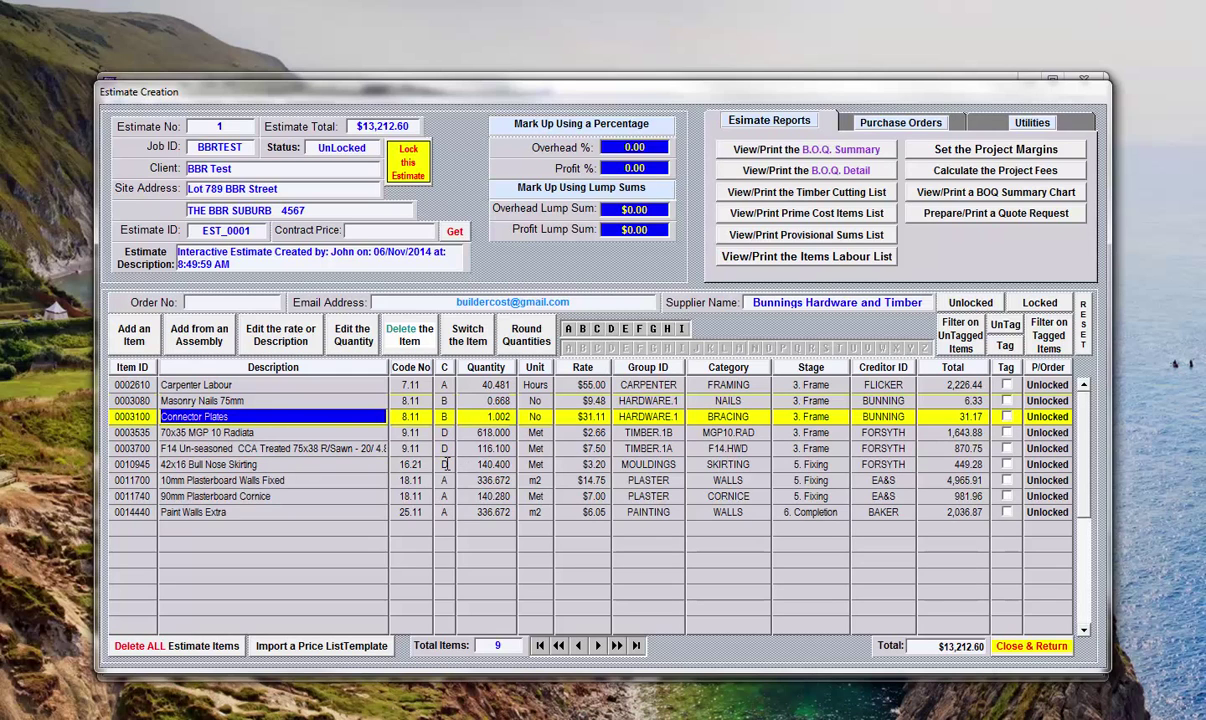
mouse_move(357, 425)
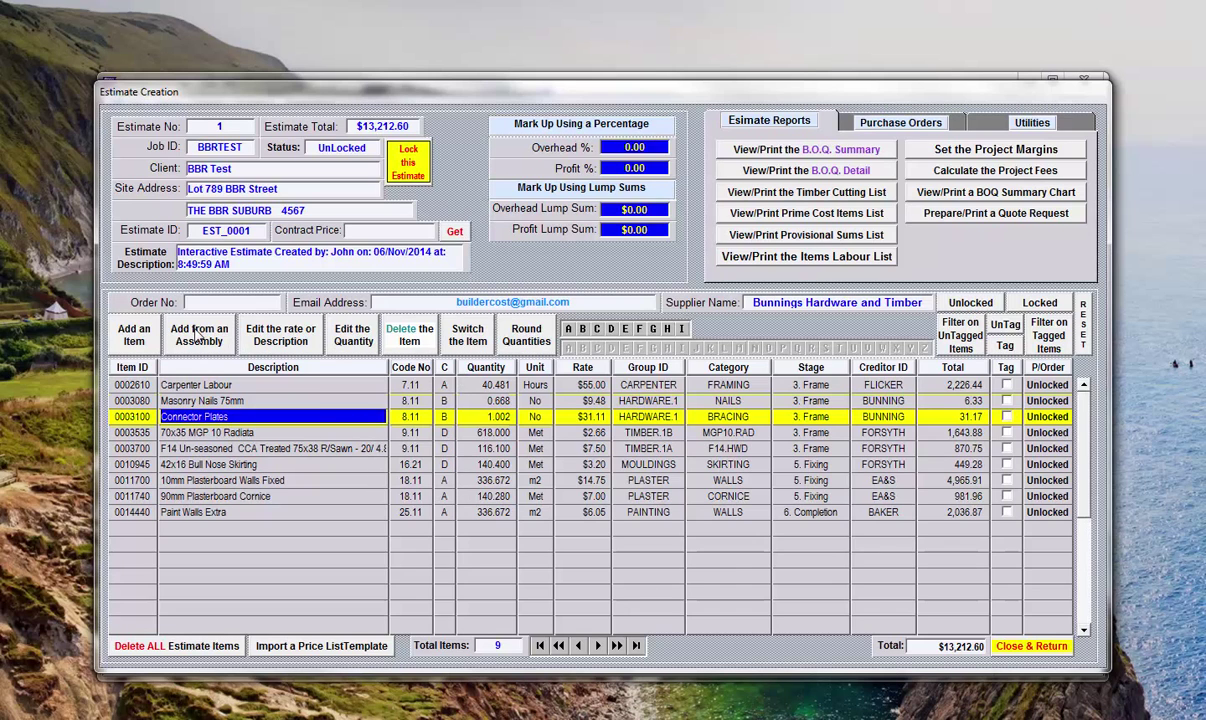
Add assembly 0002540 (2.700h 90x35 MGP 10) at 30 m, totalling $17,336.07
click(198, 335)
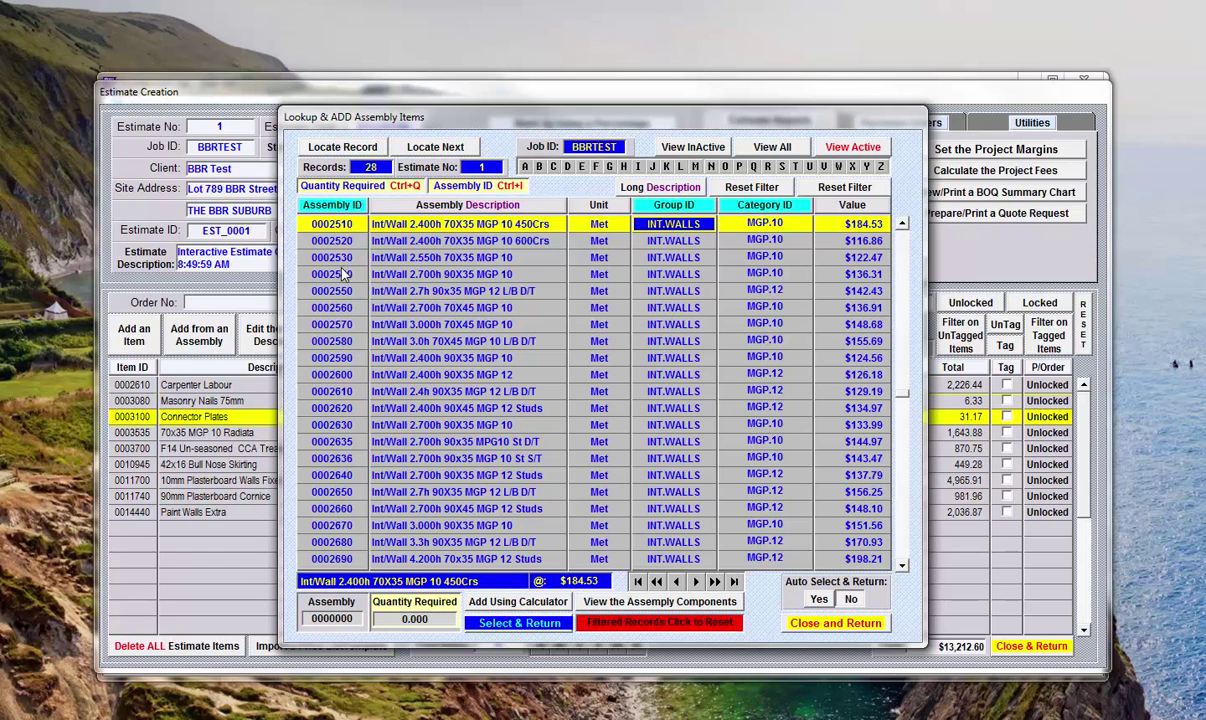
click(440, 274)
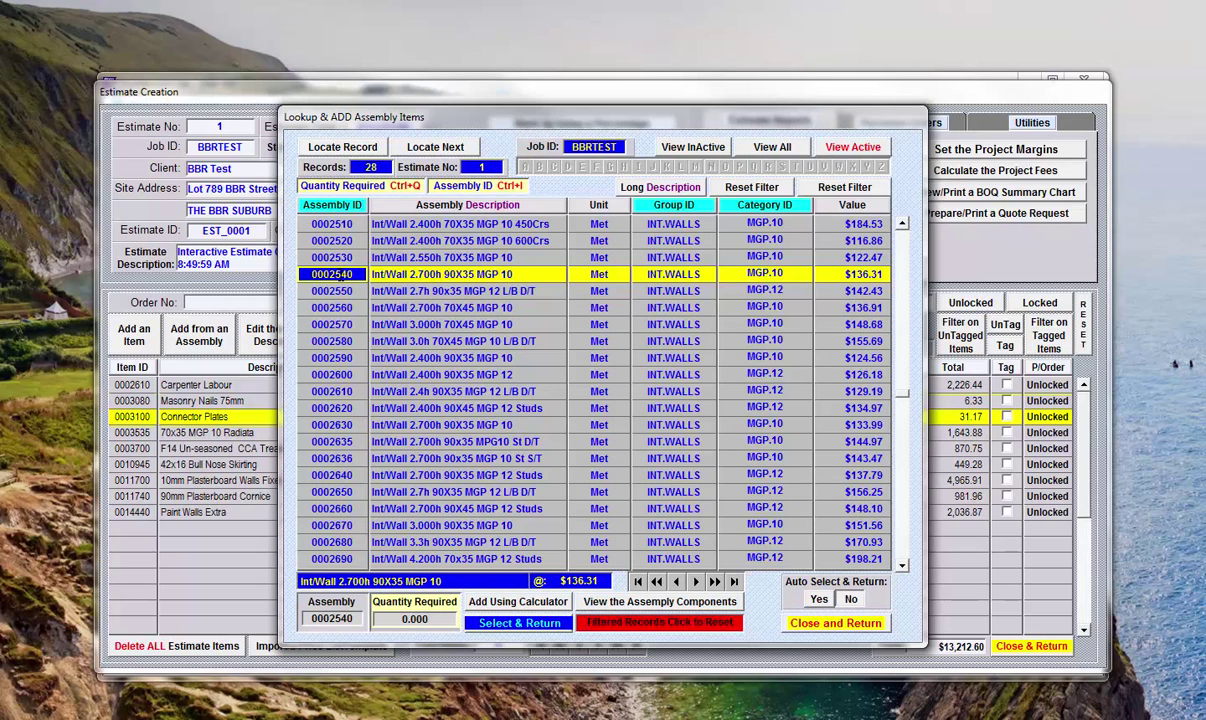
click(518, 601)
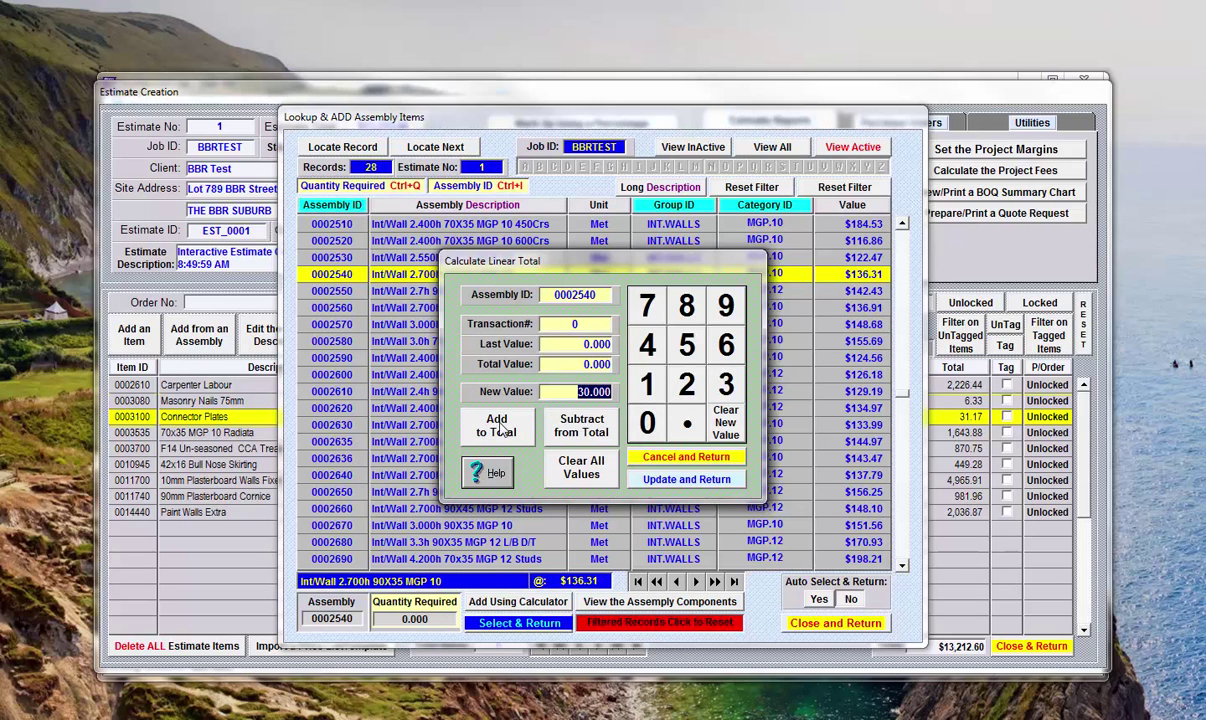
click(686, 479)
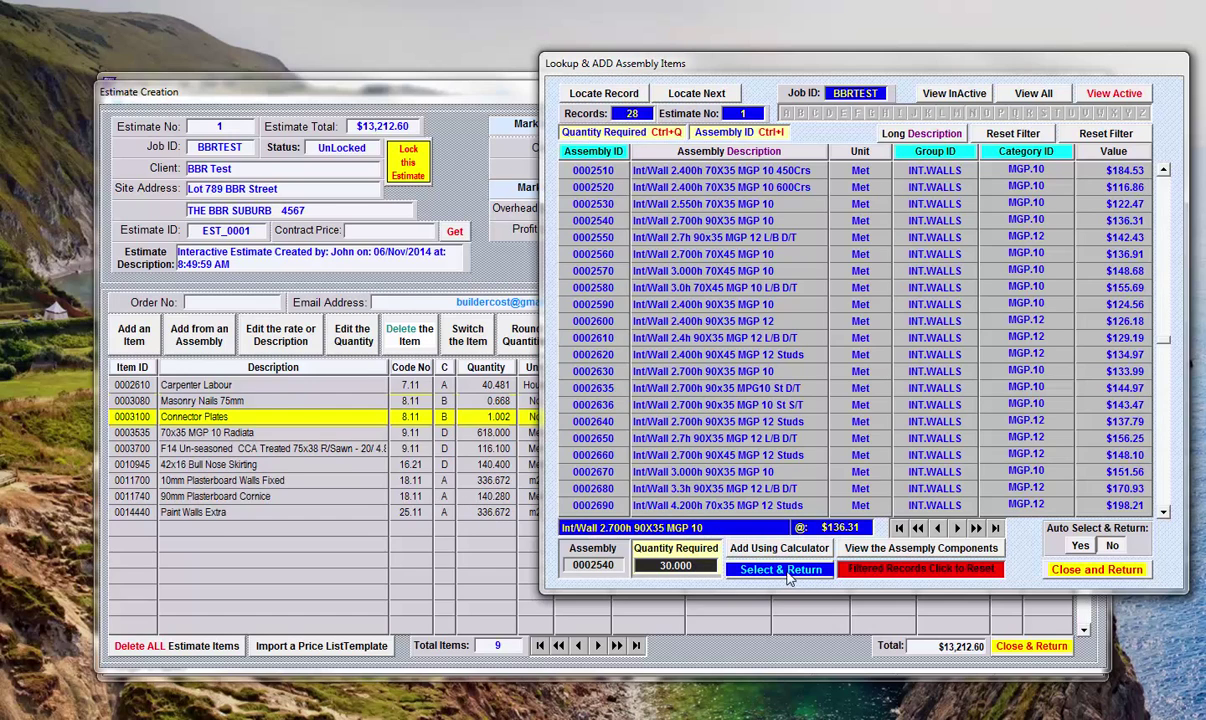
click(779, 569)
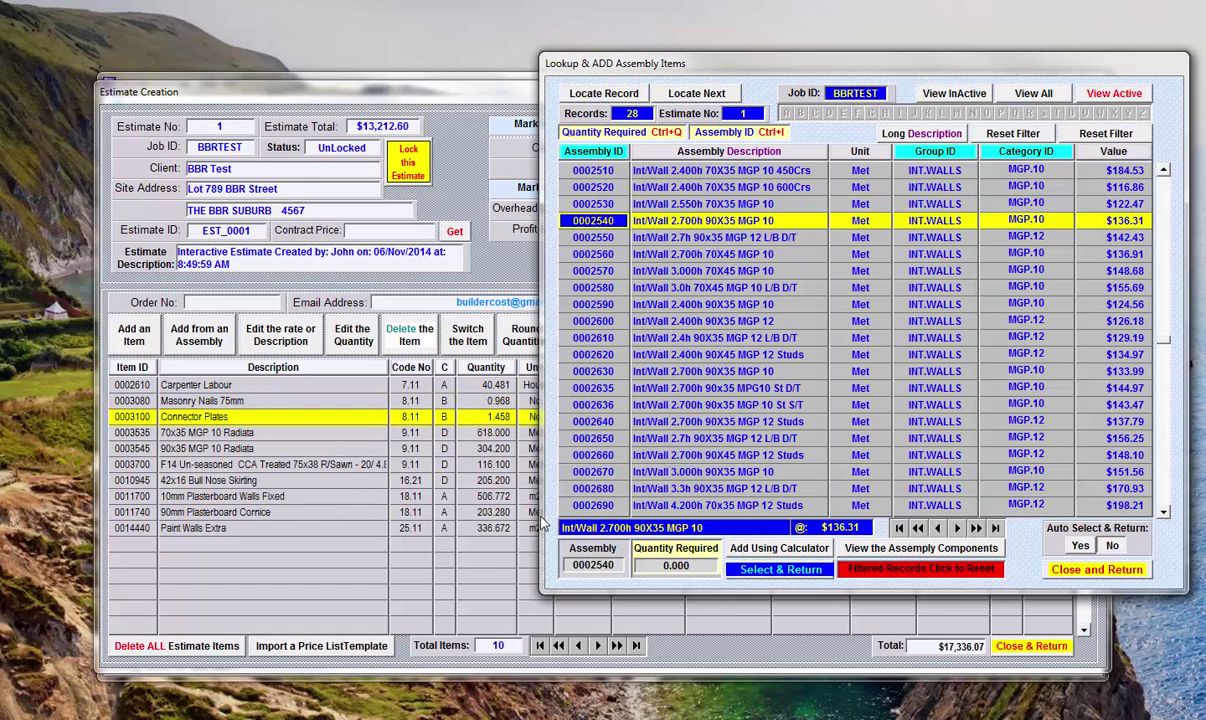
mouse_move(393, 488)
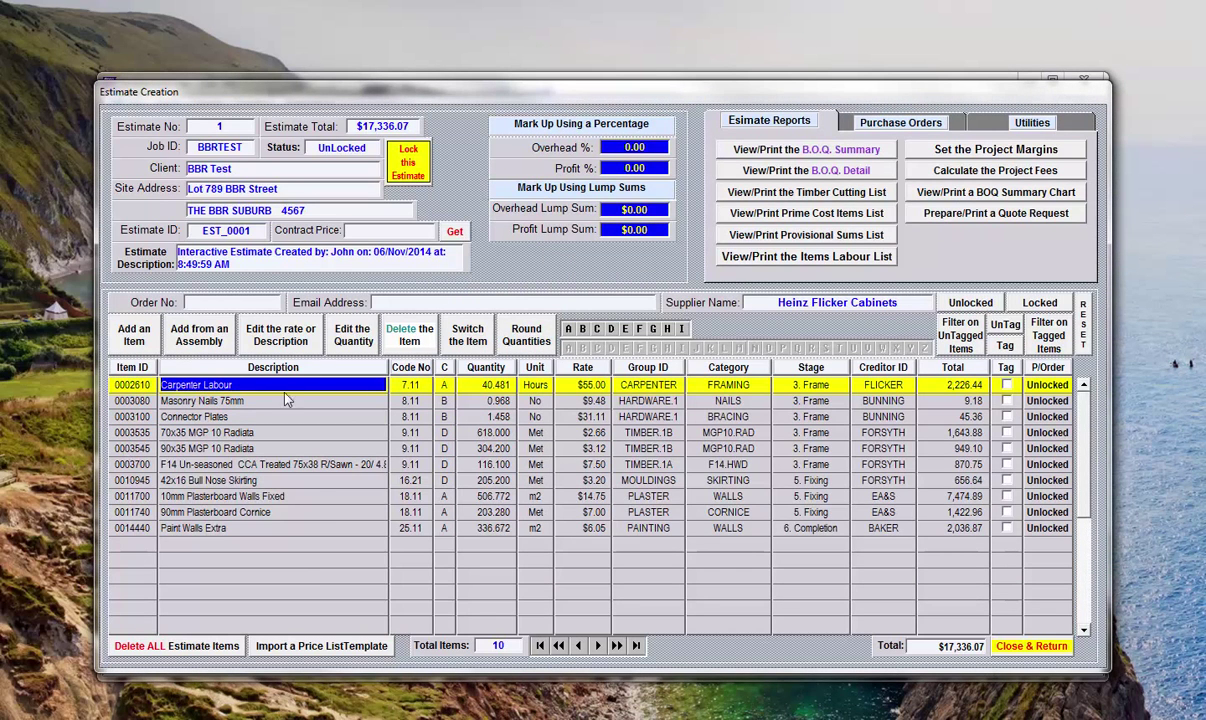
mouse_move(177, 432)
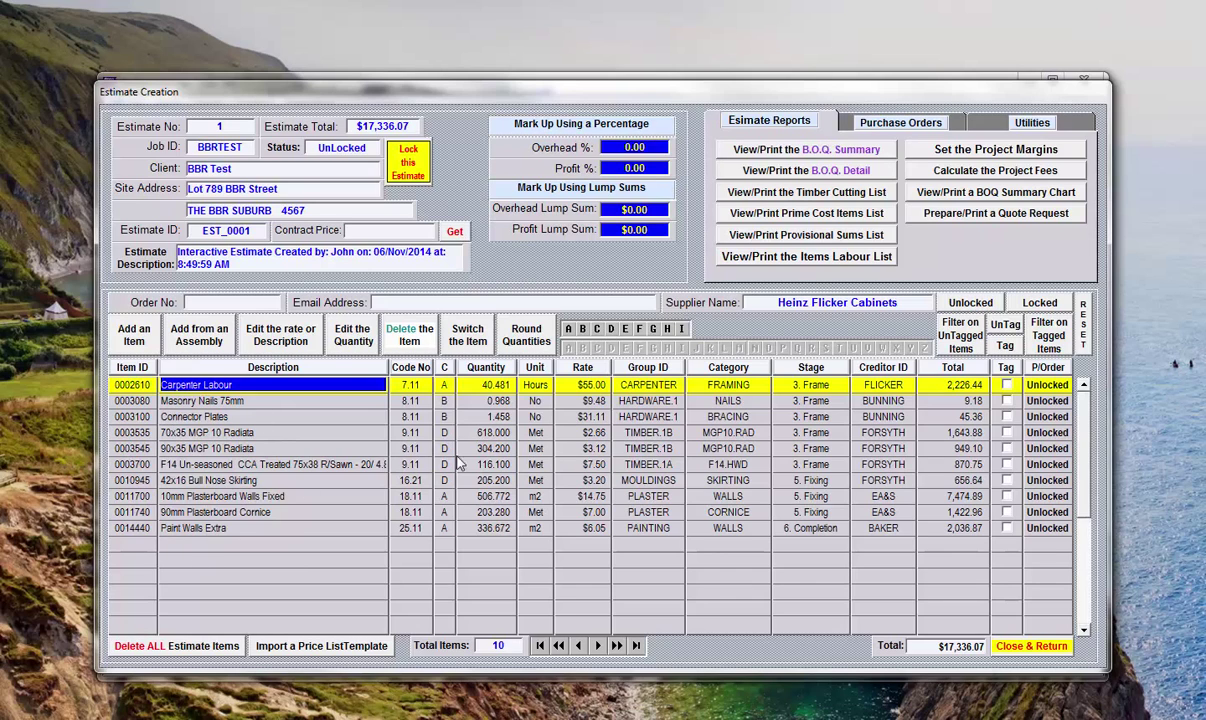
mouse_move(492, 502)
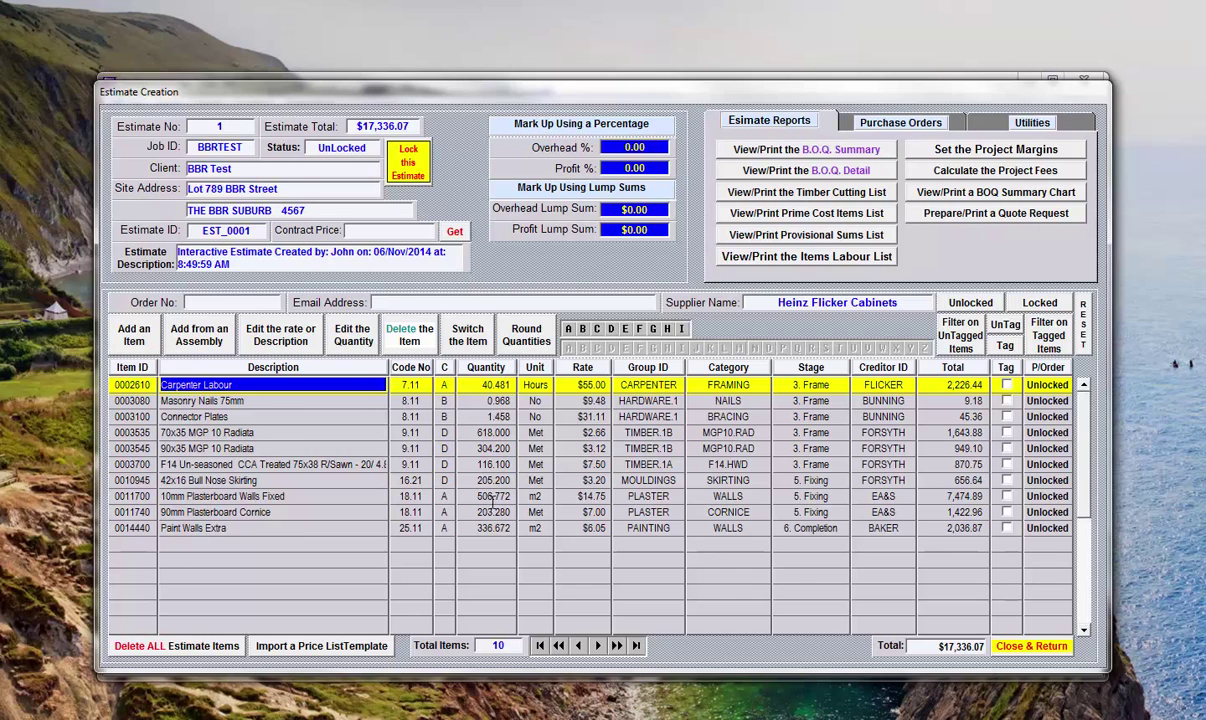
mouse_move(350, 455)
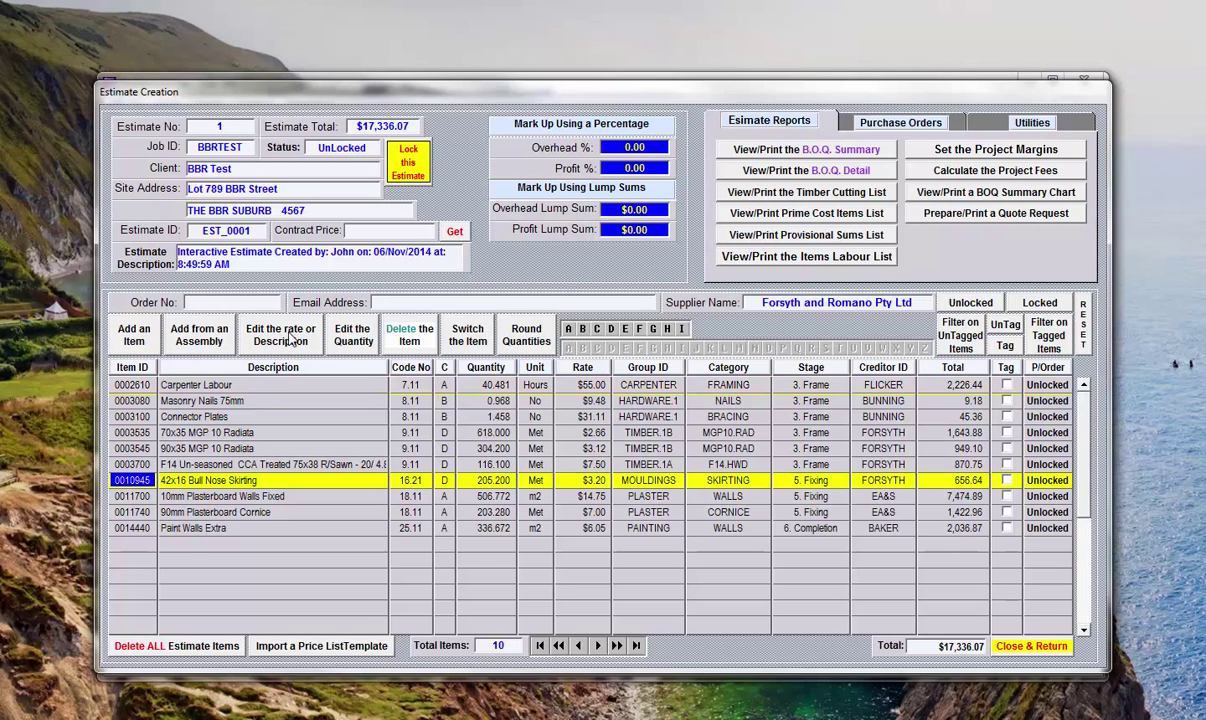
Set the skirting description to '42x16 Bull Nose Skirting - 38/ 5.4' with its cut lengths
click(280, 335)
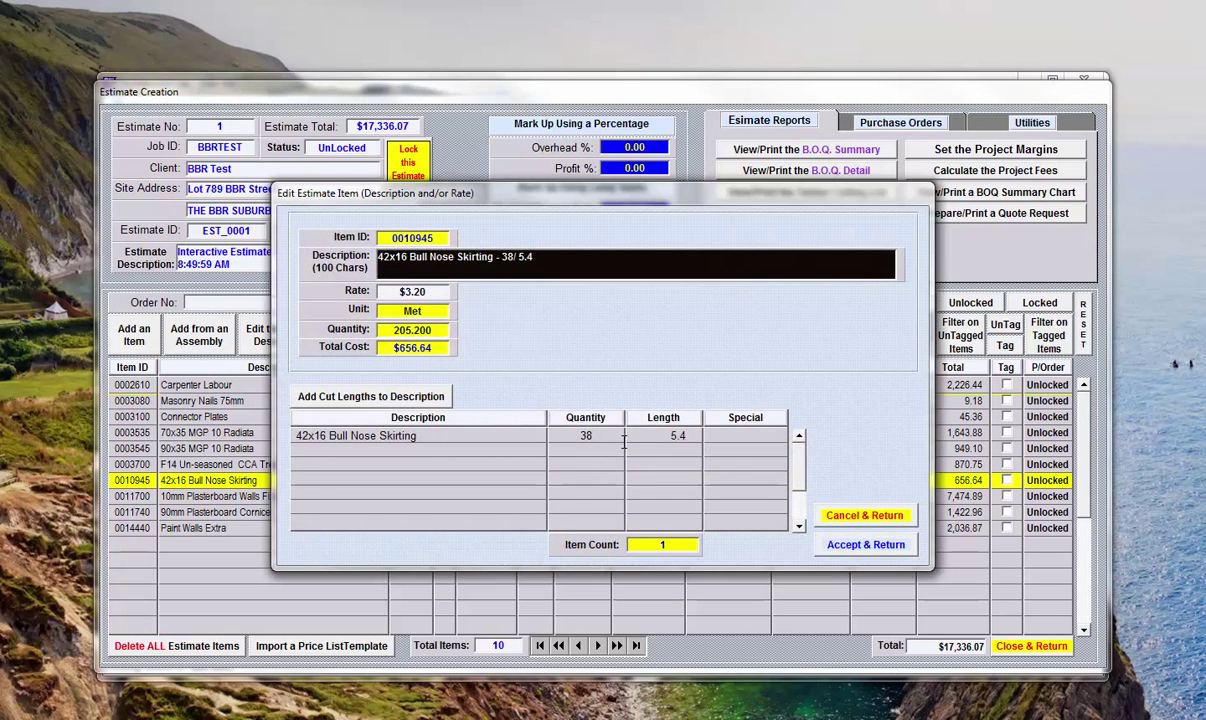
mouse_move(531, 375)
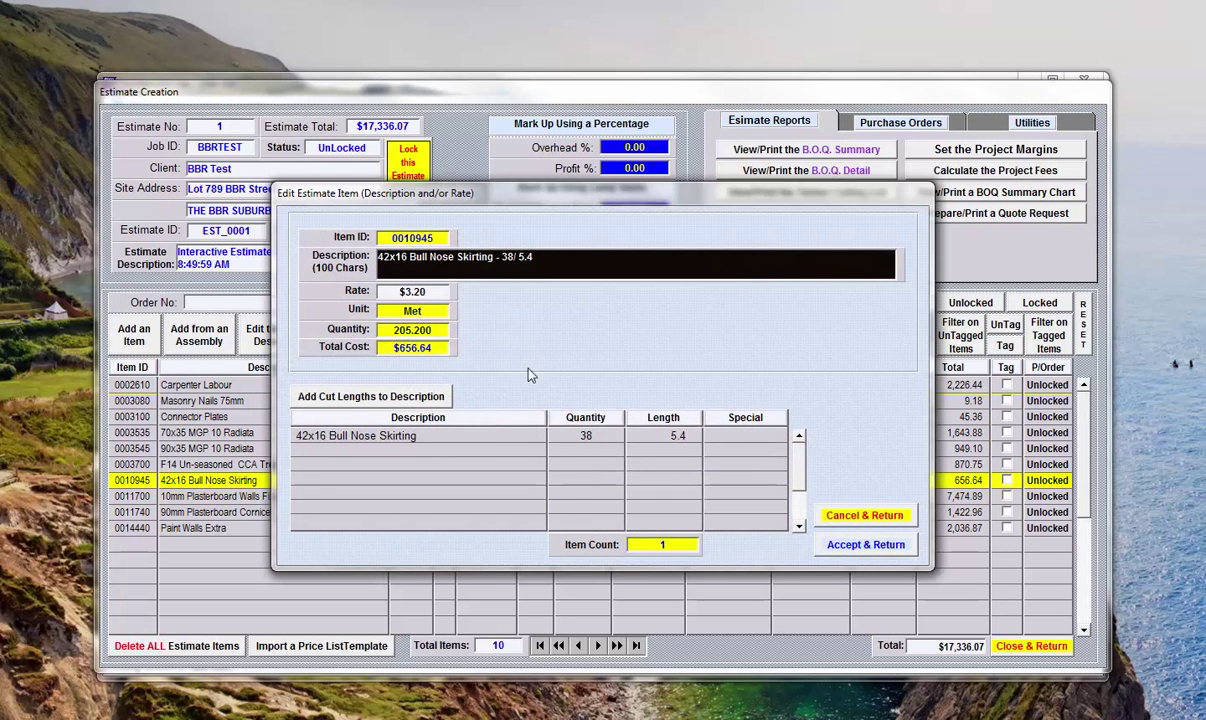
mouse_move(557, 248)
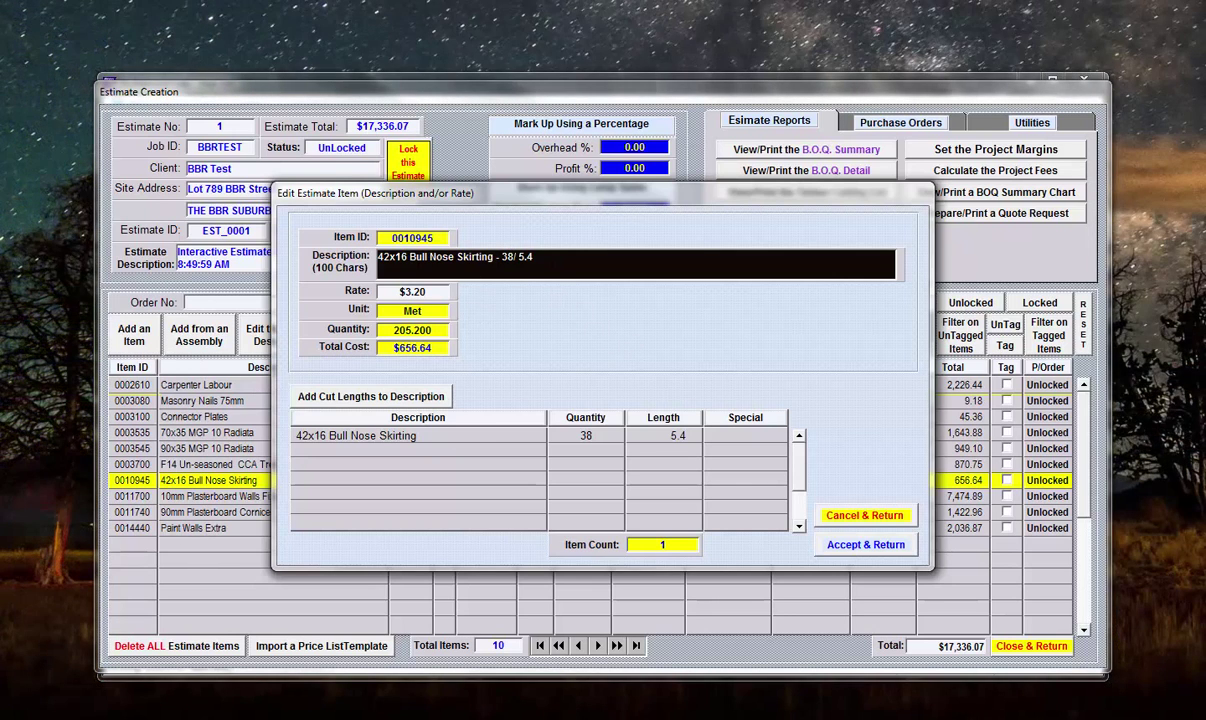
mouse_move(591, 252)
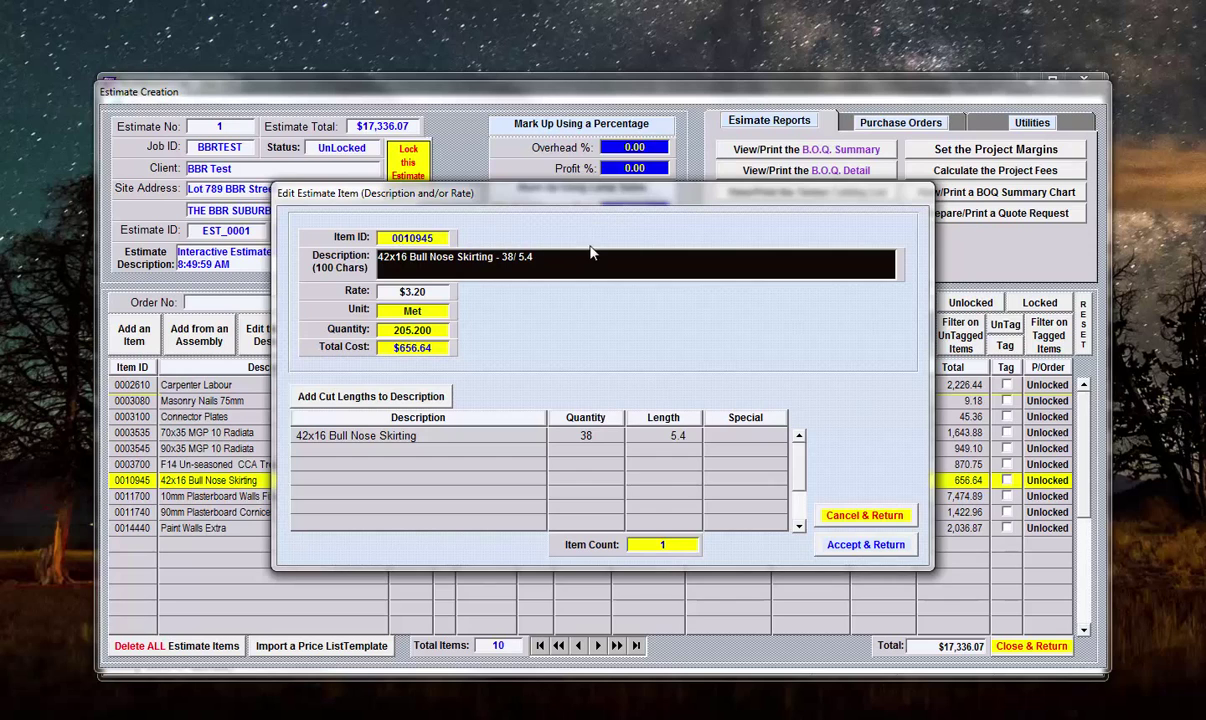
mouse_move(864, 550)
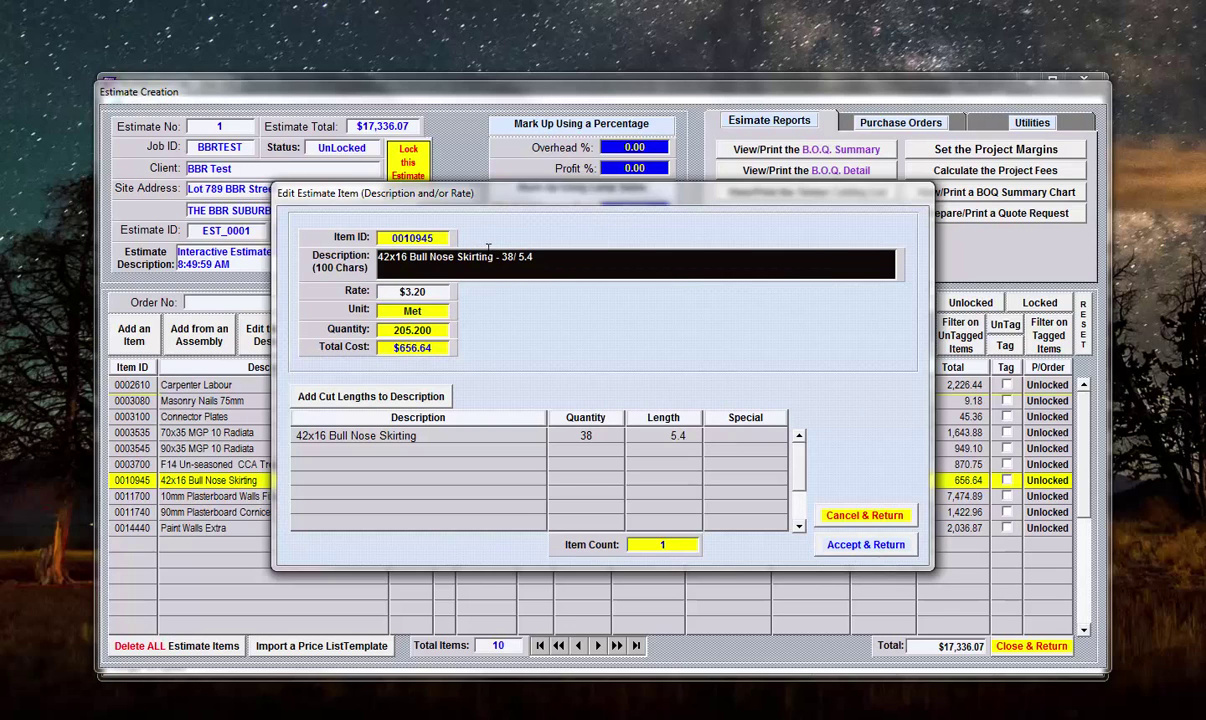
mouse_move(850, 482)
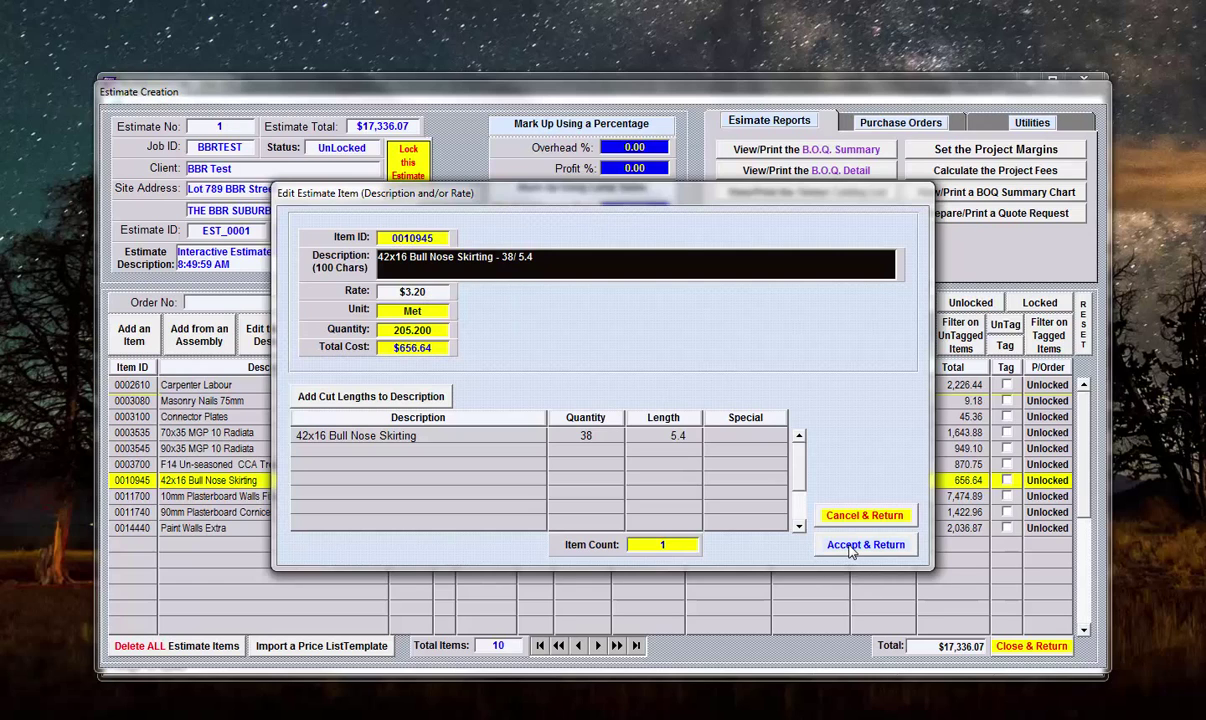
click(864, 544)
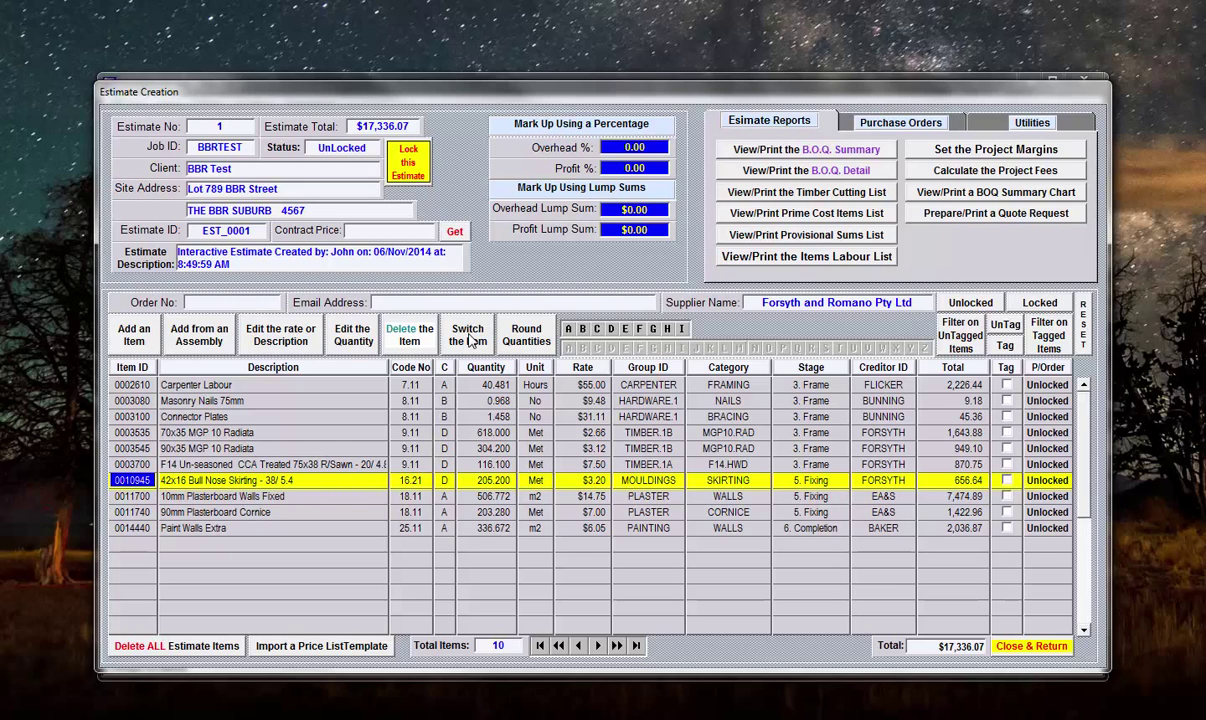
Switch the skirting item to 0010942, 68x12 Colonial Skirting at $2.47
click(468, 334)
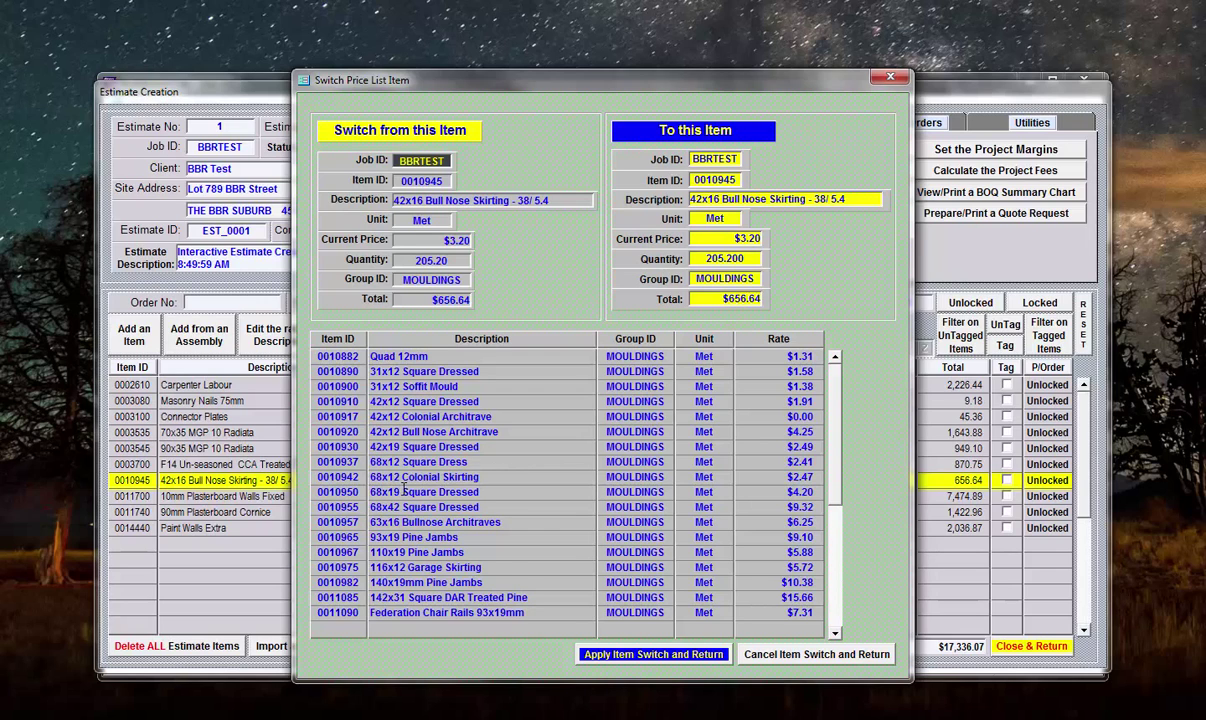
click(424, 476)
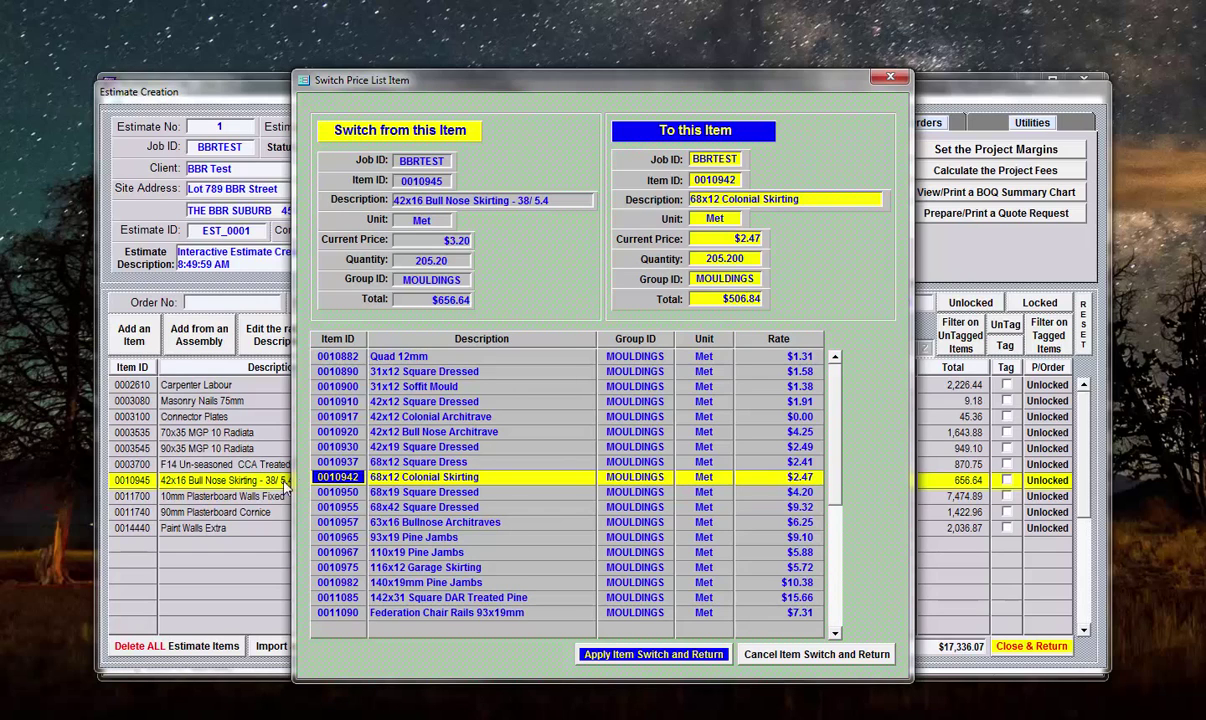
mouse_move(186, 490)
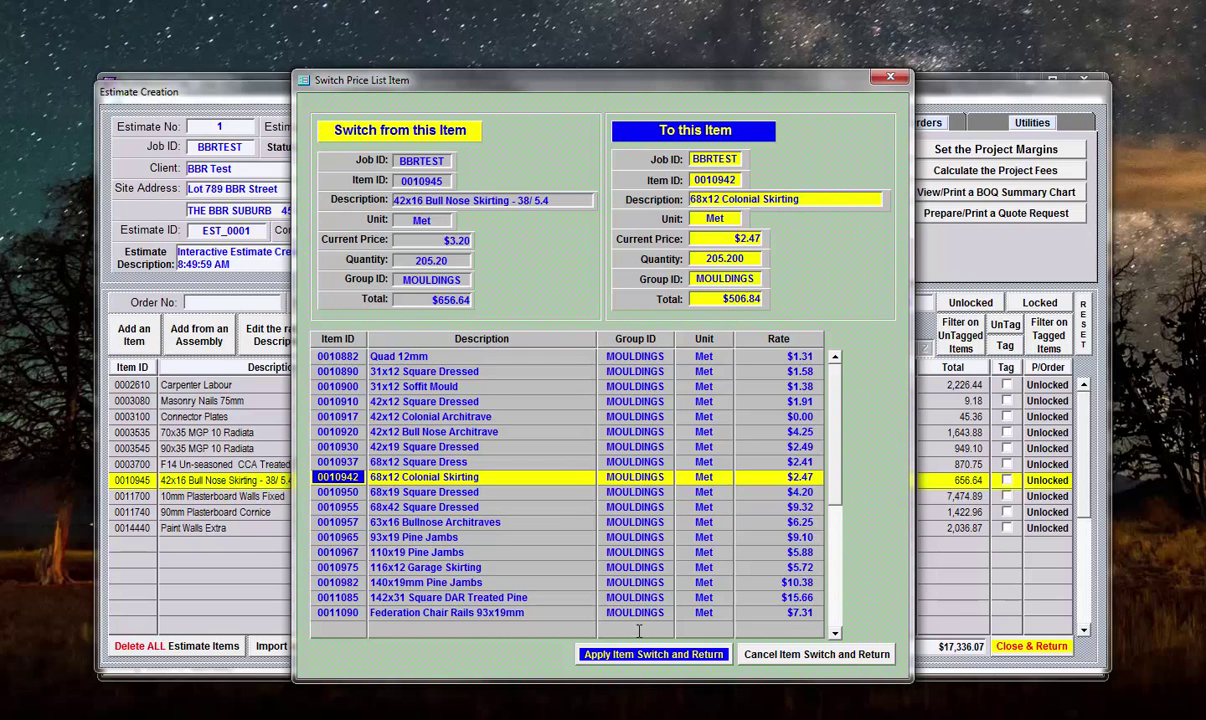
click(653, 654)
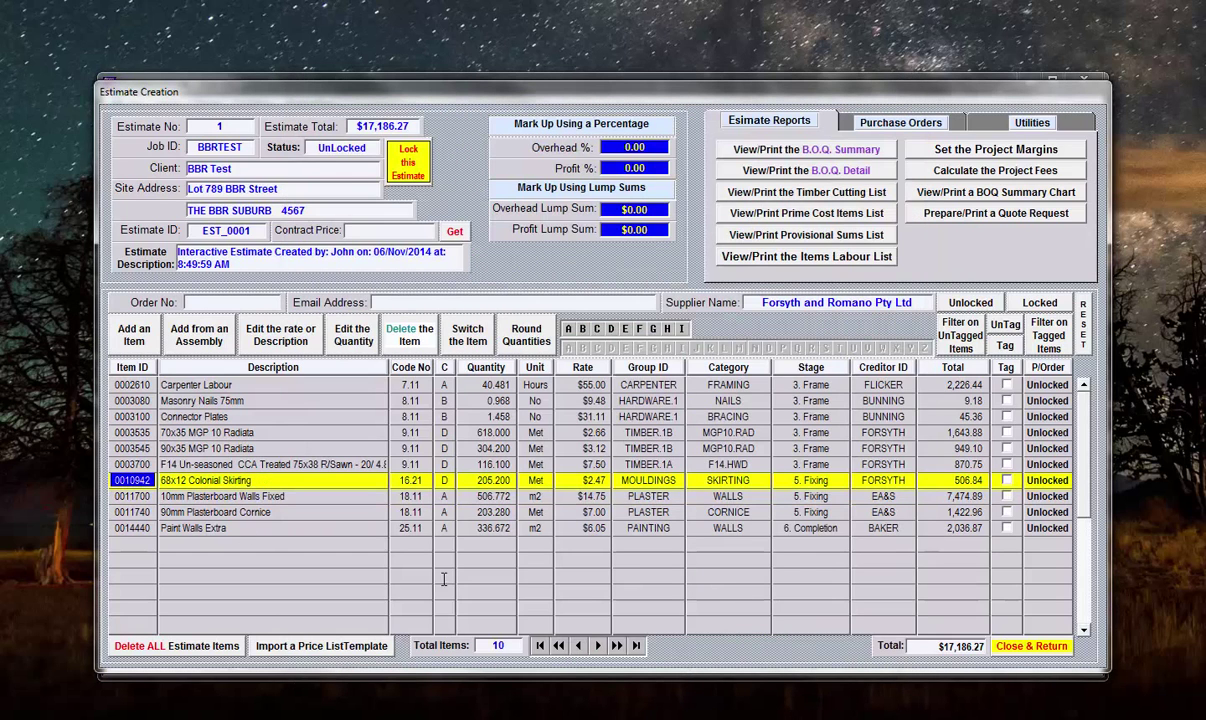
mouse_move(282, 480)
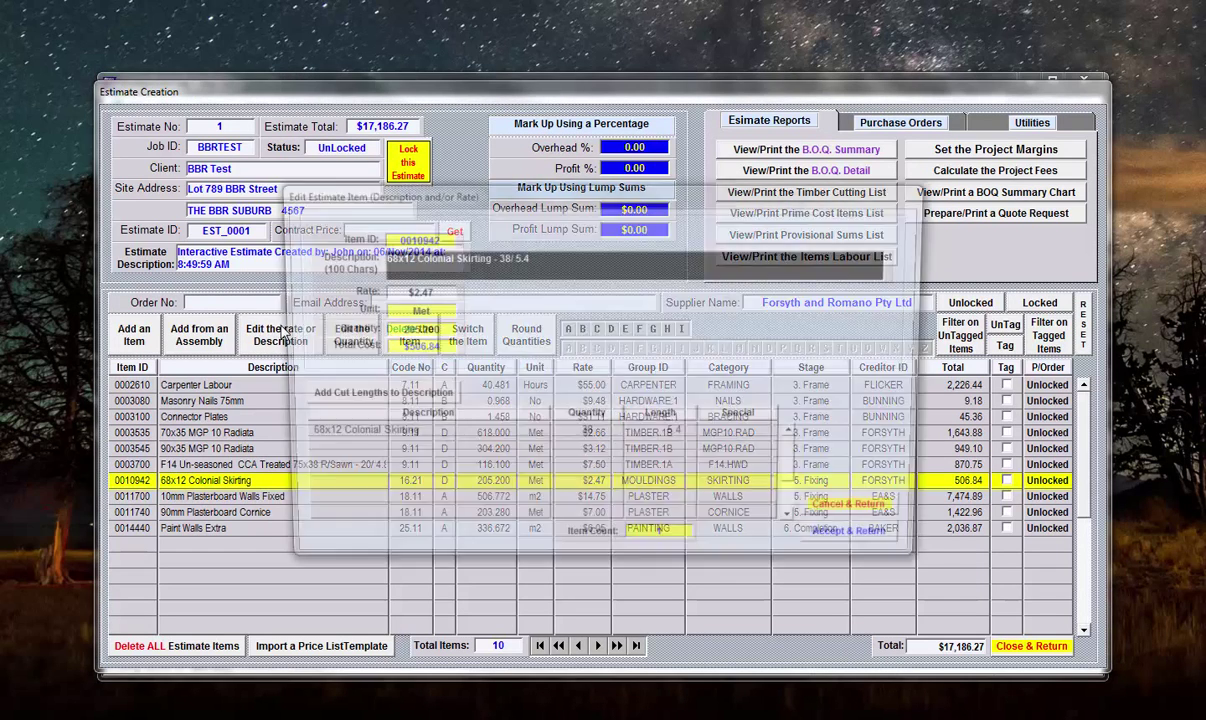
Keep the cut-length description '68x12 Colonial Skirting - 38/ 5.4' on line 0010942
click(280, 334)
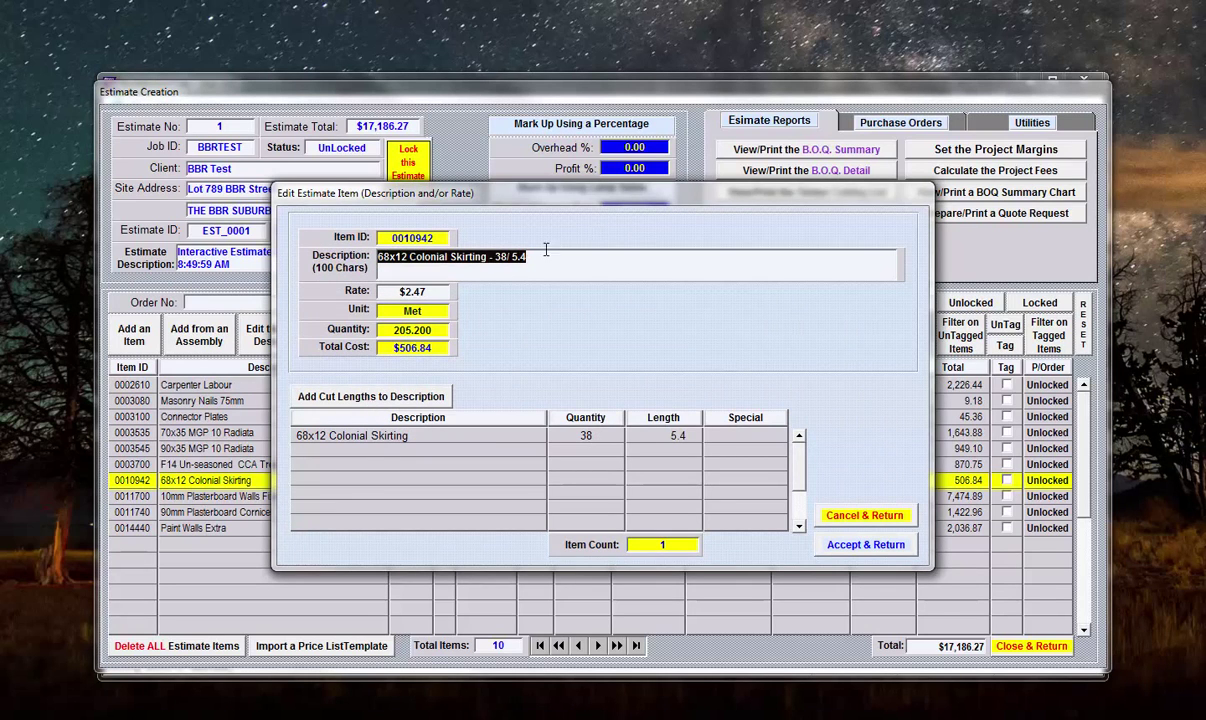
click(865, 544)
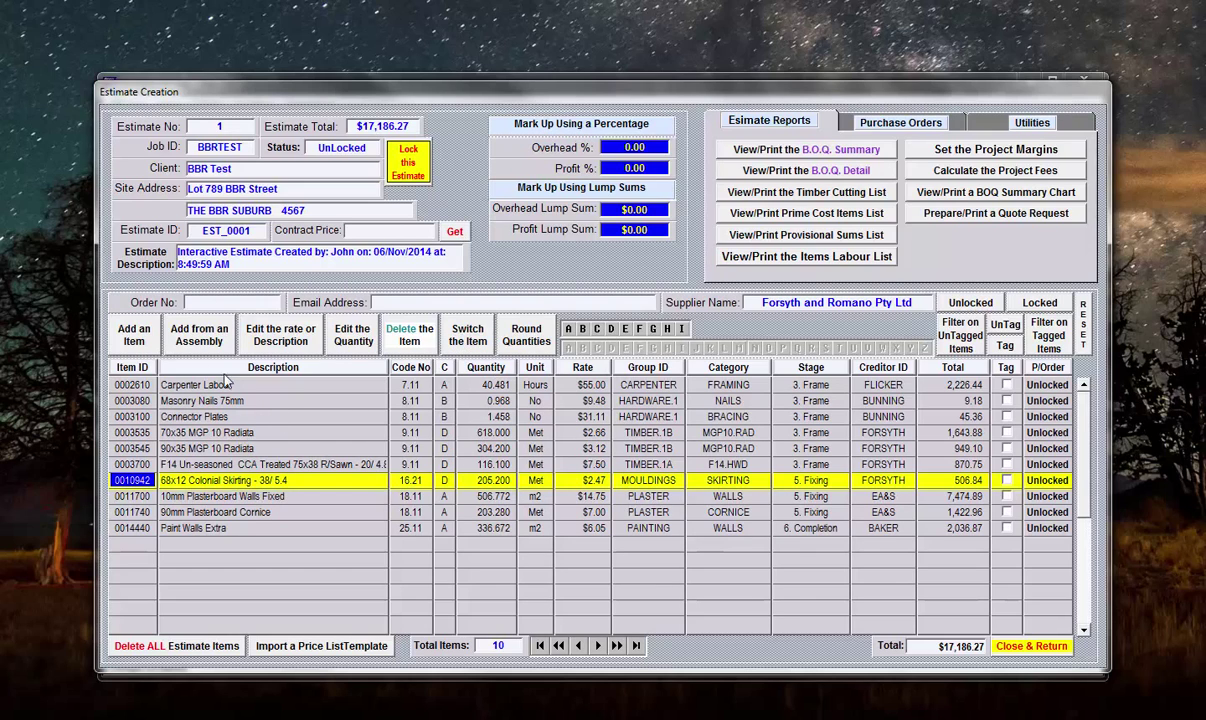
mouse_move(138, 338)
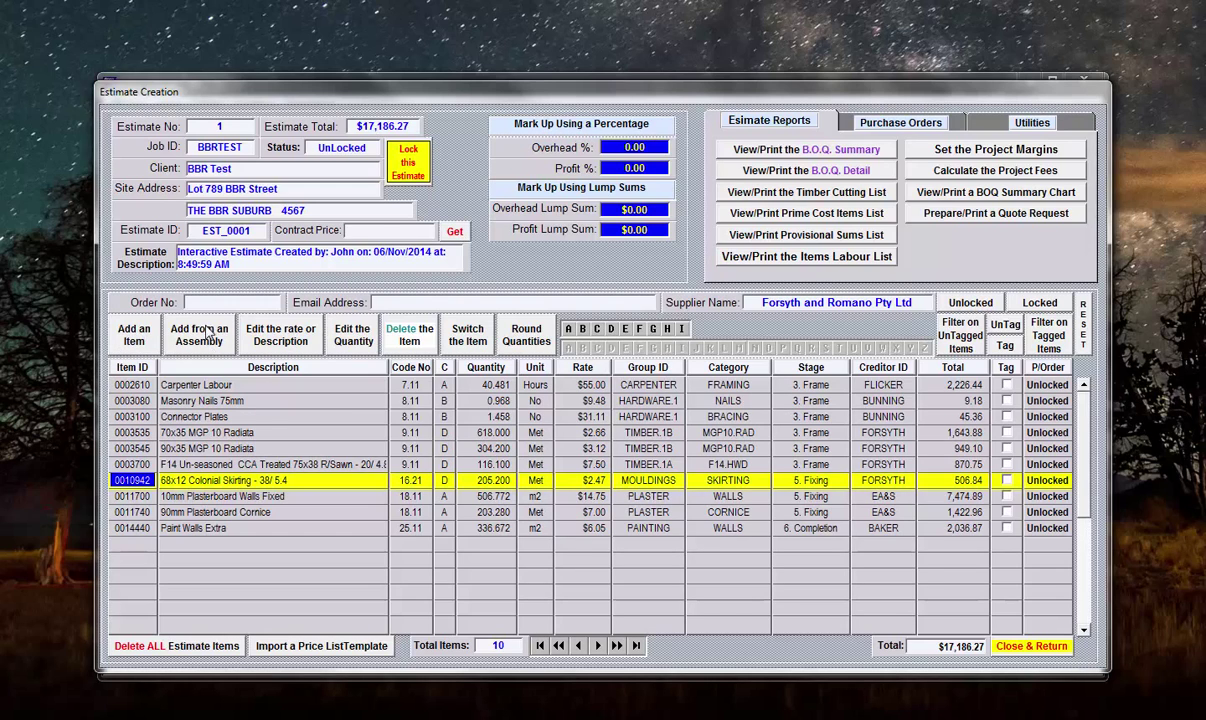
mouse_move(197, 345)
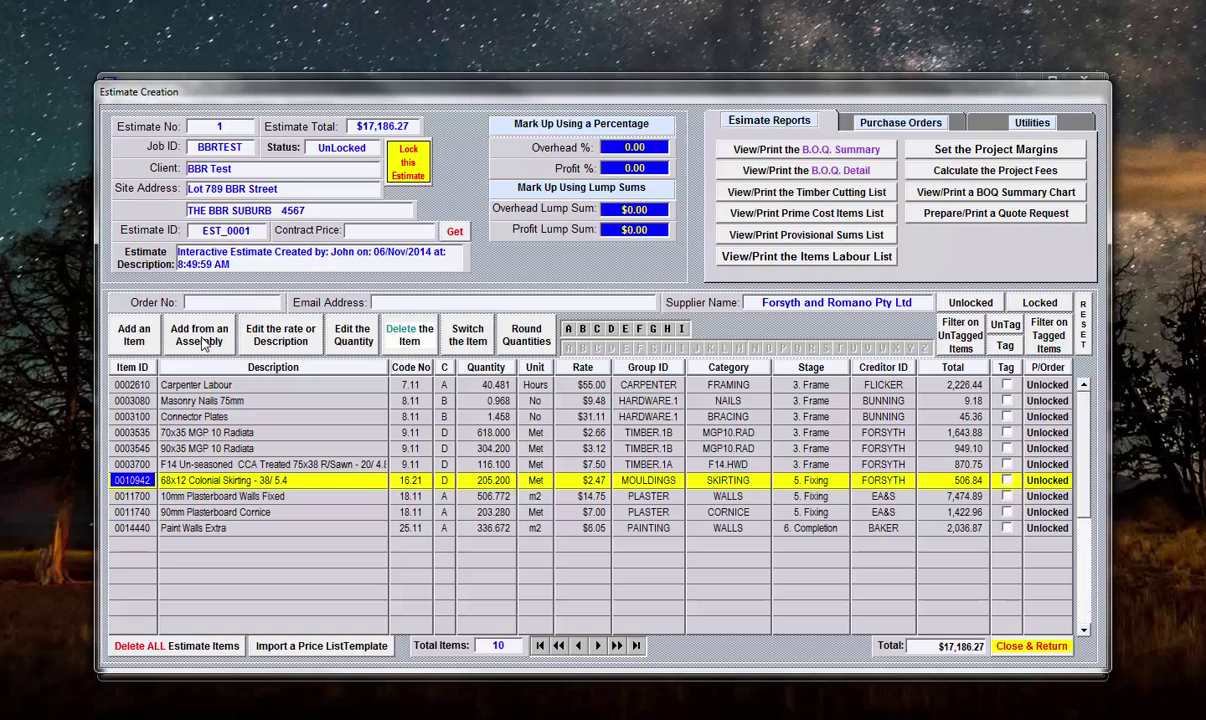
Add the Passage Door 820 assembly with jambs, architraves, hinges and locksets
click(199, 335)
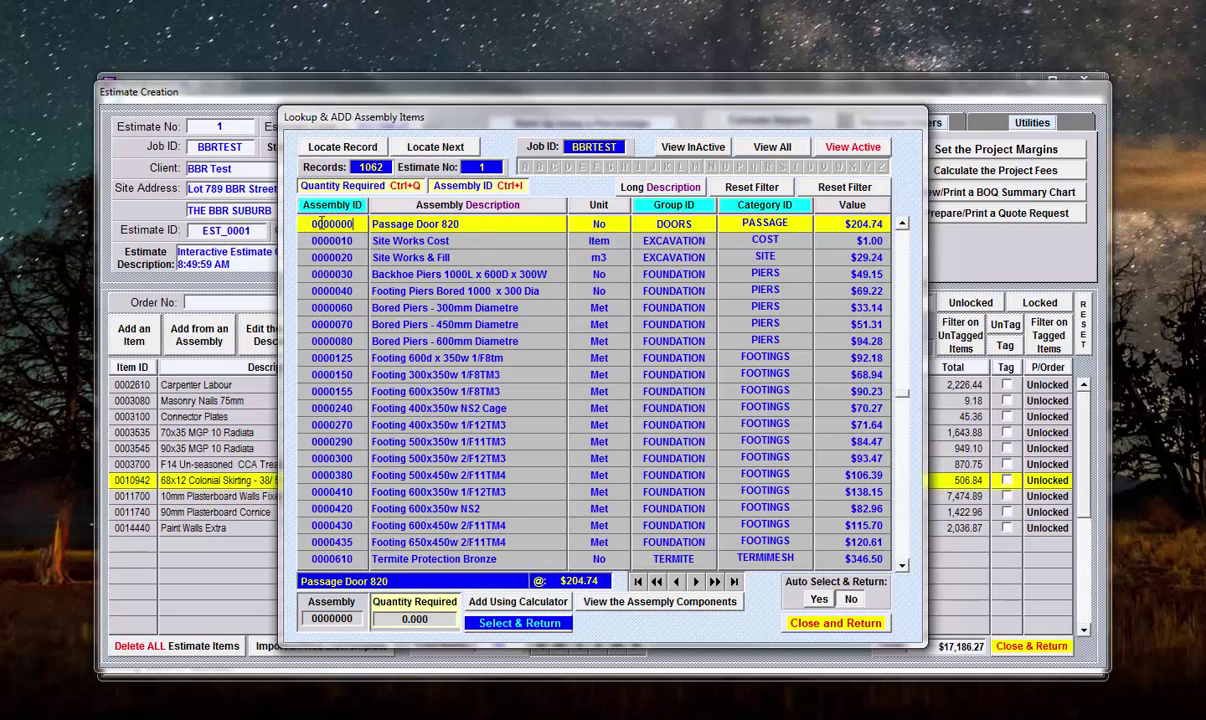
click(517, 601)
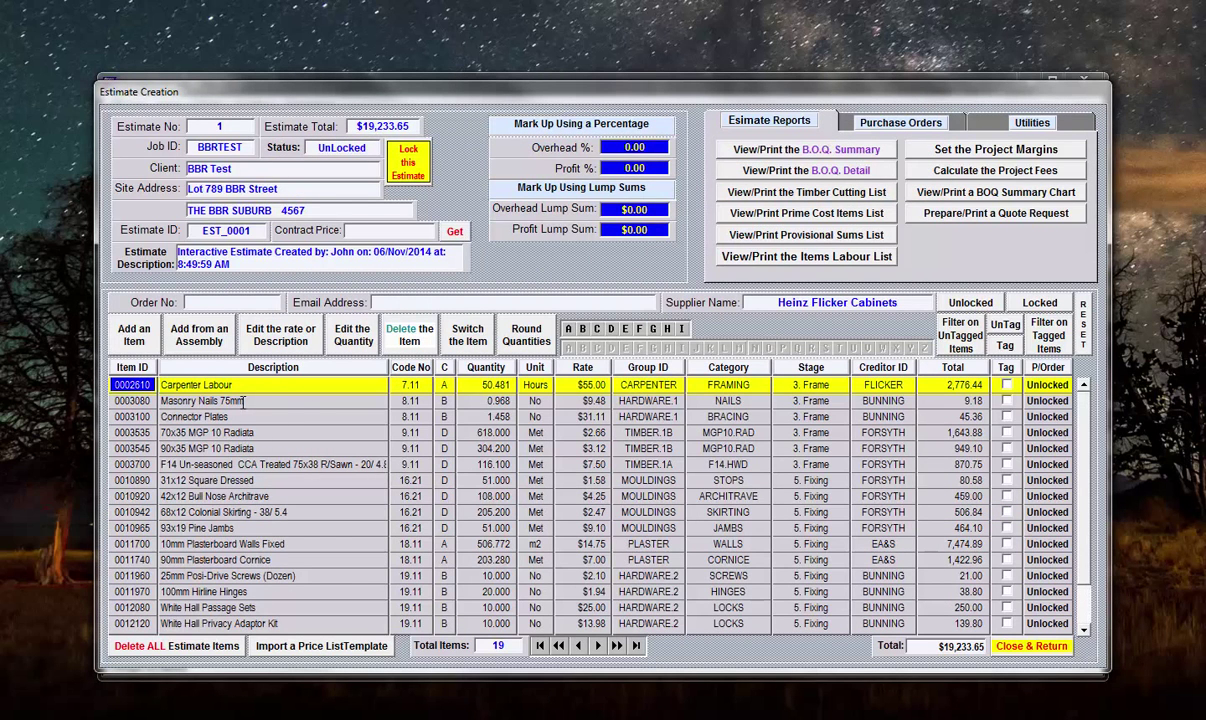
mouse_move(286, 400)
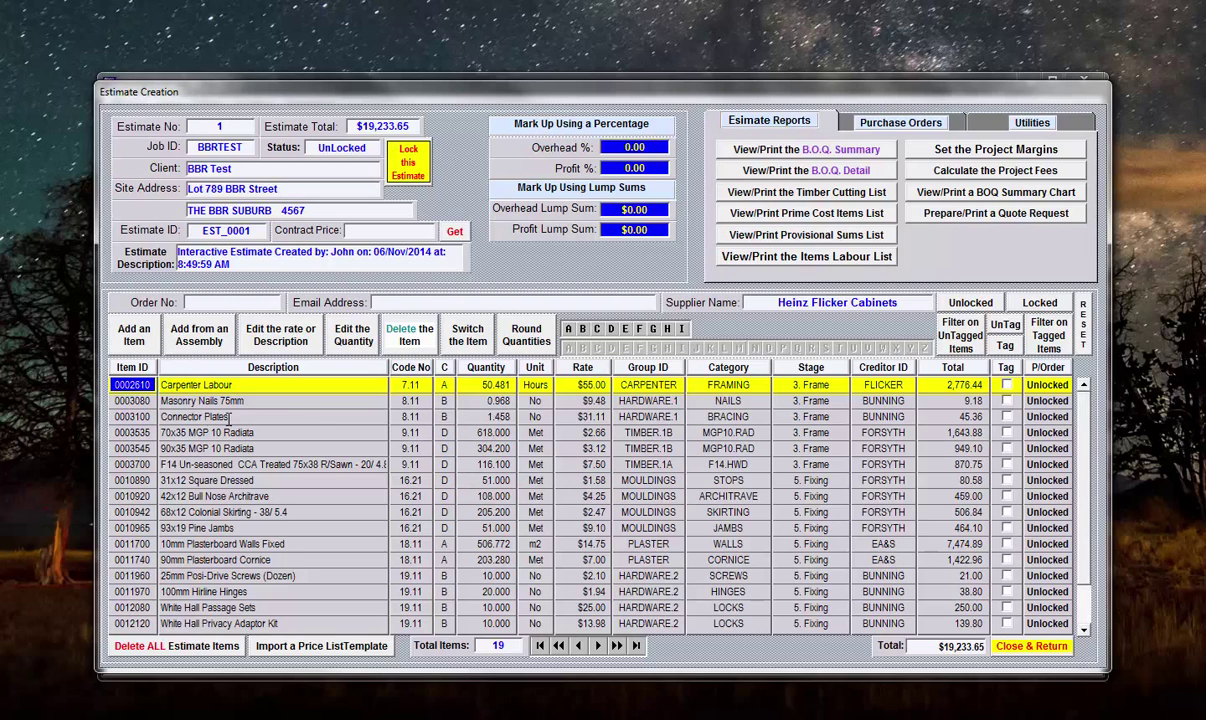
mouse_move(488, 416)
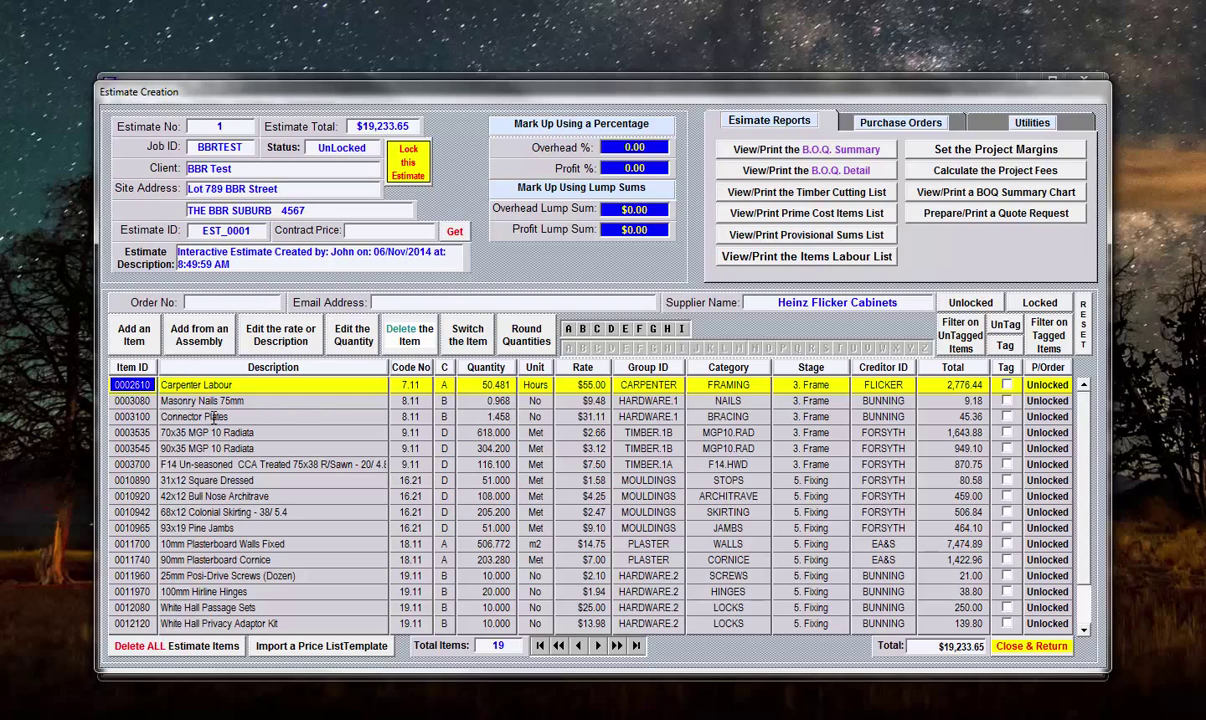
mouse_move(472, 416)
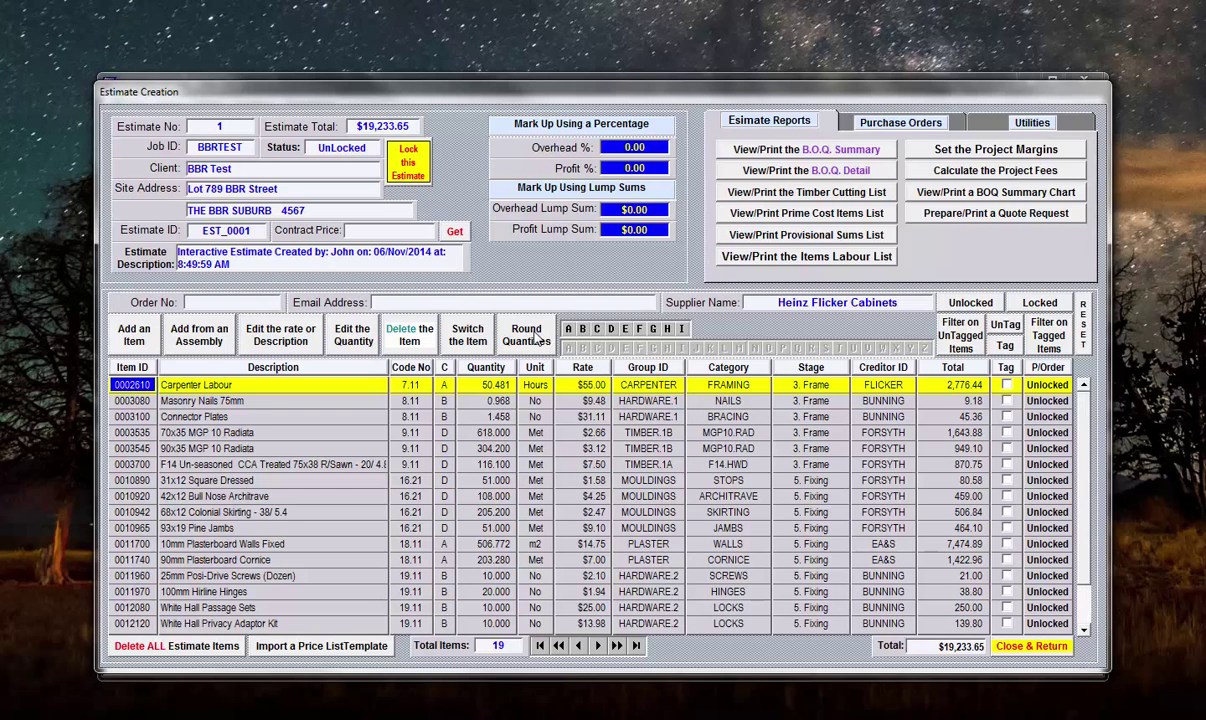
Round fractional quantities up to whole numbers, confirming Yes, for a $19,250.81 total
click(525, 334)
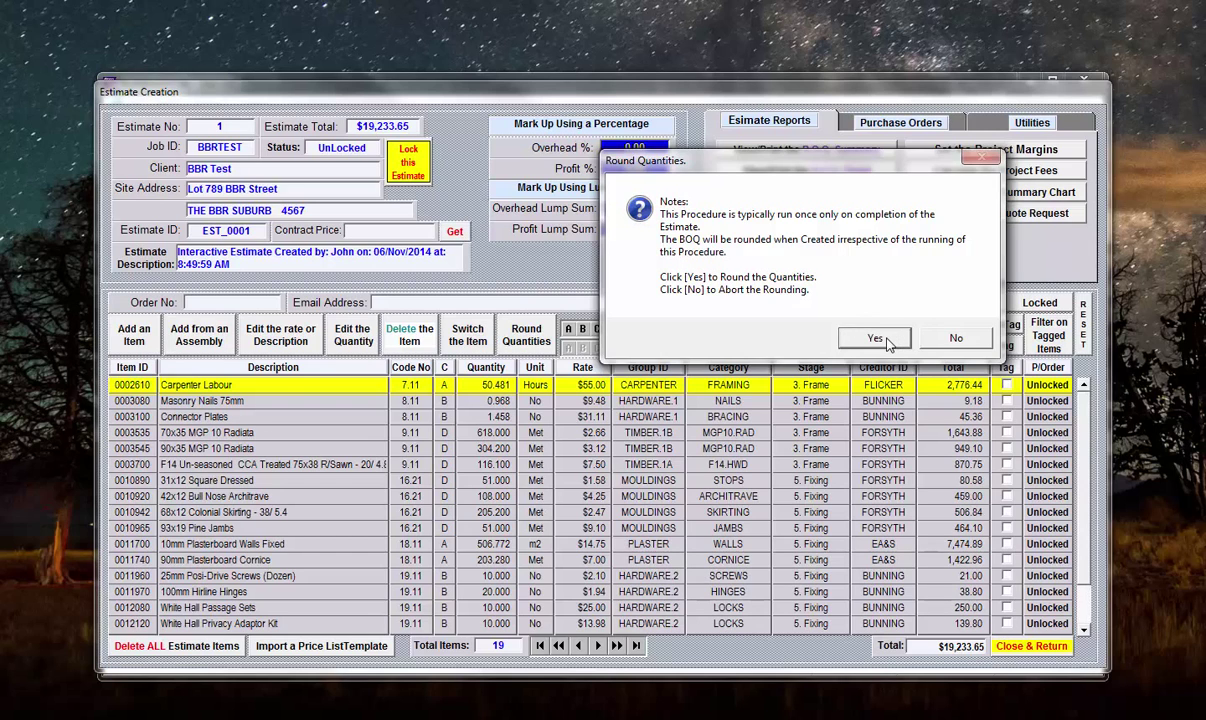
click(874, 338)
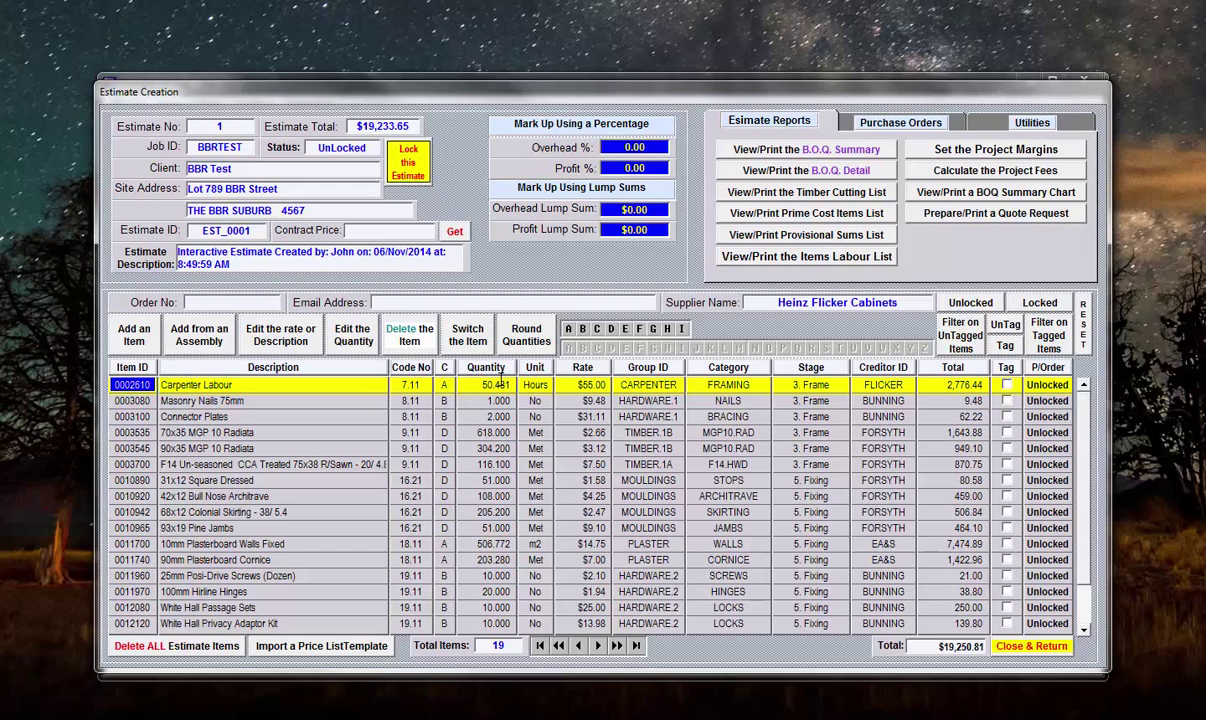
mouse_move(520, 392)
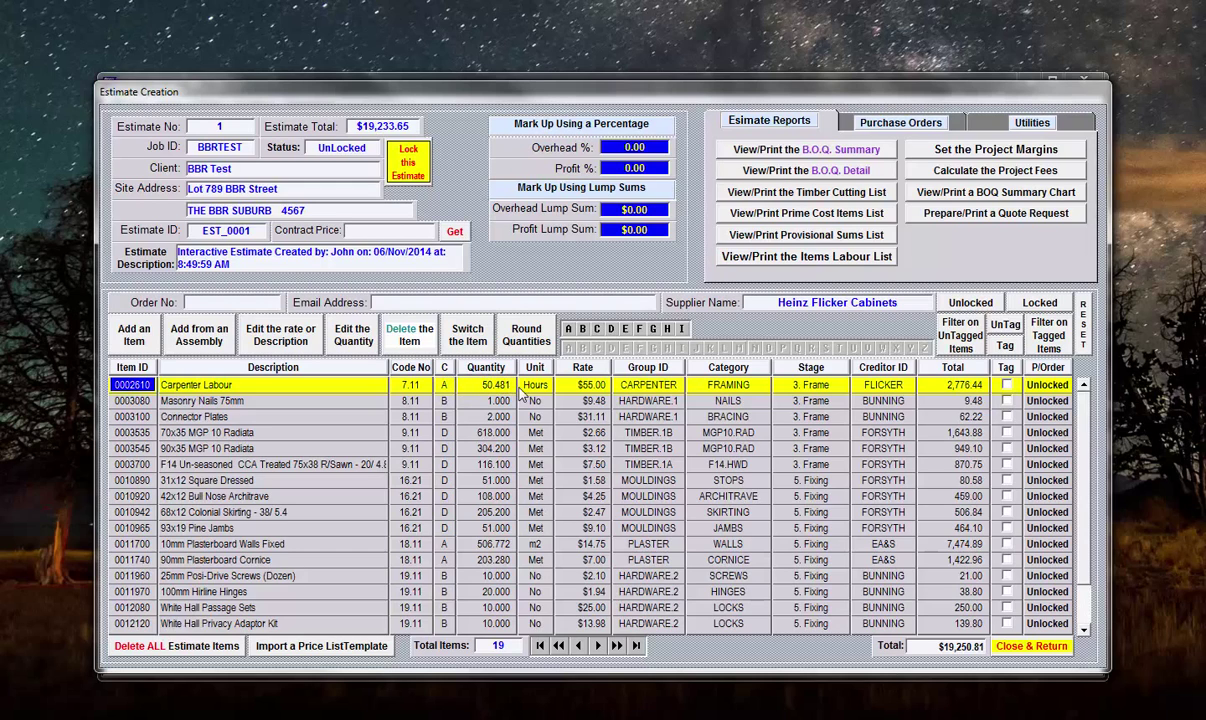
mouse_move(220, 559)
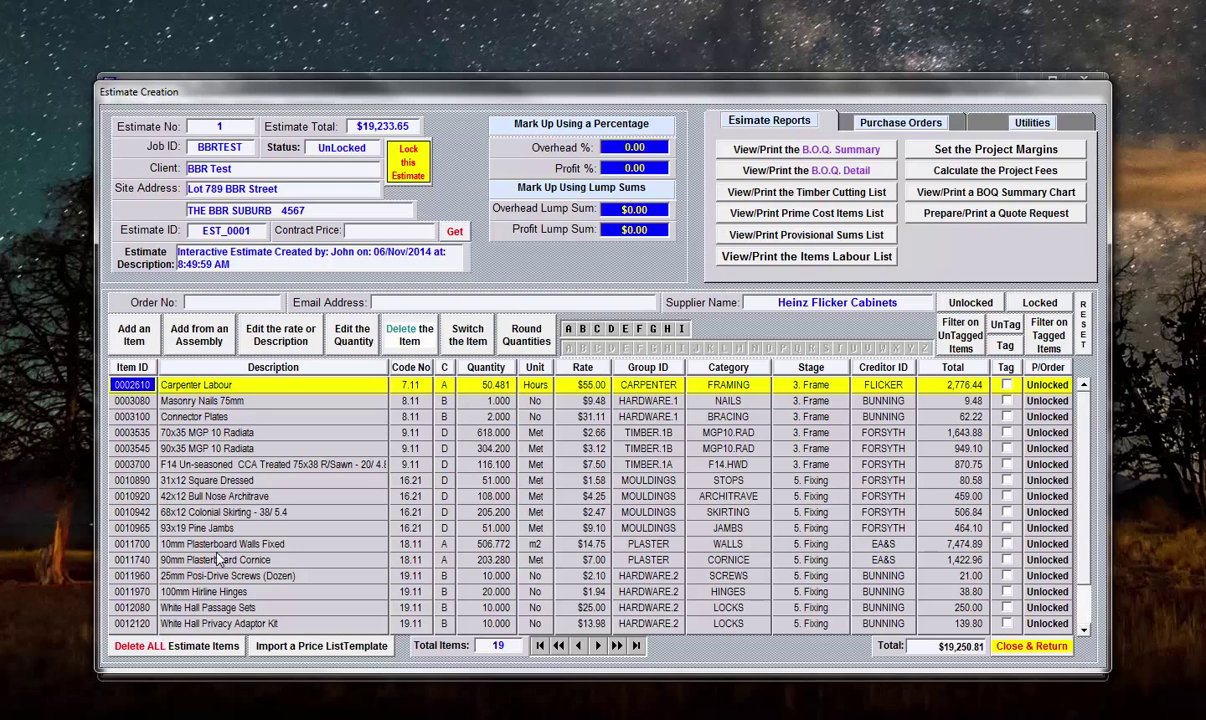
mouse_move(343, 532)
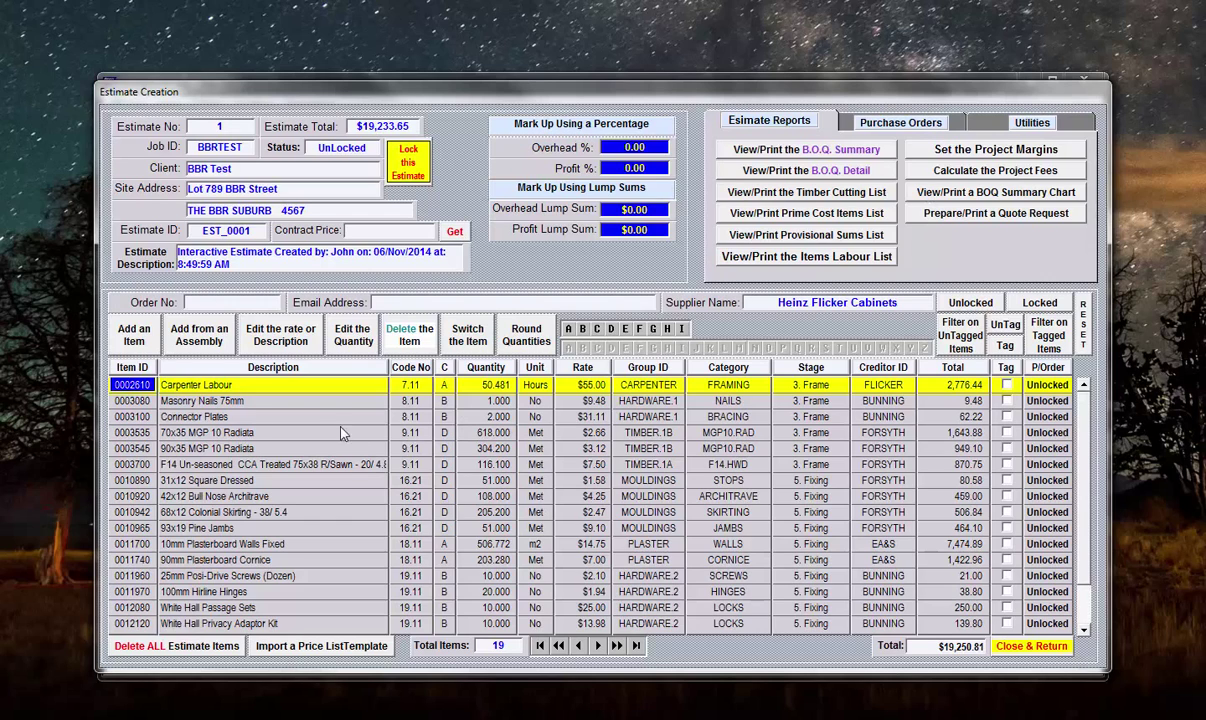
mouse_move(371, 448)
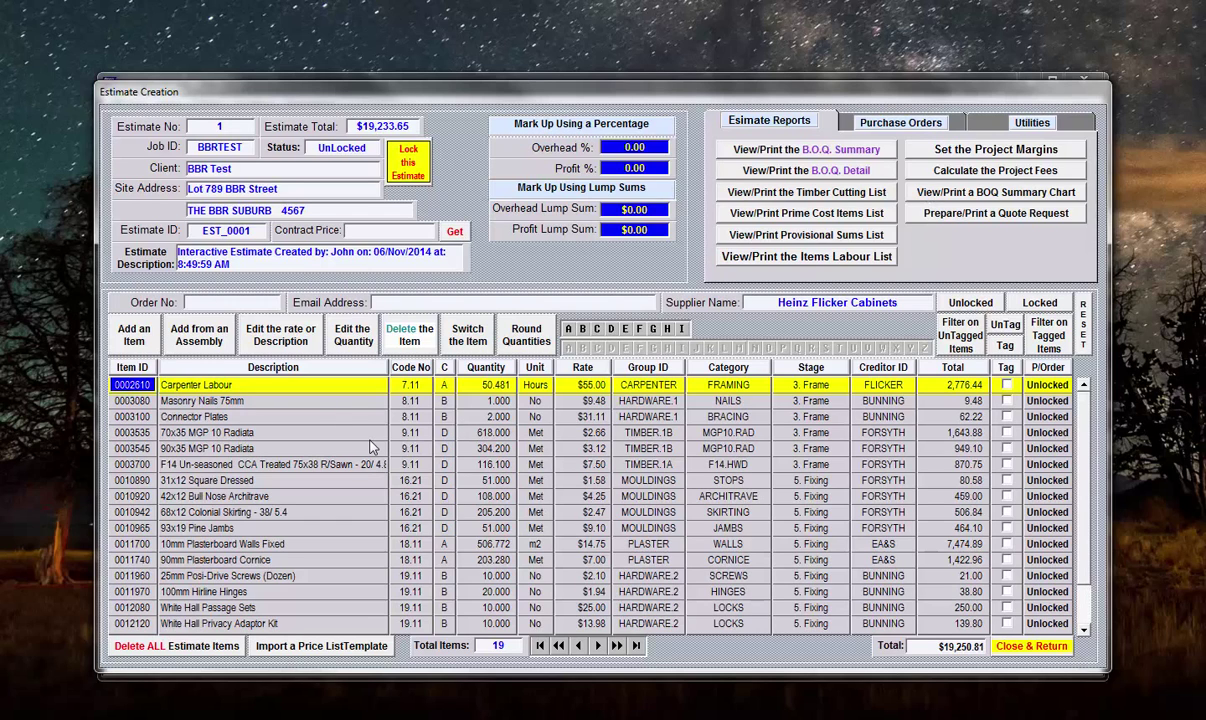